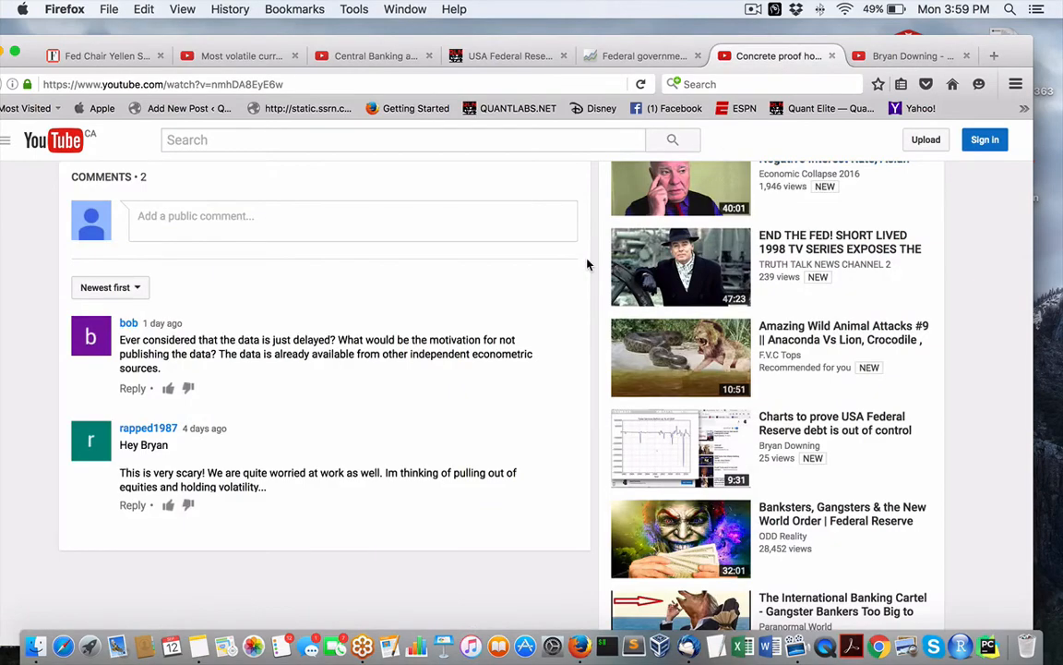
- Review the debt video's description and comments, then switch to the FRED interest payments tab
{"action": "scroll", "scroll_direction": "up", "scroll_amount": 3}
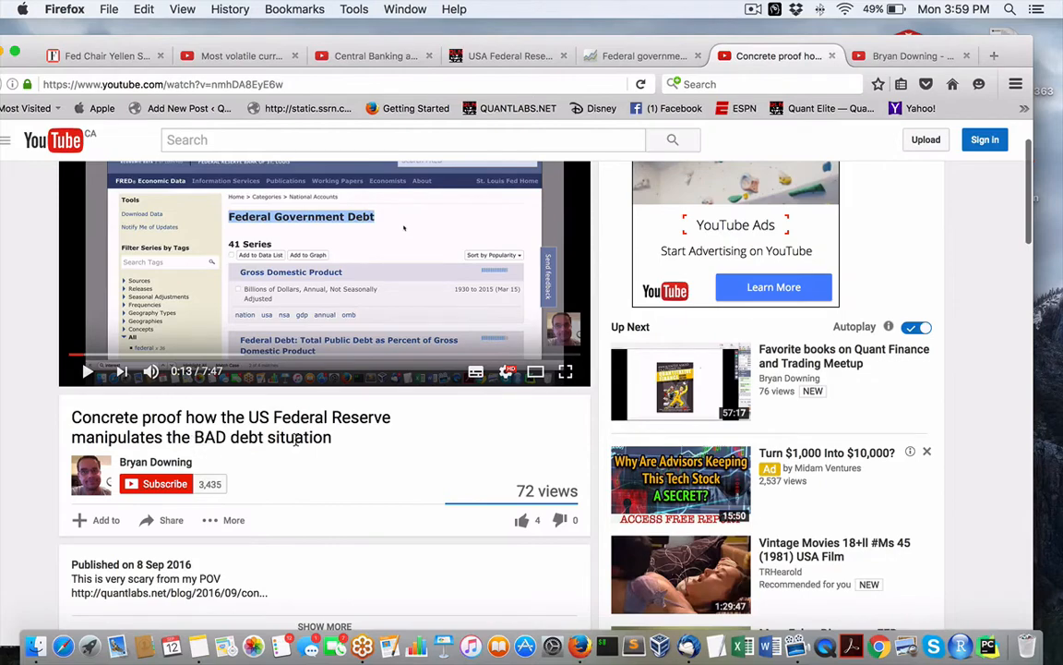
{"action": "scroll", "scroll_direction": "down", "scroll_amount": 3}
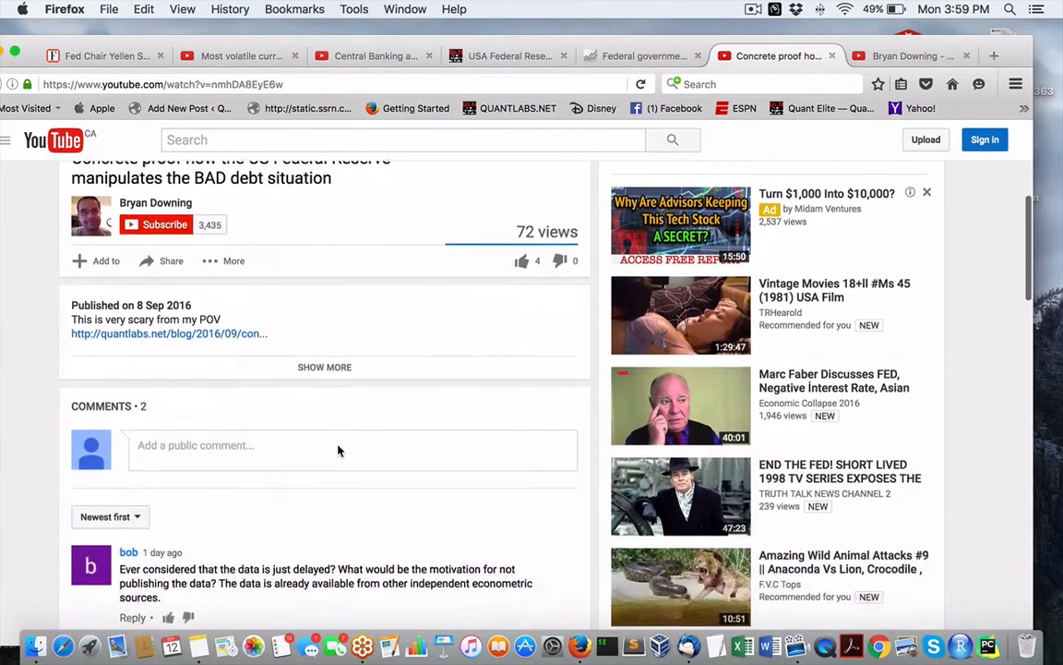
{"action": "scroll", "scroll_direction": "down", "scroll_amount": 3}
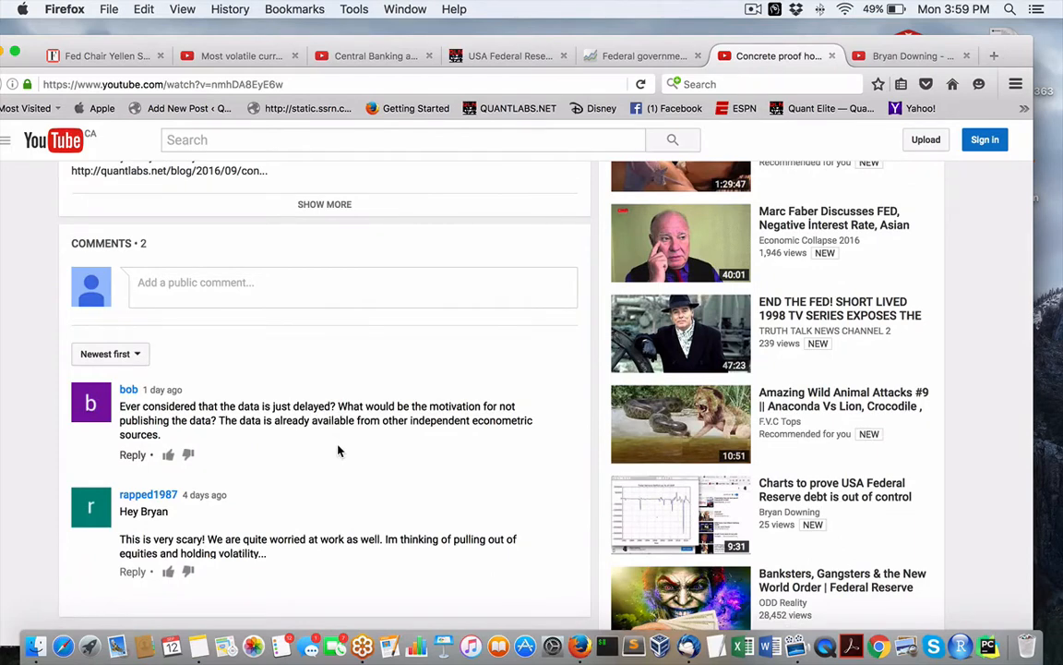
{"action": "mouse_move", "coordinate": [348, 383]}
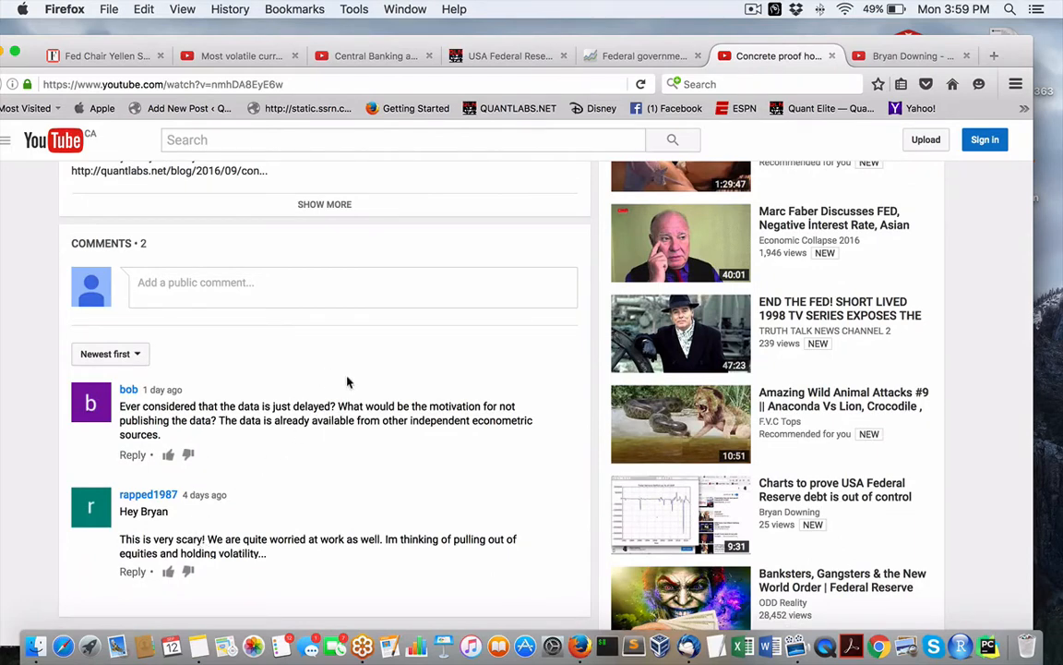
{"action": "scroll", "scroll_direction": "up", "scroll_amount": 3}
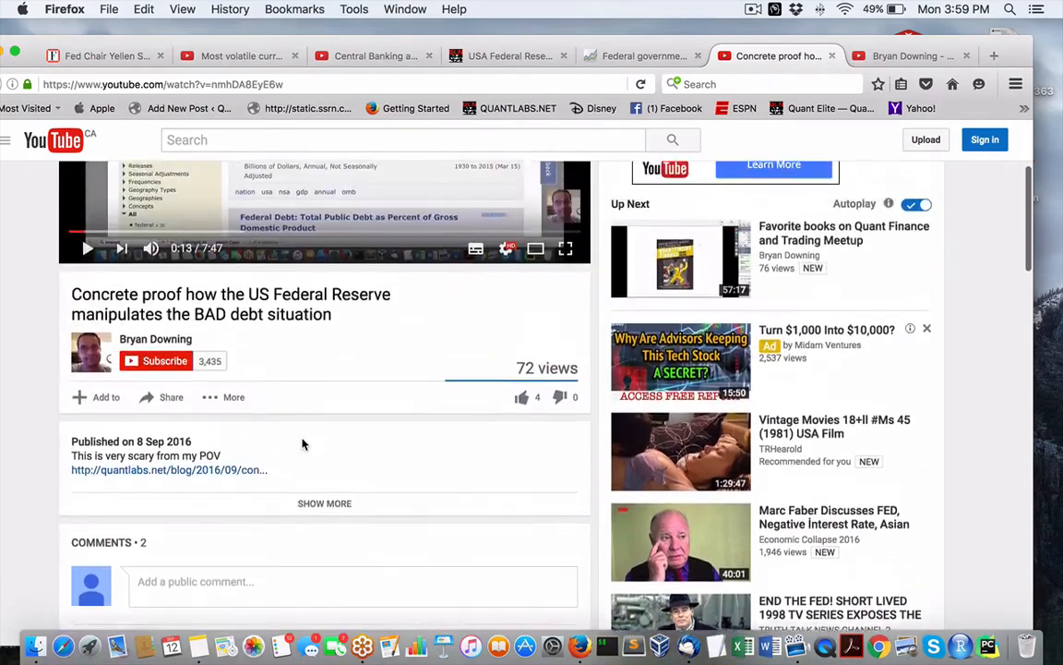
{"action": "scroll", "scroll_direction": "down", "scroll_amount": 3}
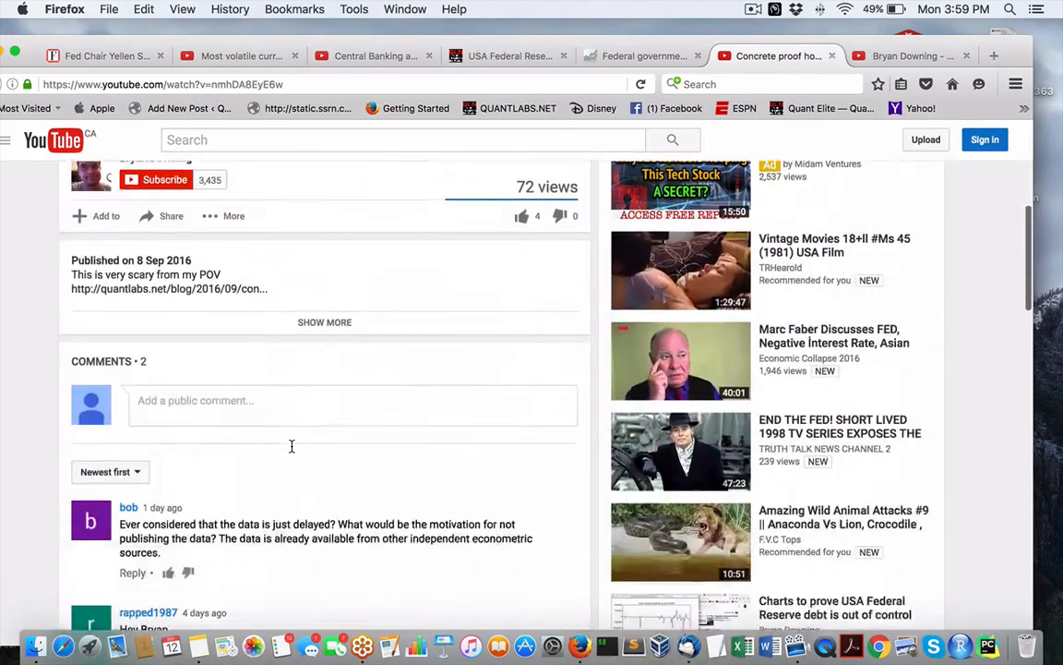
{"action": "left_click", "coordinate": [643, 55]}
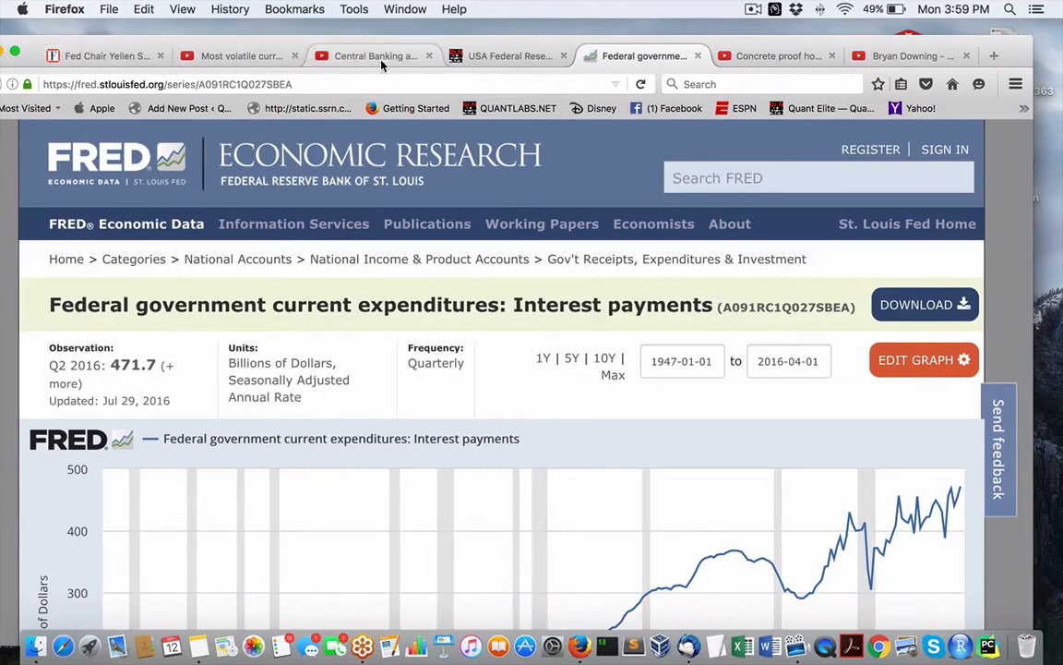
- Switch to the QuantLabs 2016 Federal Reserve data correction post and scroll through its source links
{"action": "left_click", "coordinate": [510, 56]}
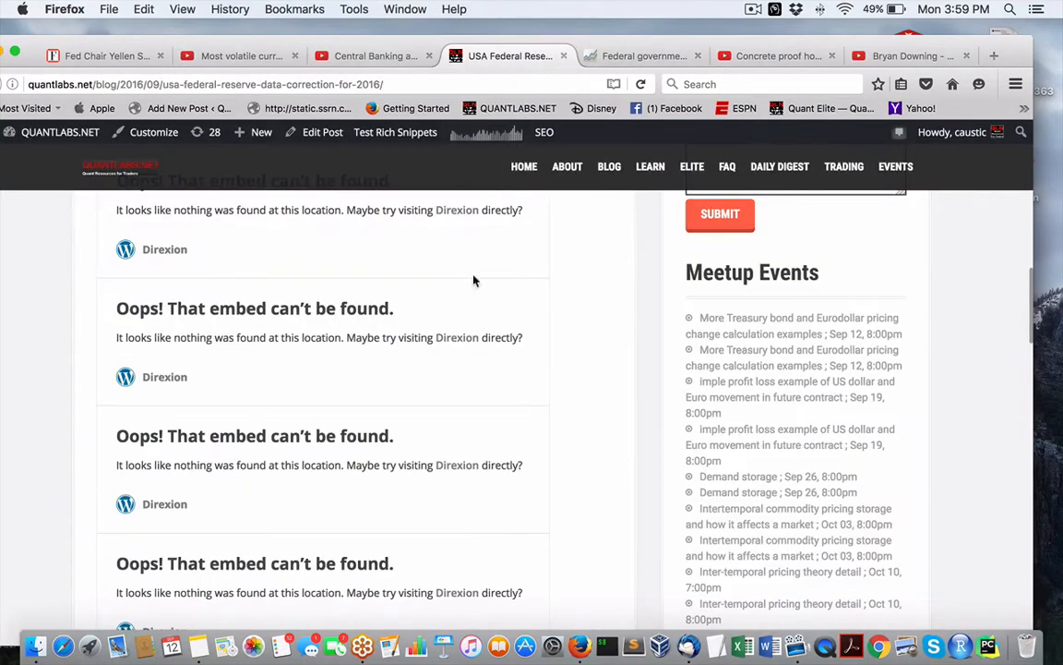
{"action": "scroll", "scroll_direction": "up", "scroll_amount": 3}
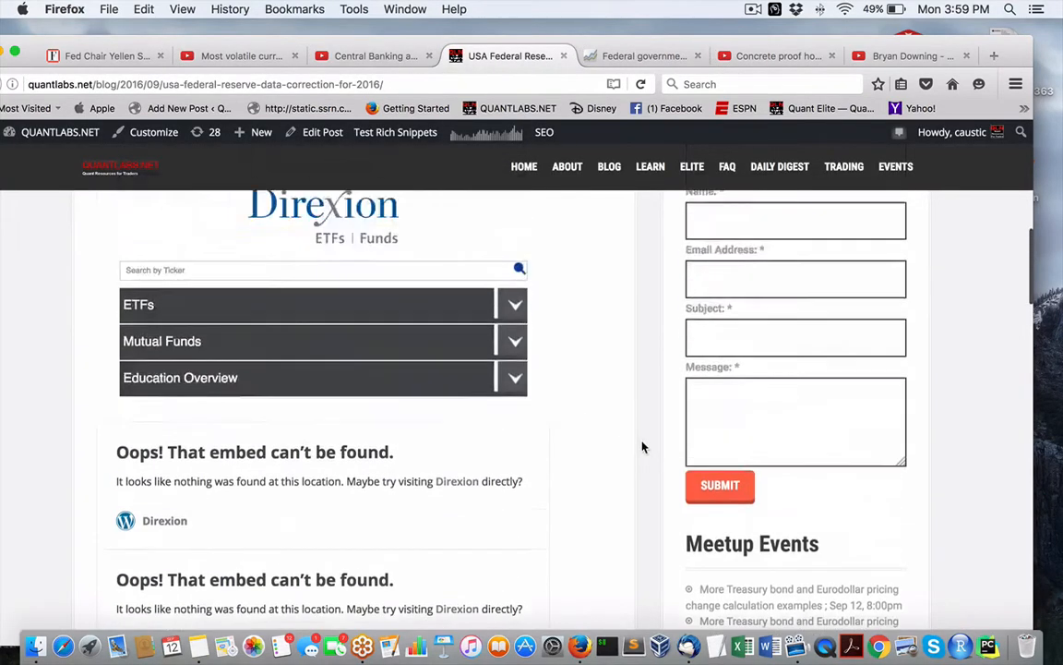
{"action": "scroll", "scroll_direction": "up", "scroll_amount": 3}
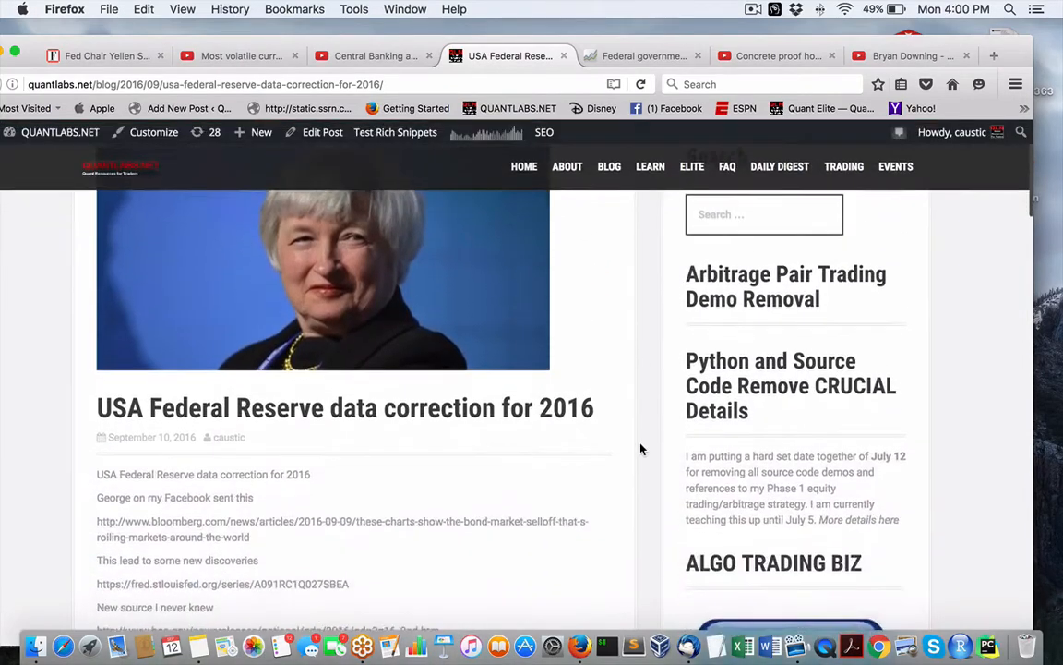
{"action": "scroll", "scroll_direction": "down", "scroll_amount": 3}
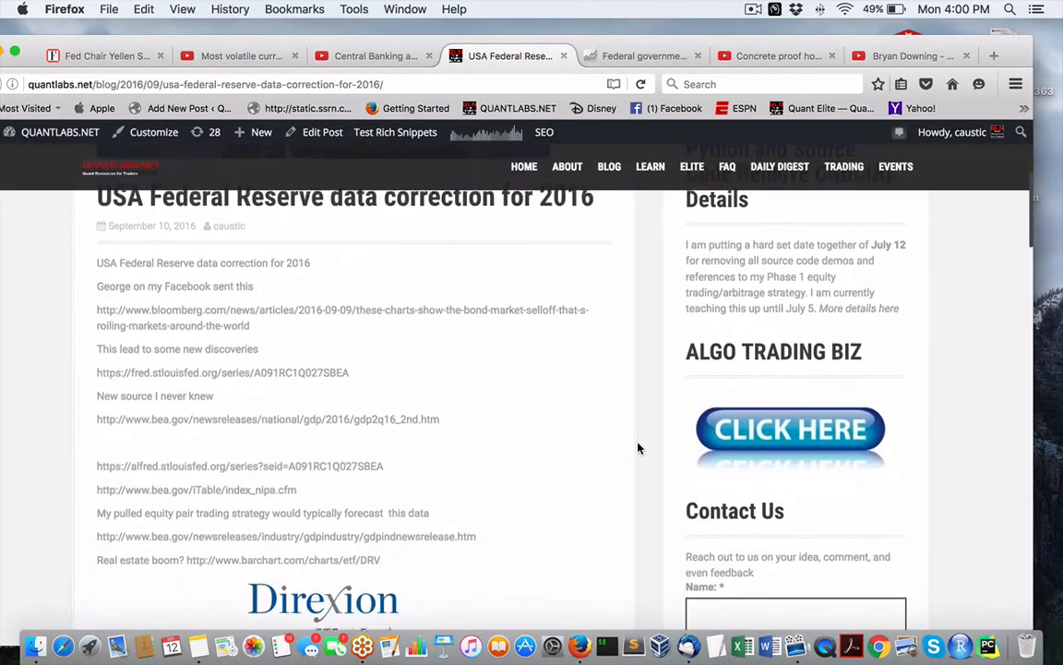
{"action": "scroll", "scroll_direction": "up", "scroll_amount": 3}
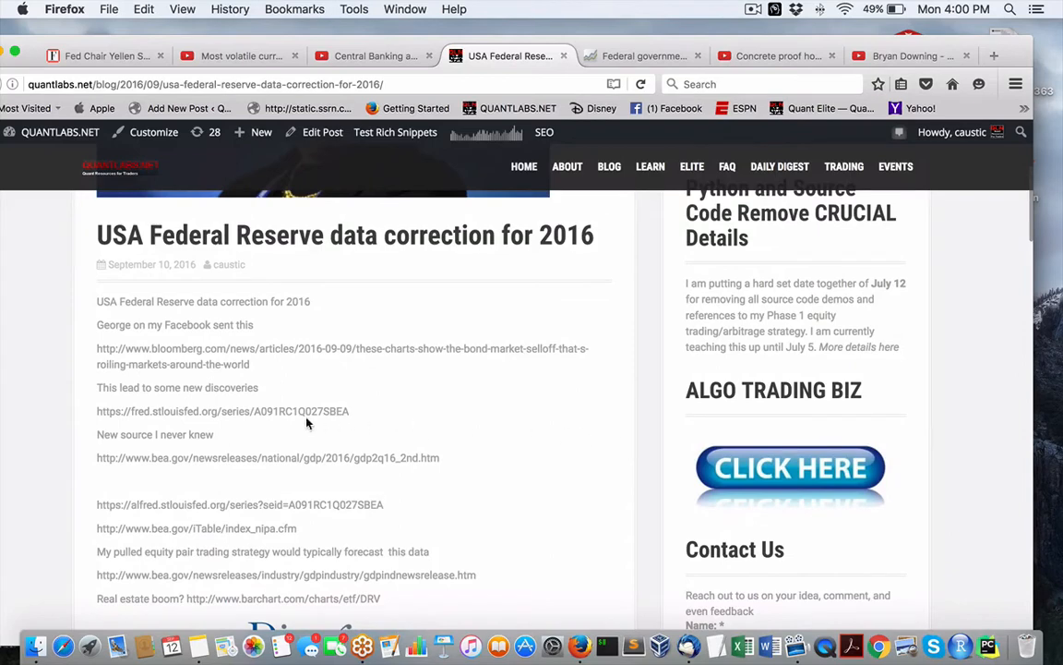
{"action": "mouse_move", "coordinate": [123, 408]}
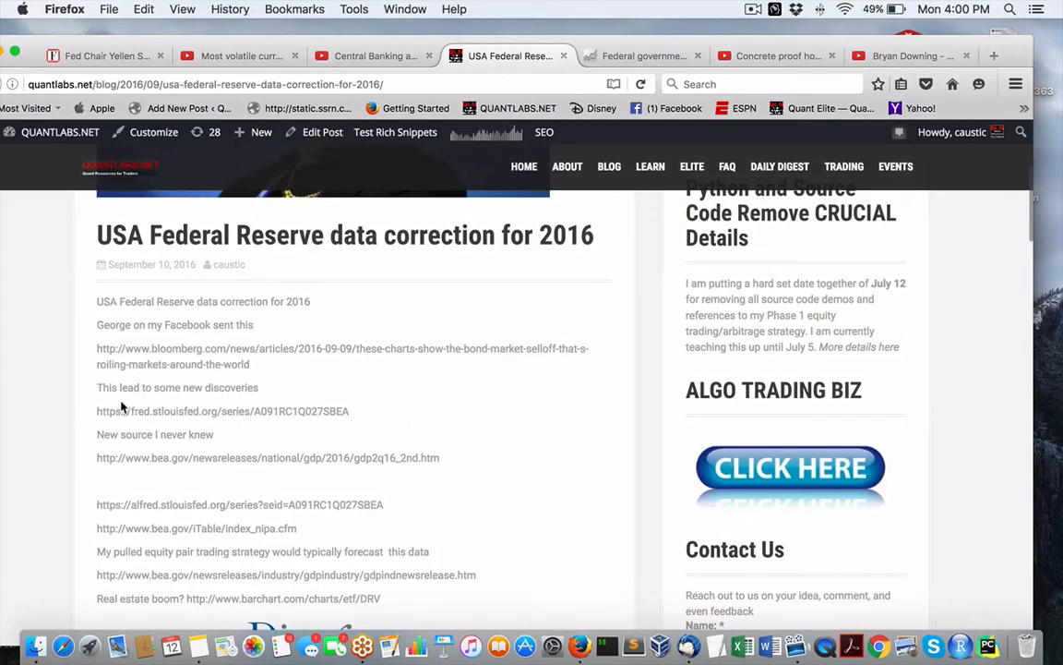
{"action": "scroll", "scroll_direction": "down", "scroll_amount": 3}
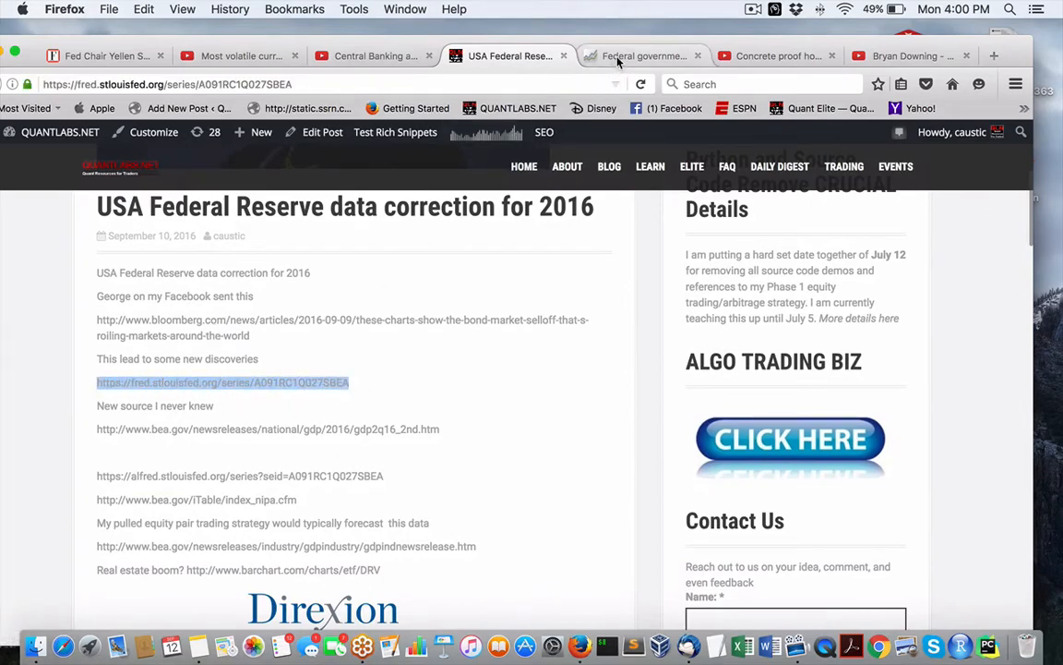
- Examine the FRED interest payments chart's quarterly values, 1947–2016, with Q2 2016 at 471.7 billion
{"action": "left_click", "coordinate": [643, 55]}
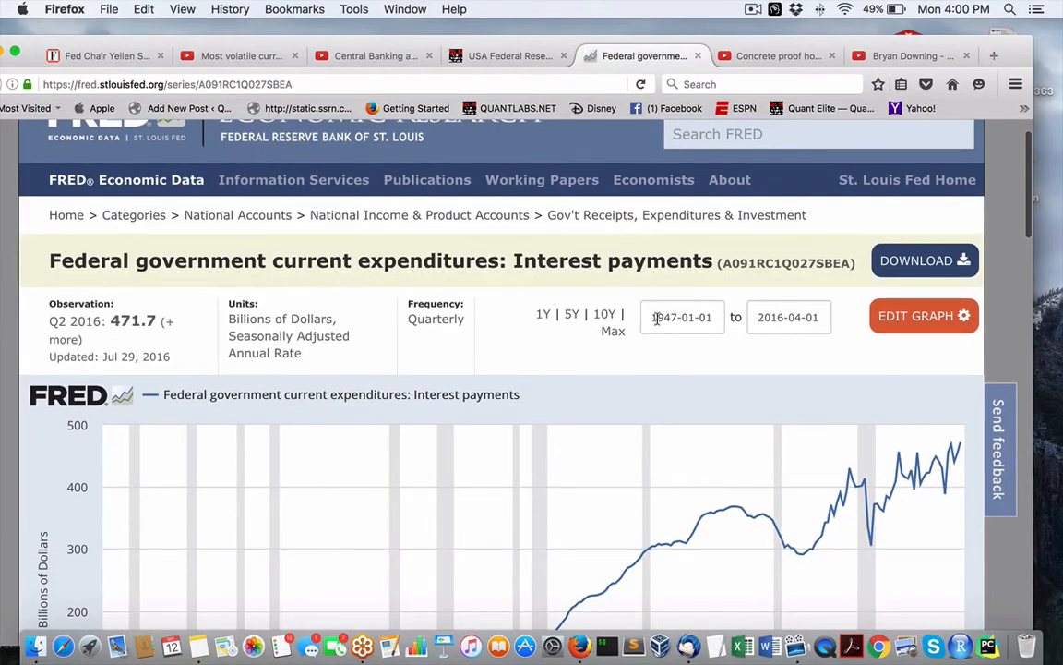
{"action": "scroll", "scroll_direction": "down", "scroll_amount": 3}
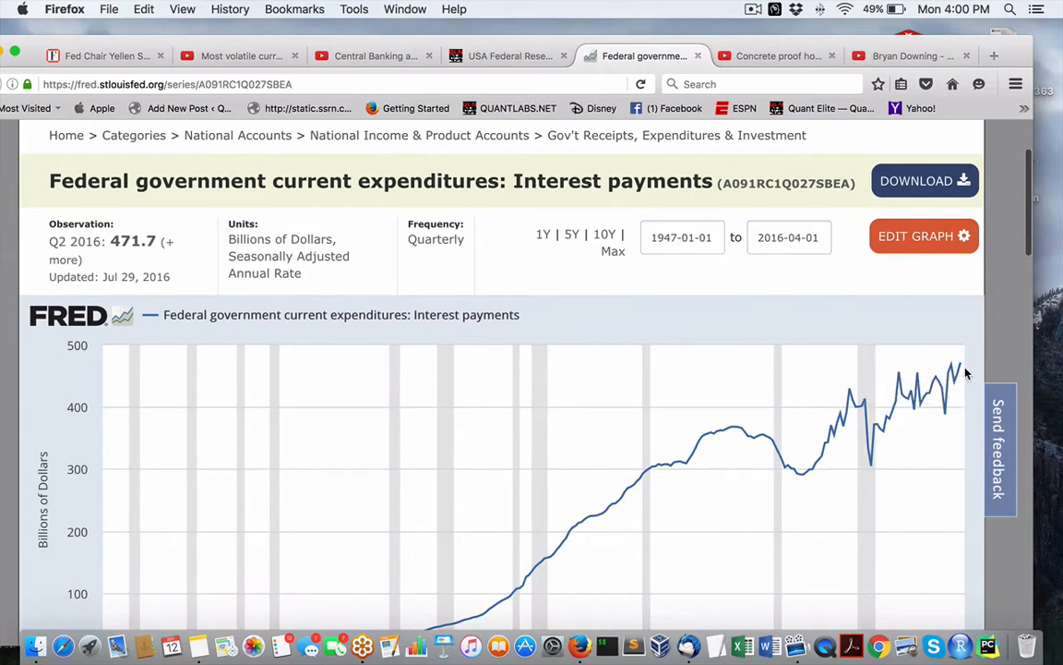
{"action": "mouse_move", "coordinate": [946, 379]}
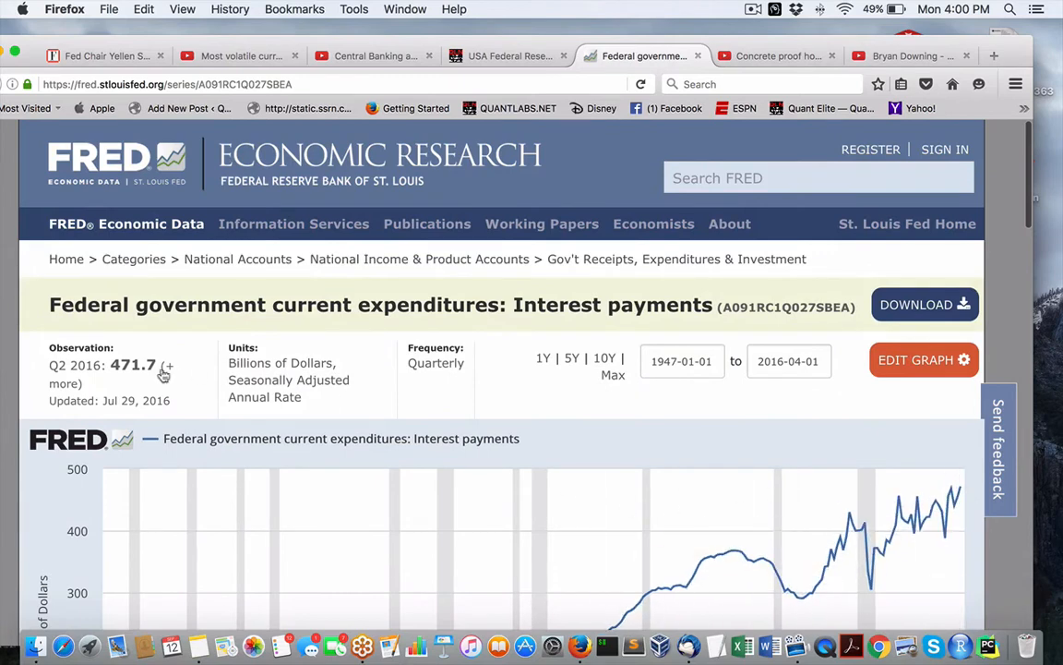
{"action": "mouse_move", "coordinate": [282, 312]}
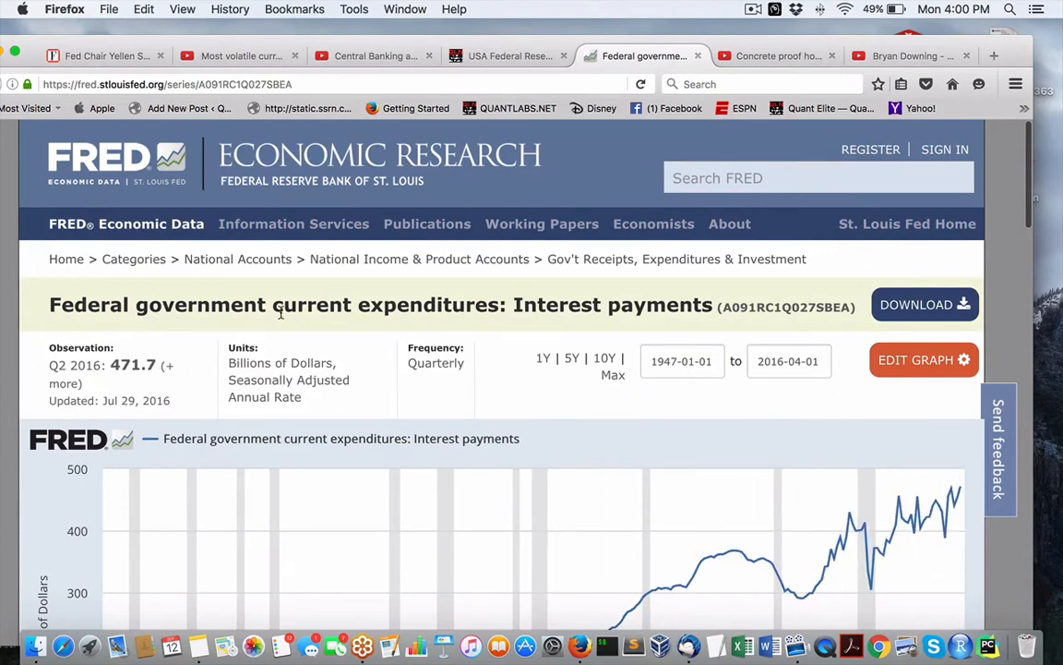
{"action": "mouse_move", "coordinate": [669, 395]}
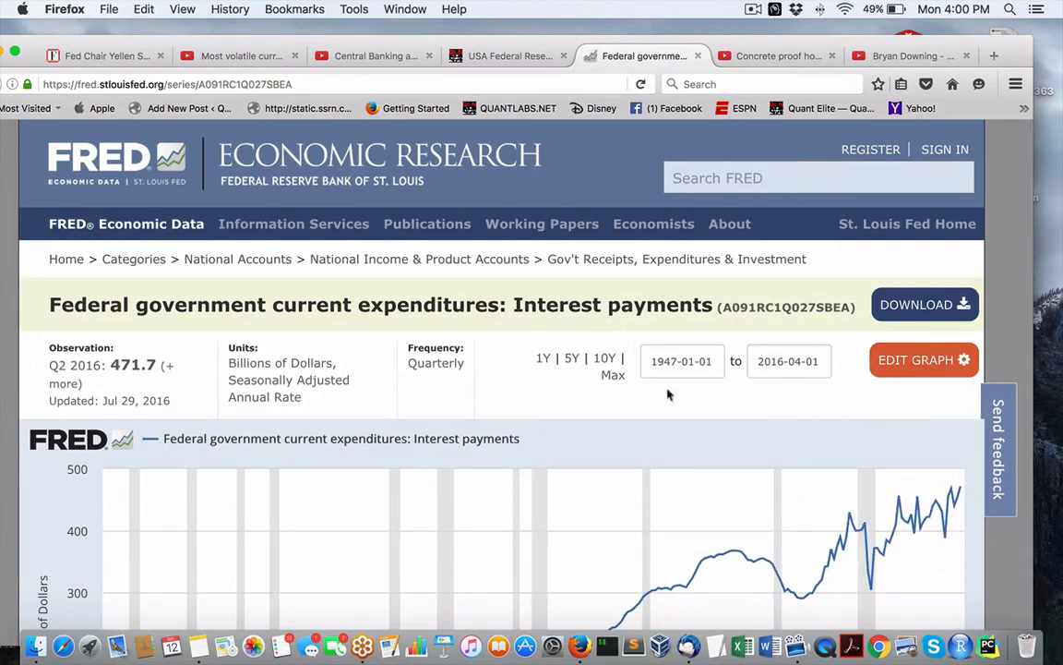
{"action": "scroll", "scroll_direction": "down", "scroll_amount": 3}
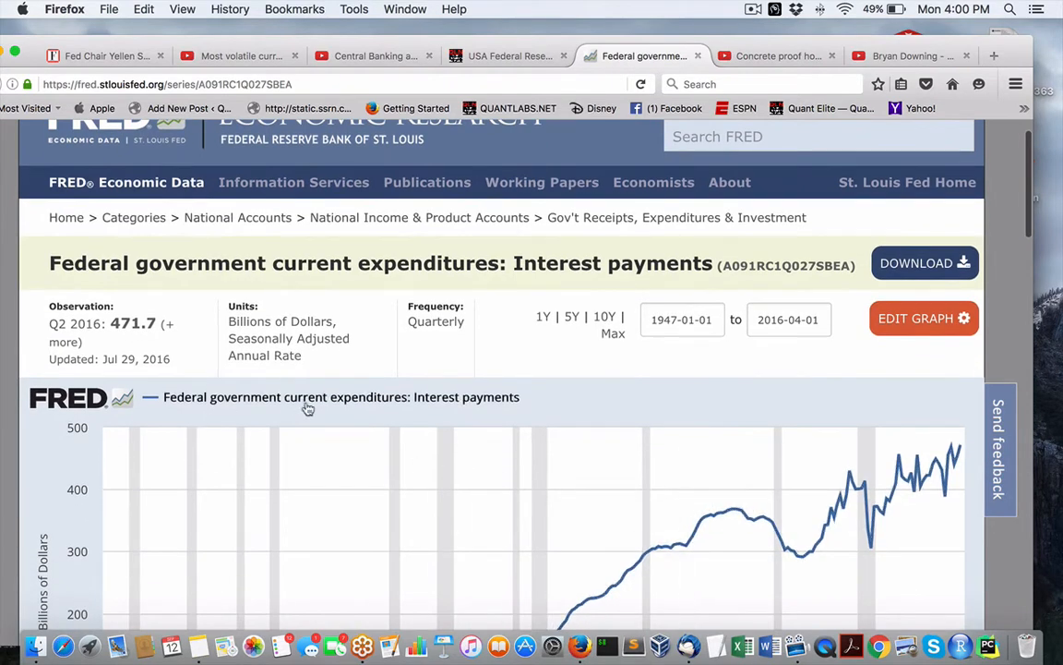
{"action": "scroll", "scroll_direction": "down", "scroll_amount": 3}
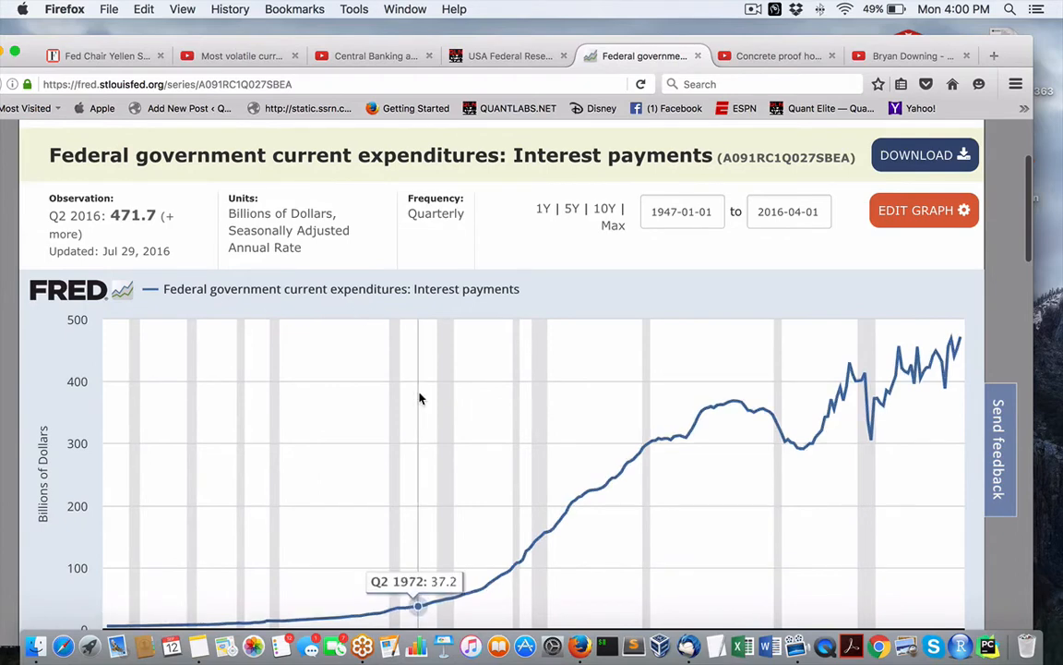
{"action": "scroll", "scroll_direction": "down", "scroll_amount": 3}
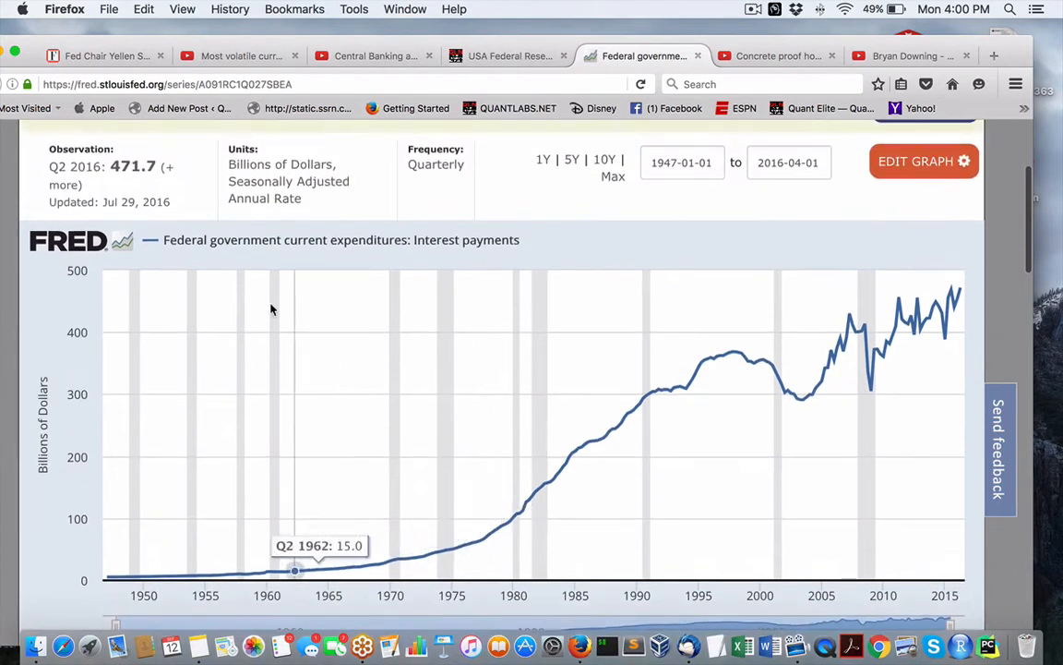
{"action": "scroll", "scroll_direction": "up", "scroll_amount": 3}
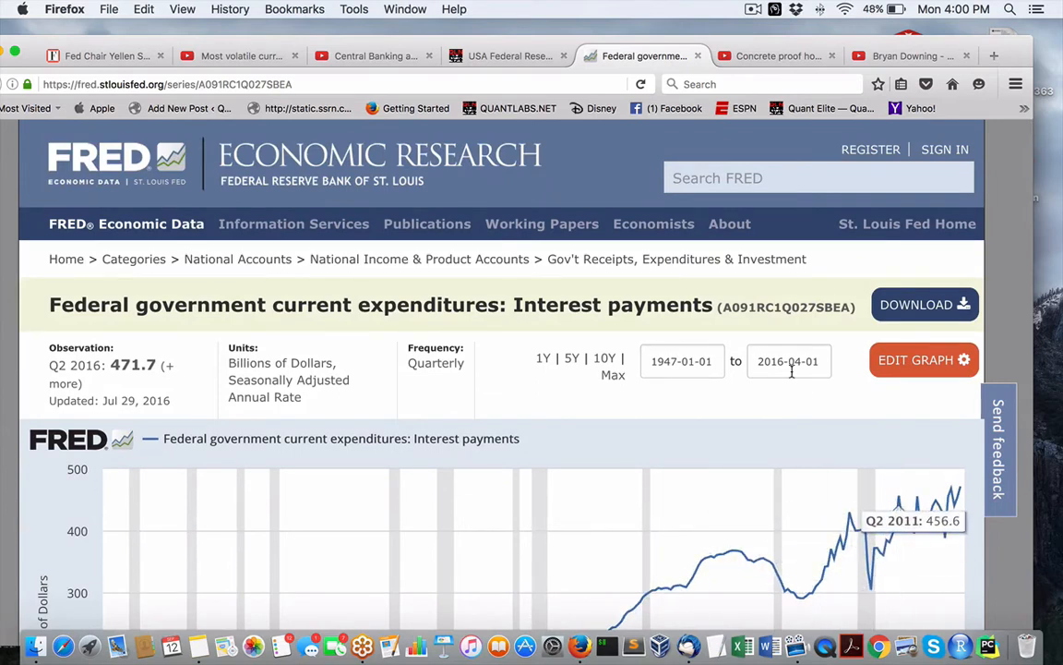
- Switch to the 'Concrete proof' Federal Reserve debt video tab and scroll up to the player
{"action": "left_click", "coordinate": [778, 55]}
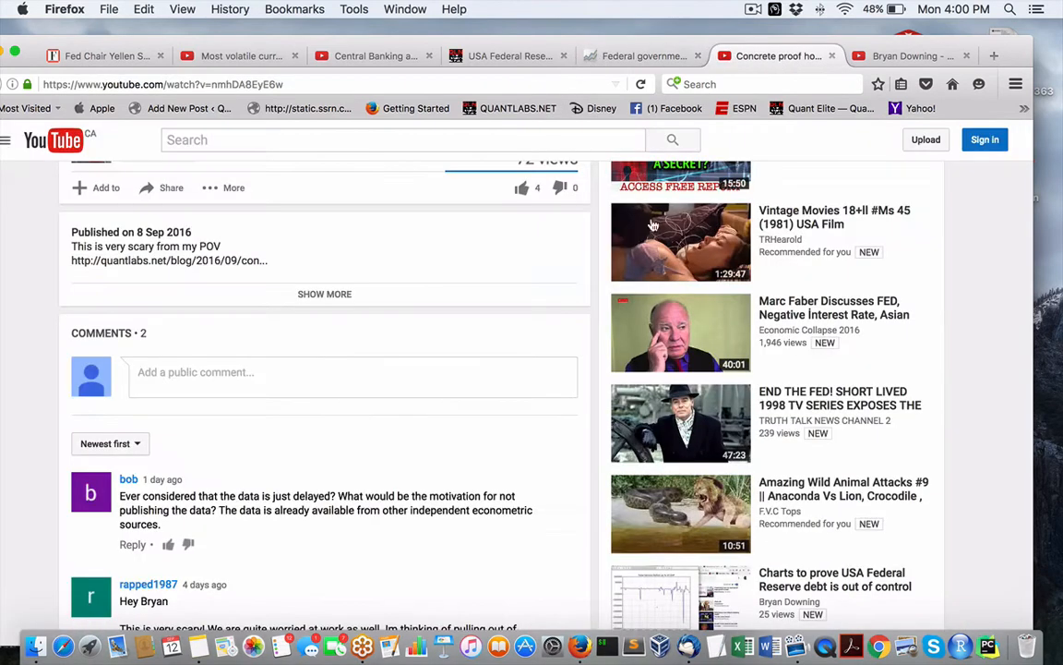
{"action": "scroll", "scroll_direction": "up", "scroll_amount": 3}
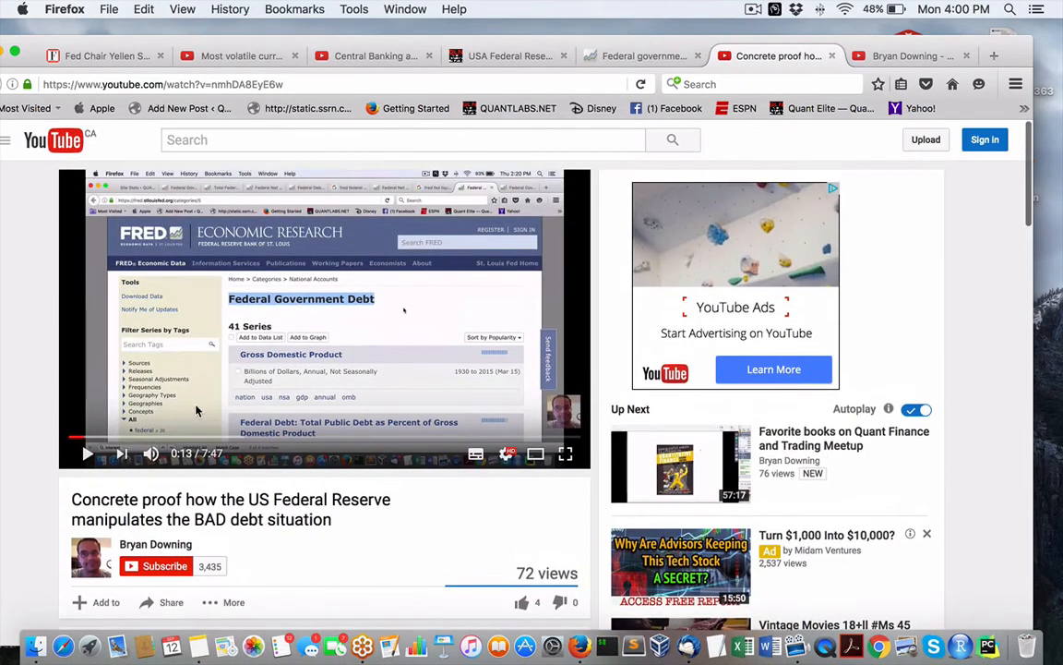
{"action": "mouse_move", "coordinate": [157, 376]}
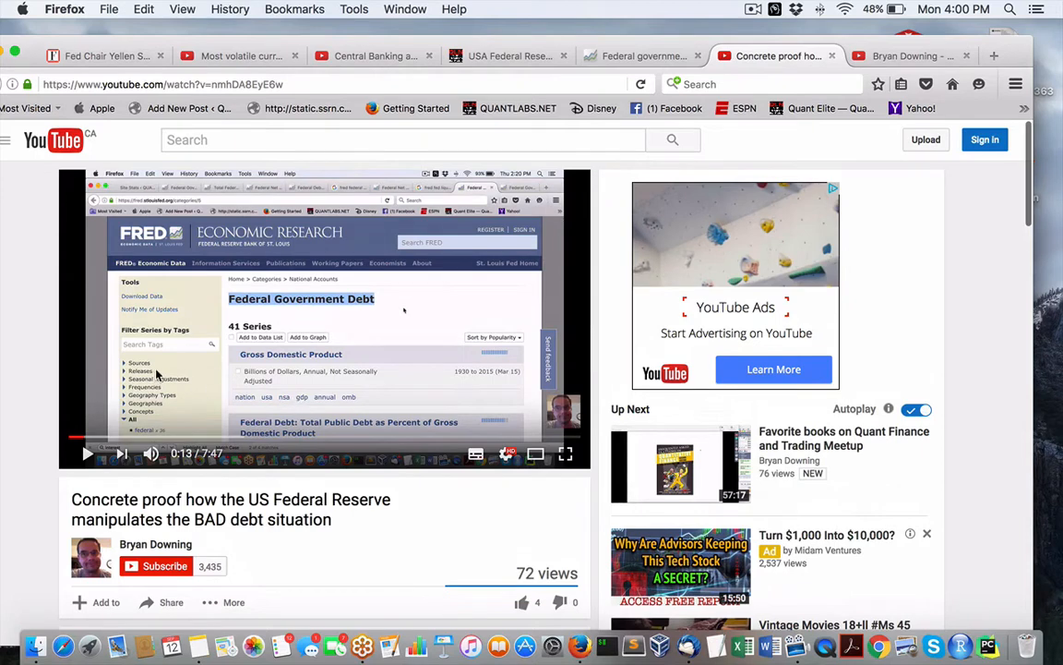
{"action": "mouse_move", "coordinate": [351, 342]}
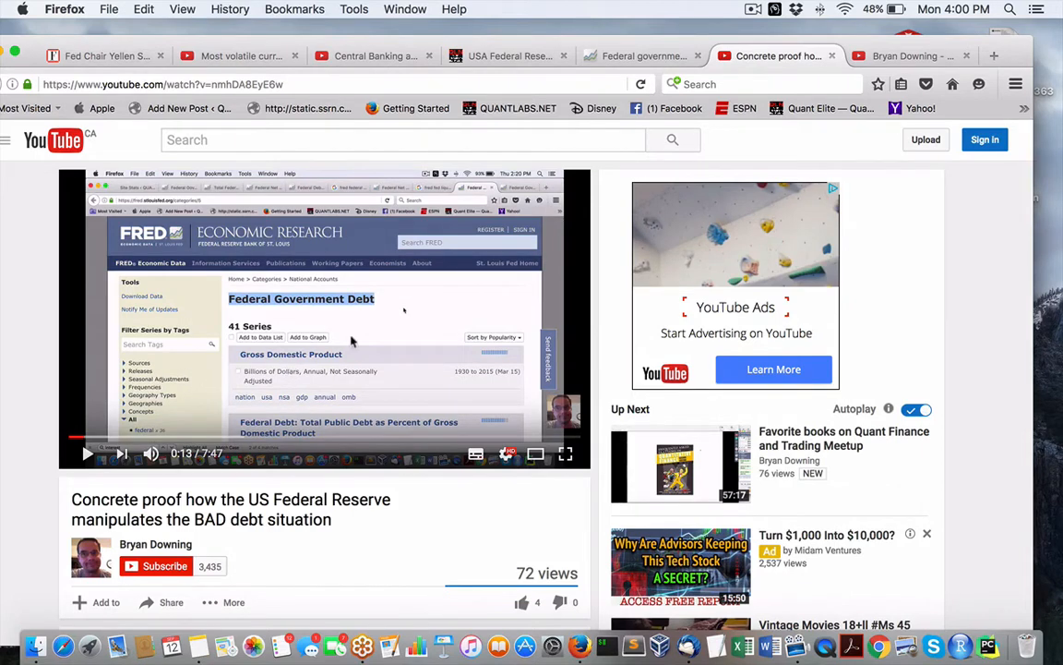
{"action": "mouse_move", "coordinate": [446, 315]}
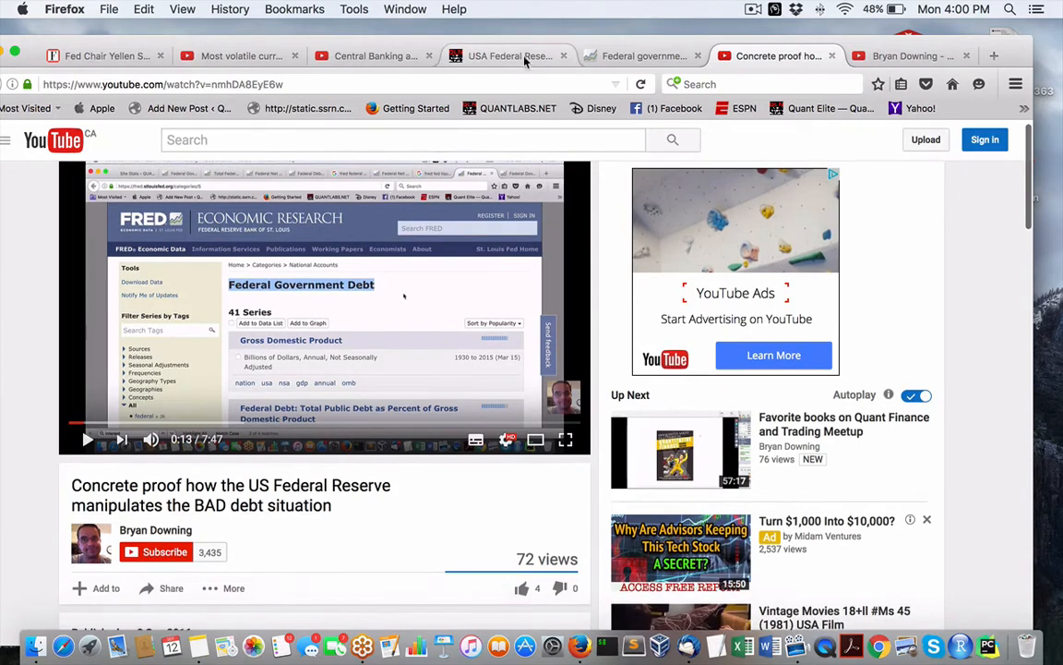
- Return to the QuantLabs post and select its FRED and ALFRED series links
{"action": "left_click", "coordinate": [507, 55]}
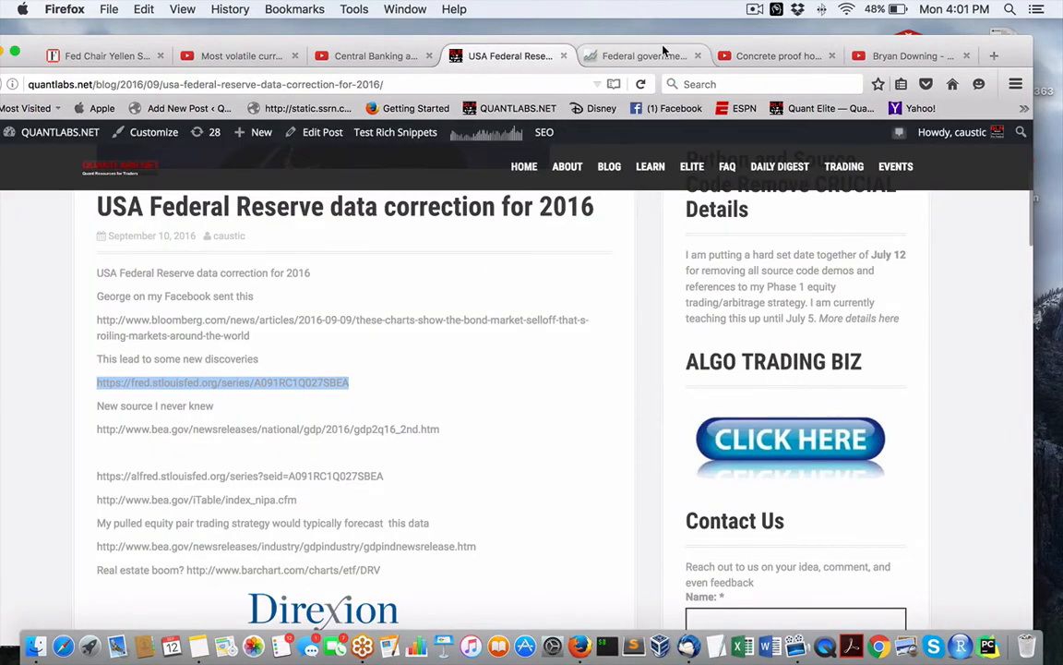
{"action": "left_click", "coordinate": [223, 382]}
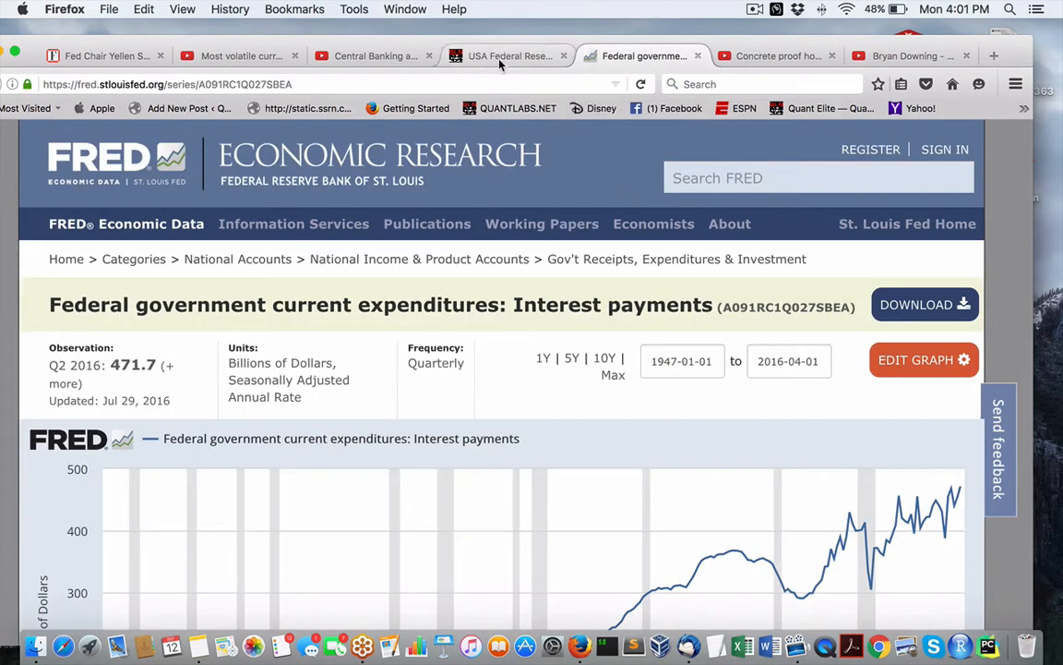
{"action": "left_click", "coordinate": [508, 55]}
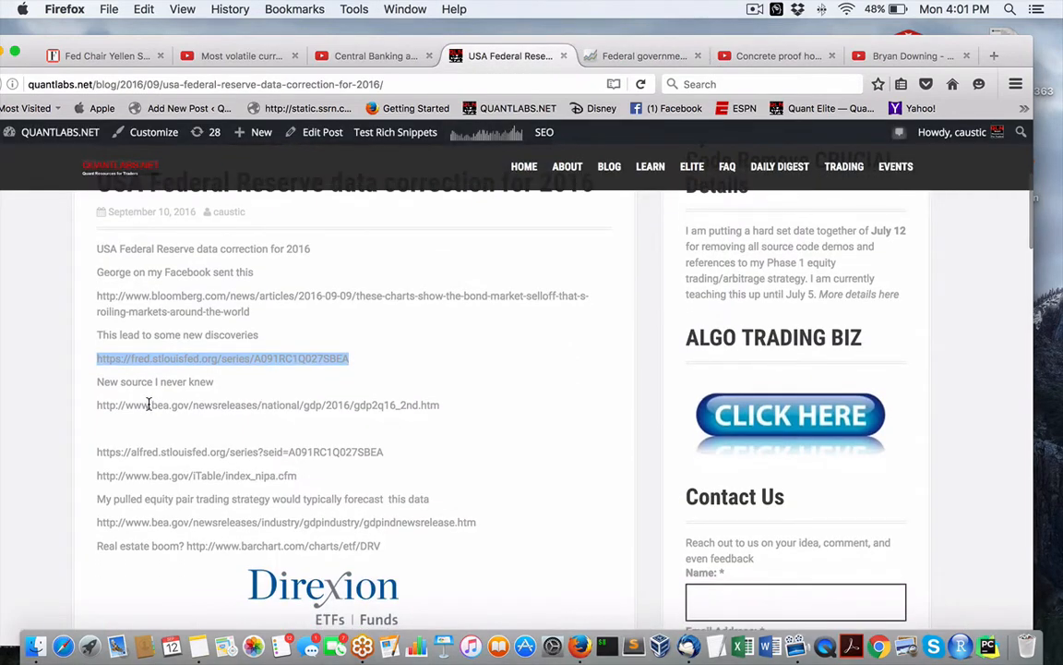
{"action": "mouse_move", "coordinate": [97, 404]}
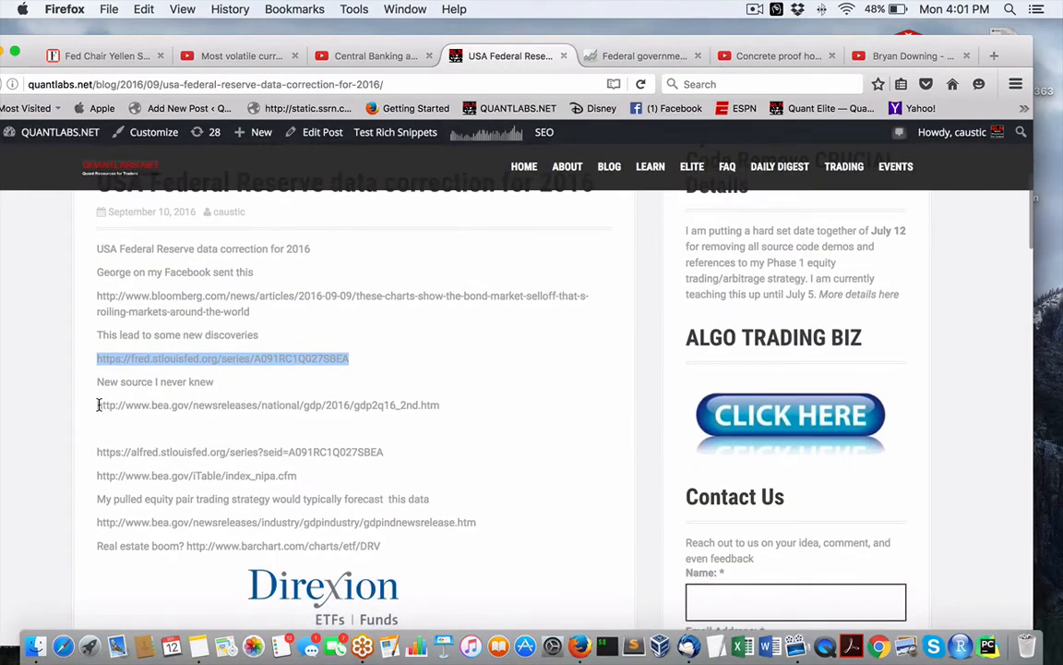
{"action": "left_click", "coordinate": [268, 404]}
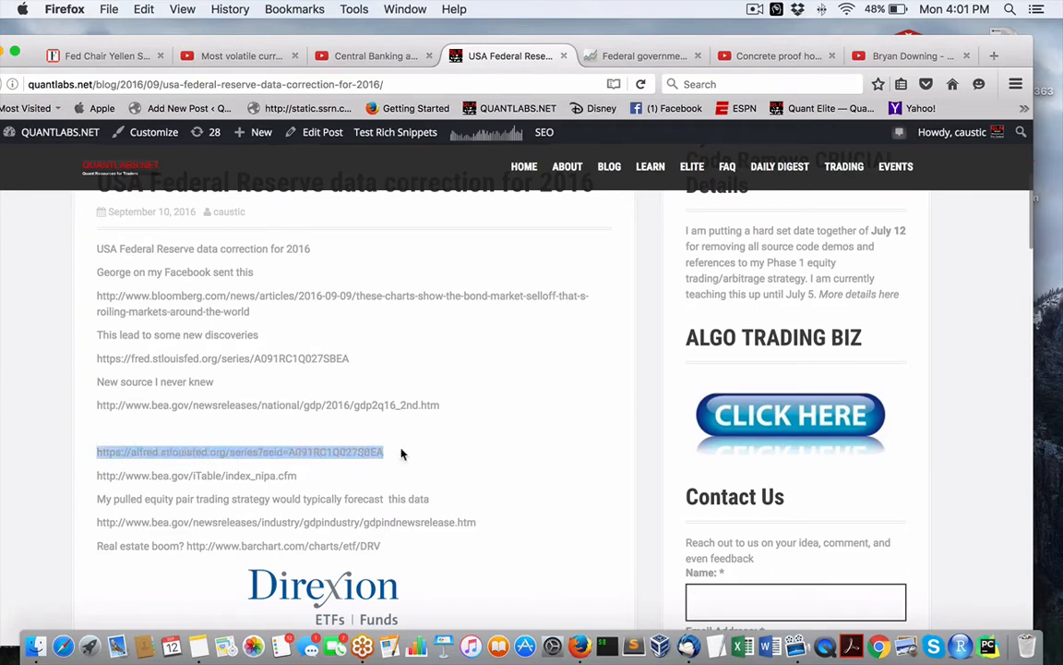
- Scroll back up, revisit the FRED tab, then go to the Central Banking video
{"action": "scroll", "scroll_direction": "up", "scroll_amount": 3}
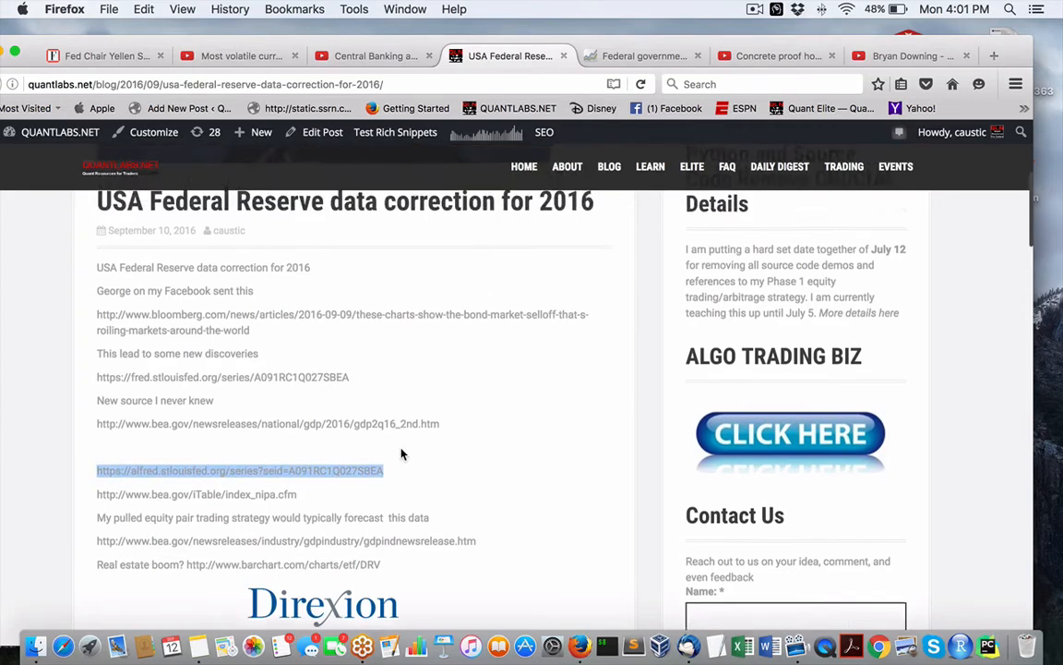
{"action": "scroll", "scroll_direction": "up", "scroll_amount": 3}
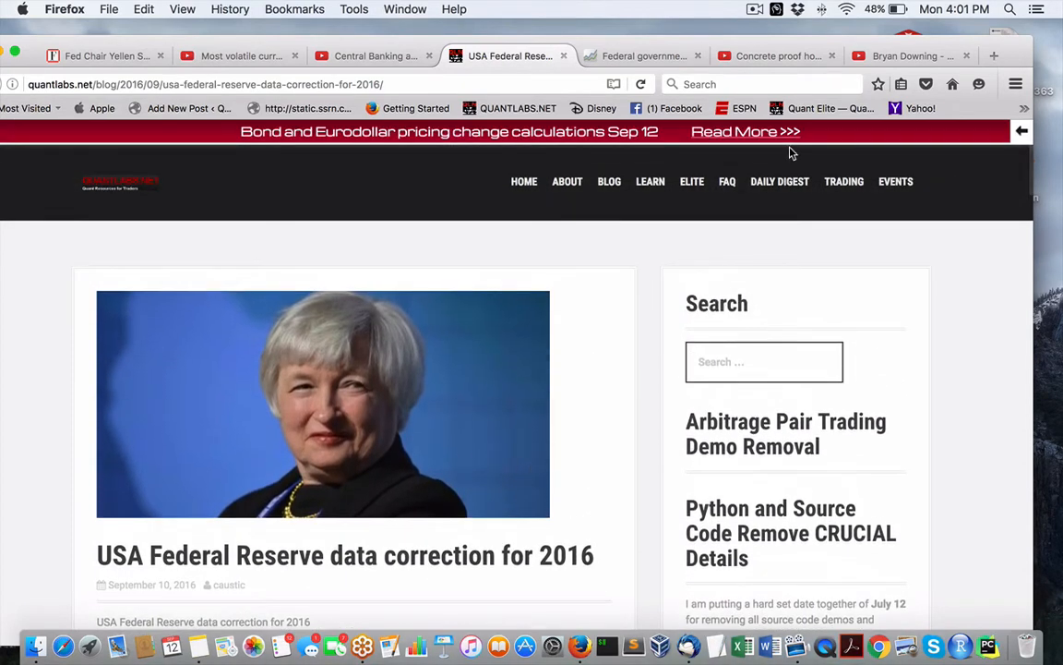
{"action": "left_click", "coordinate": [643, 55]}
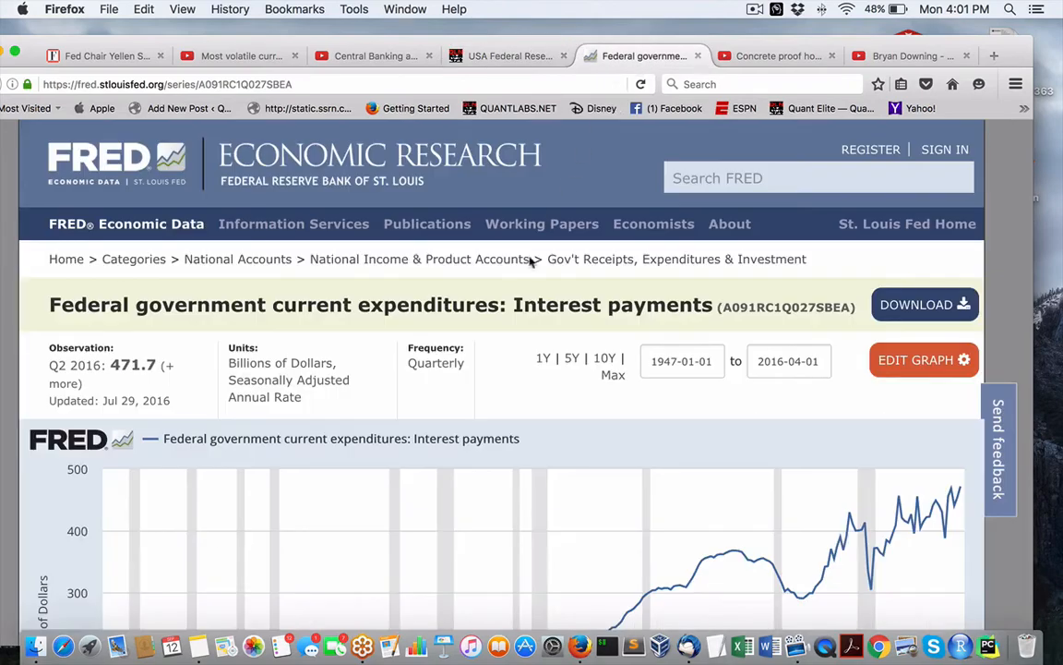
{"action": "mouse_move", "coordinate": [370, 431]}
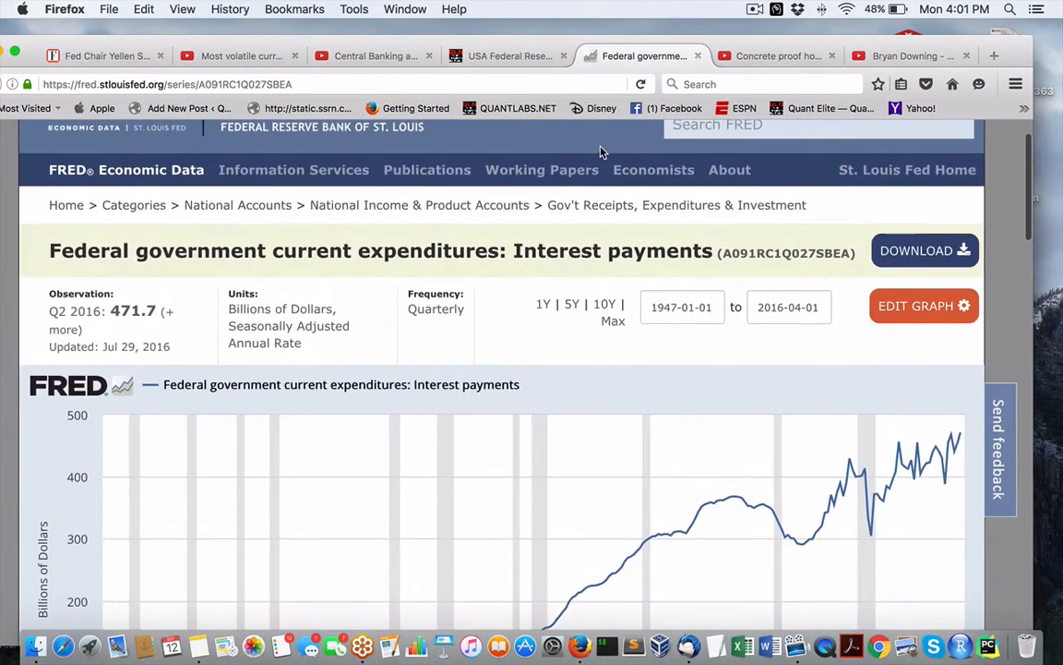
{"action": "left_click", "coordinate": [509, 55]}
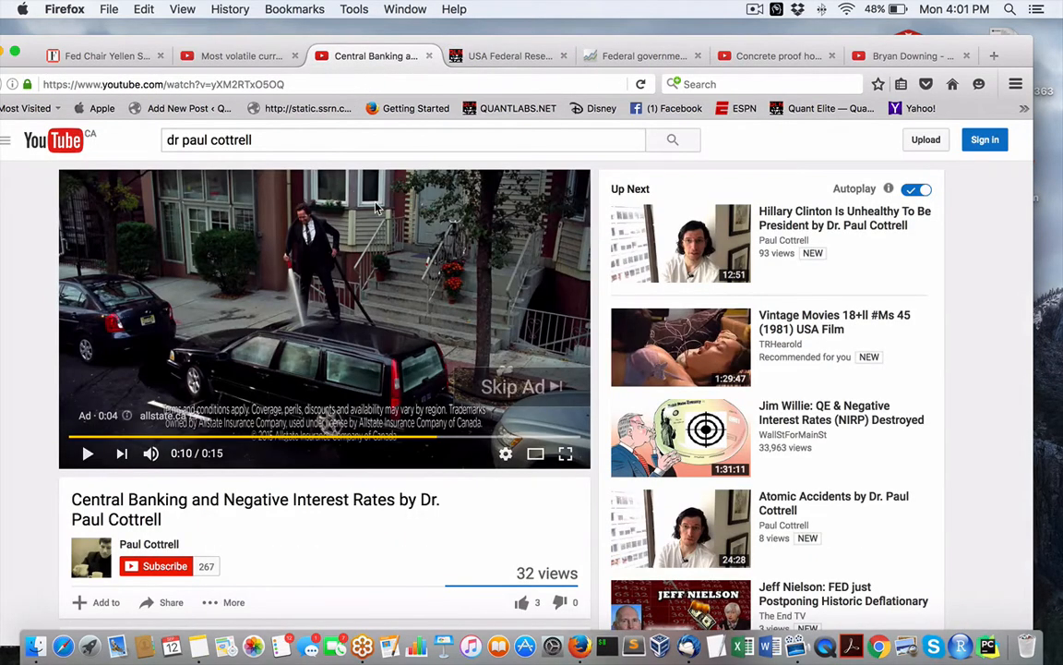
- Switch to Fortune's Yellen negative interest rates article and read past its opening paragraphs
{"action": "left_click", "coordinate": [102, 56]}
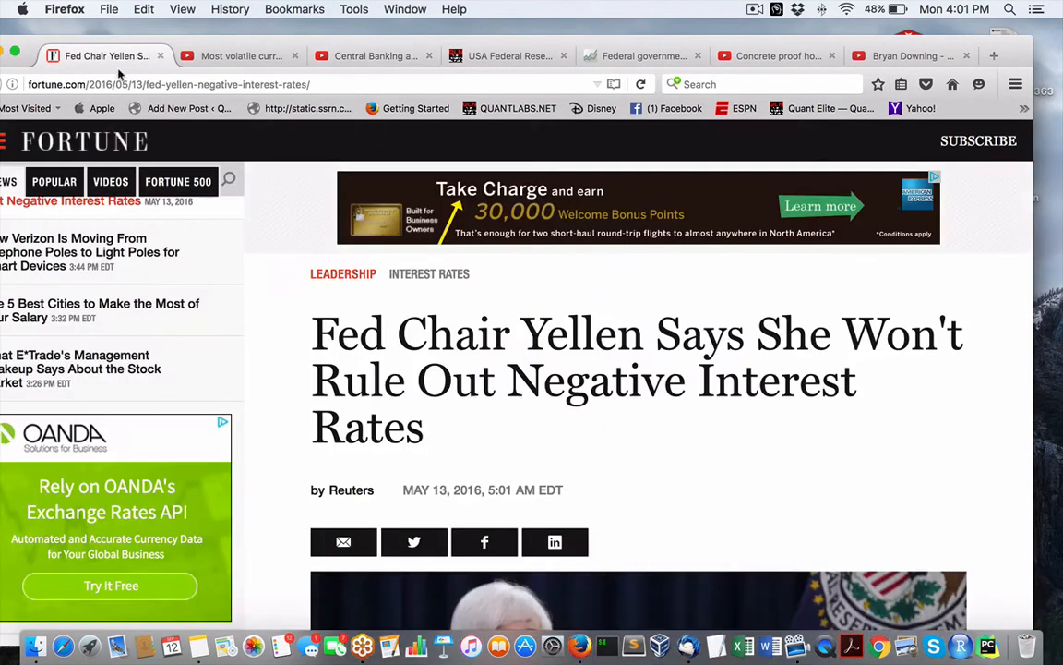
{"action": "mouse_move", "coordinate": [609, 434]}
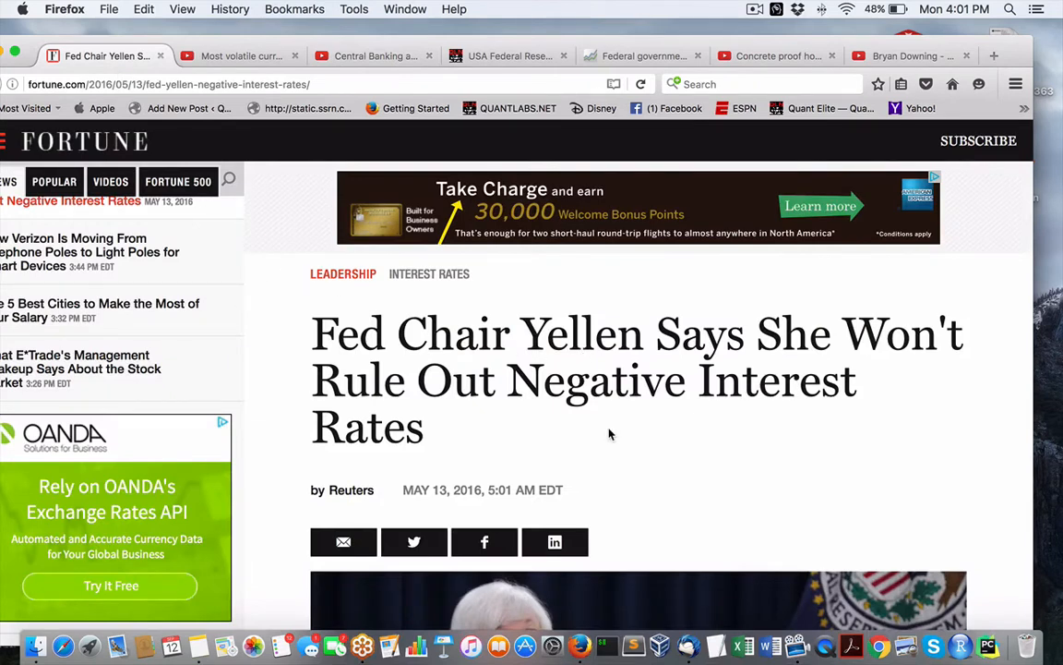
{"action": "scroll", "scroll_direction": "down", "scroll_amount": 3}
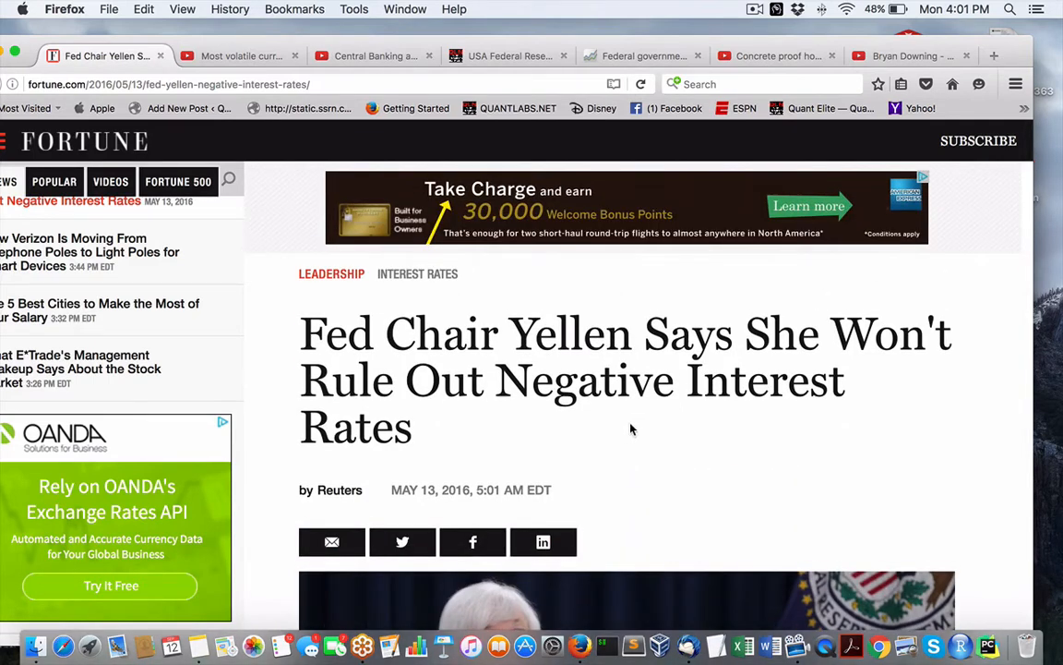
{"action": "mouse_move", "coordinate": [674, 470]}
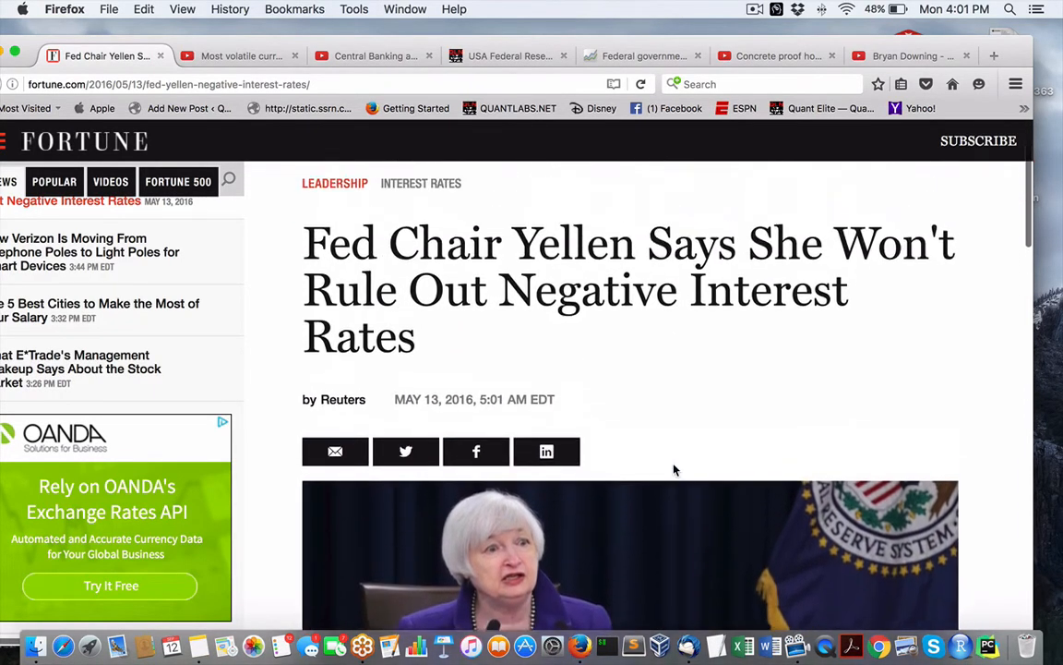
{"action": "scroll", "scroll_direction": "down", "scroll_amount": 3}
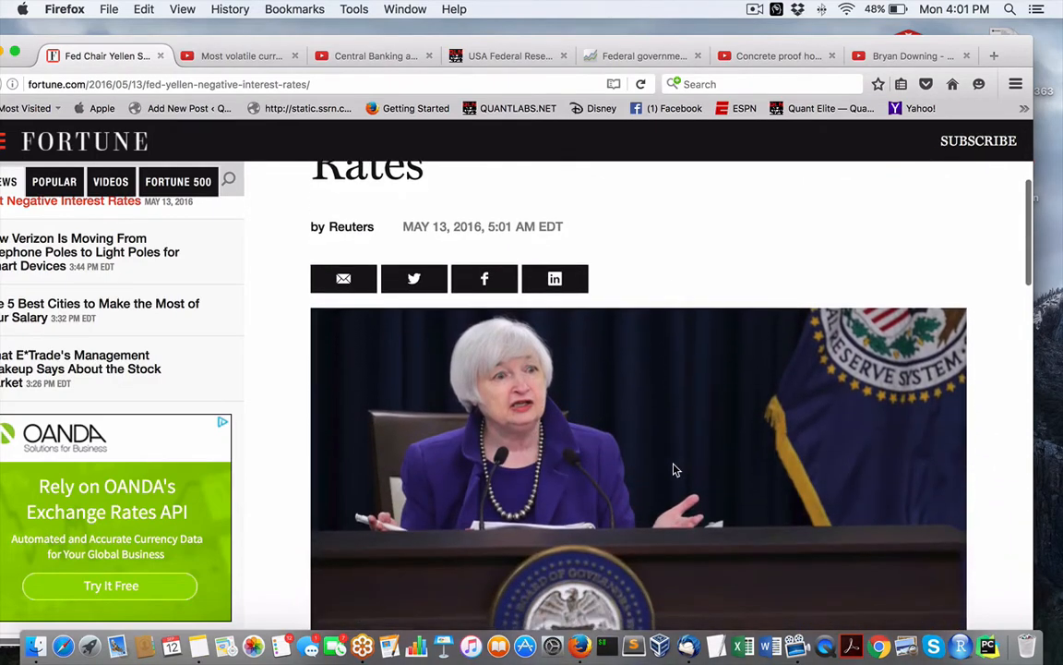
{"action": "scroll", "scroll_direction": "down", "scroll_amount": 3}
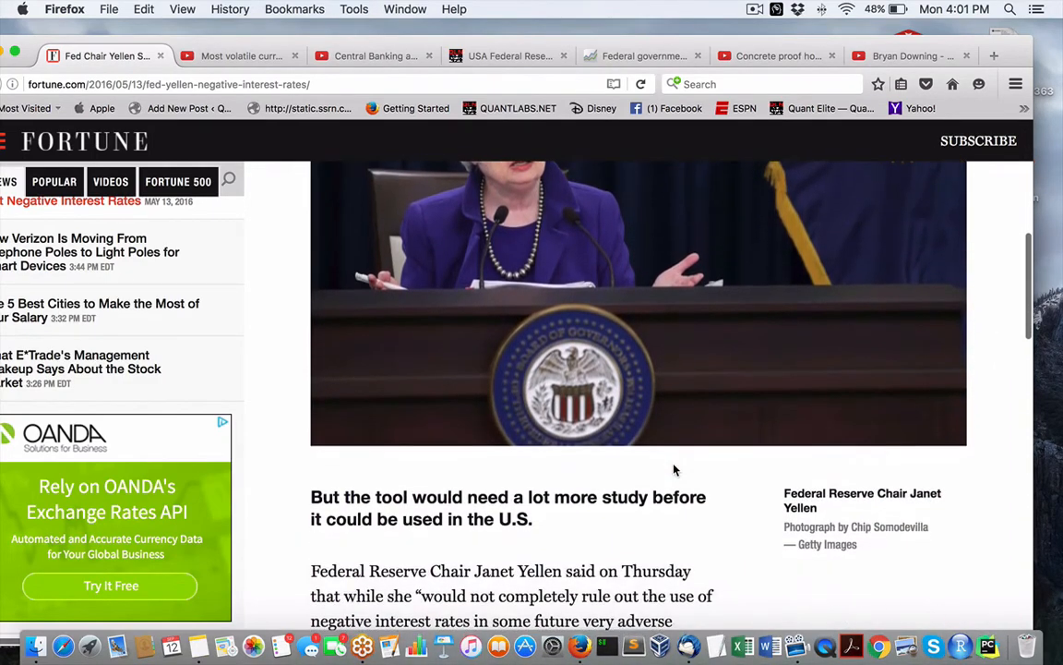
{"action": "scroll", "scroll_direction": "up", "scroll_amount": 3}
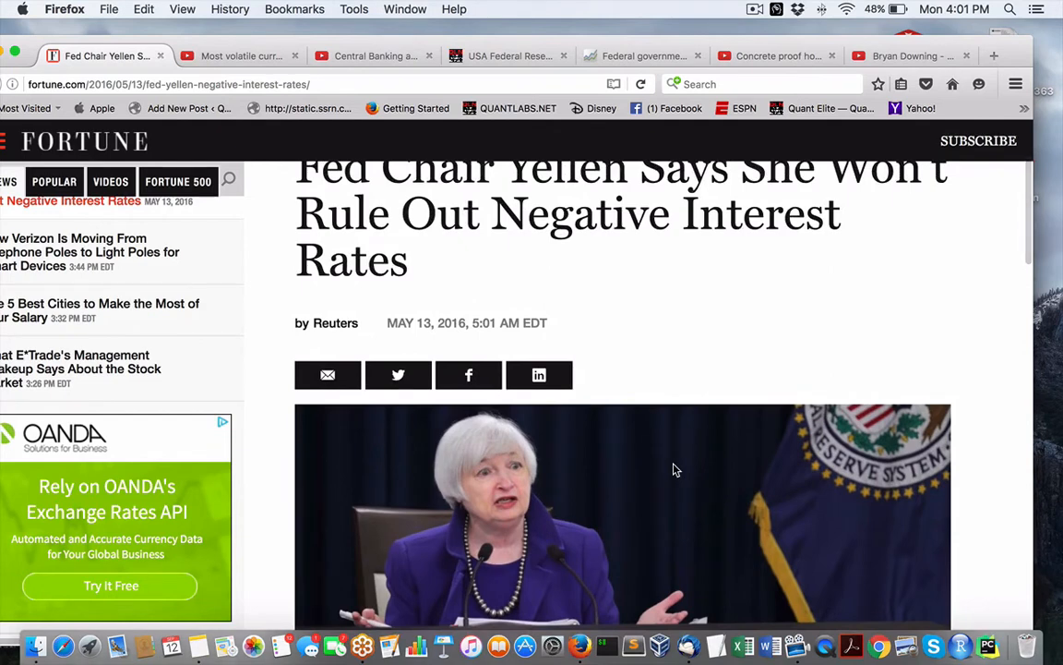
{"action": "scroll", "scroll_direction": "down", "scroll_amount": 3}
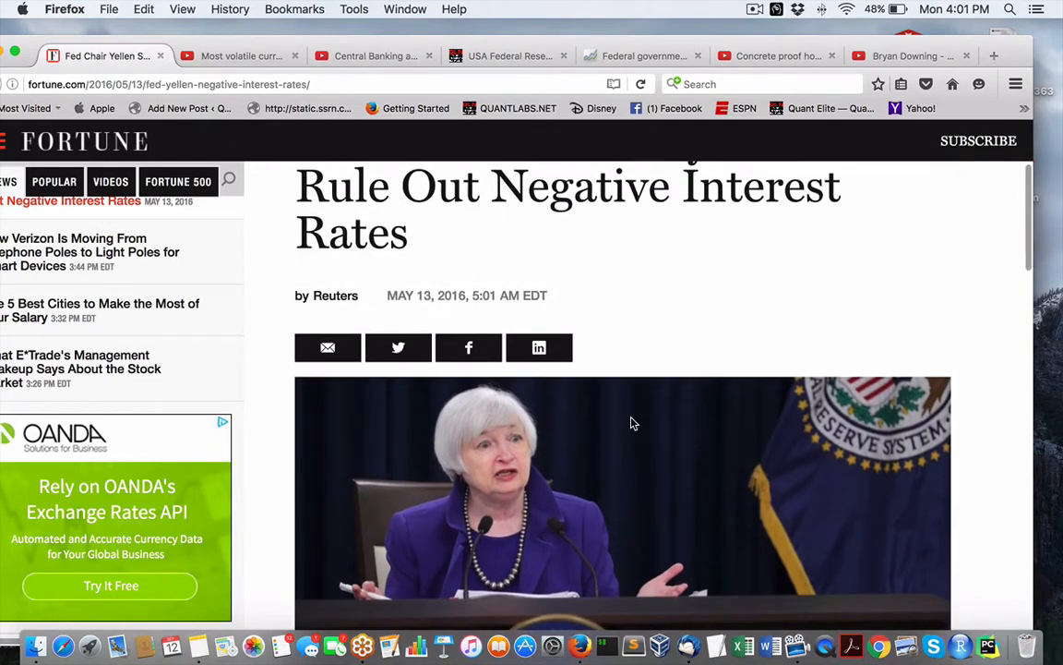
{"action": "scroll", "scroll_direction": "up", "scroll_amount": 3}
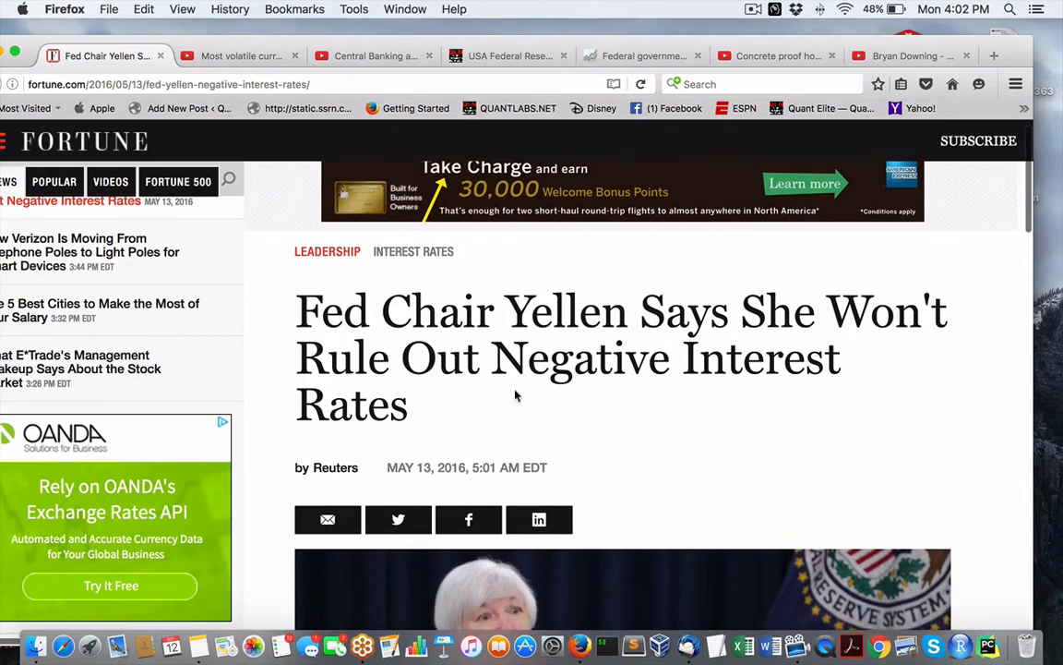
{"action": "mouse_move", "coordinate": [390, 466]}
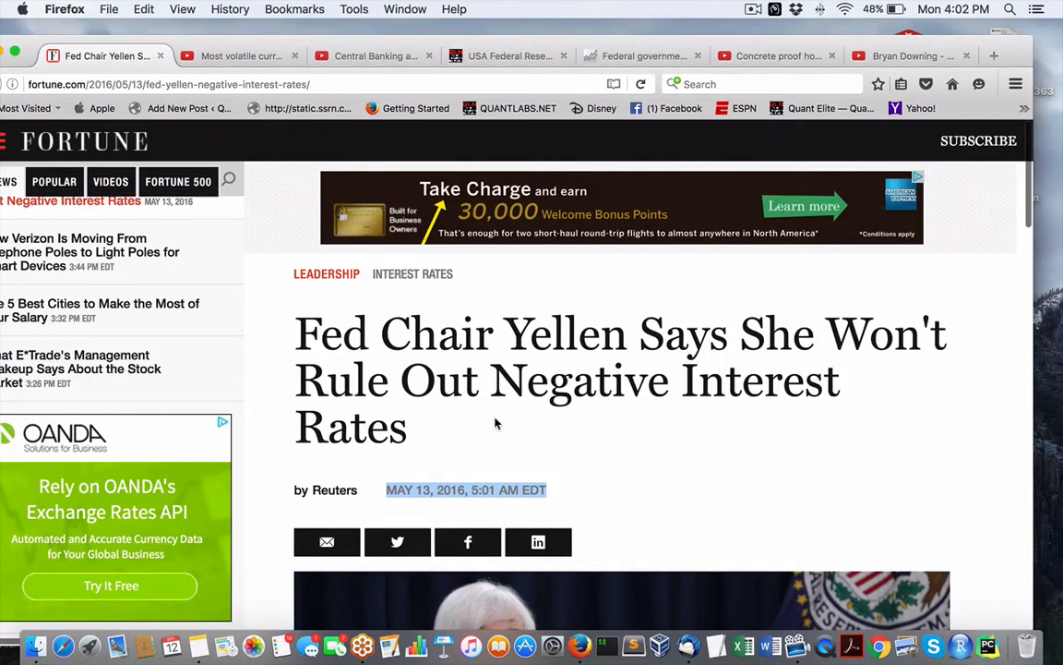
{"action": "scroll", "scroll_direction": "down", "scroll_amount": 3}
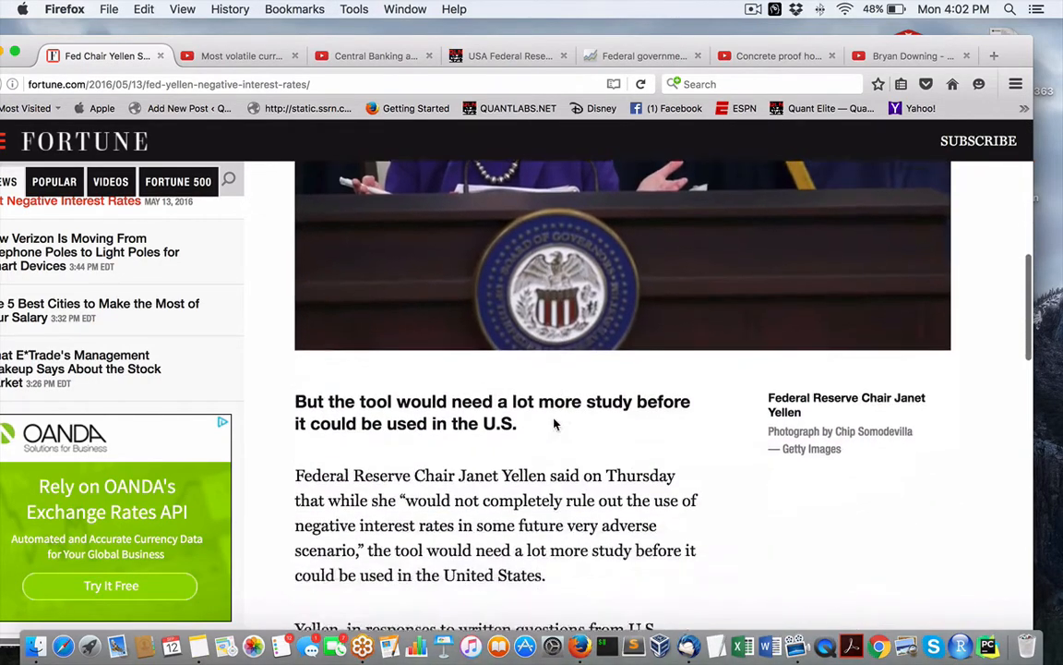
{"action": "scroll", "scroll_direction": "down", "scroll_amount": 3}
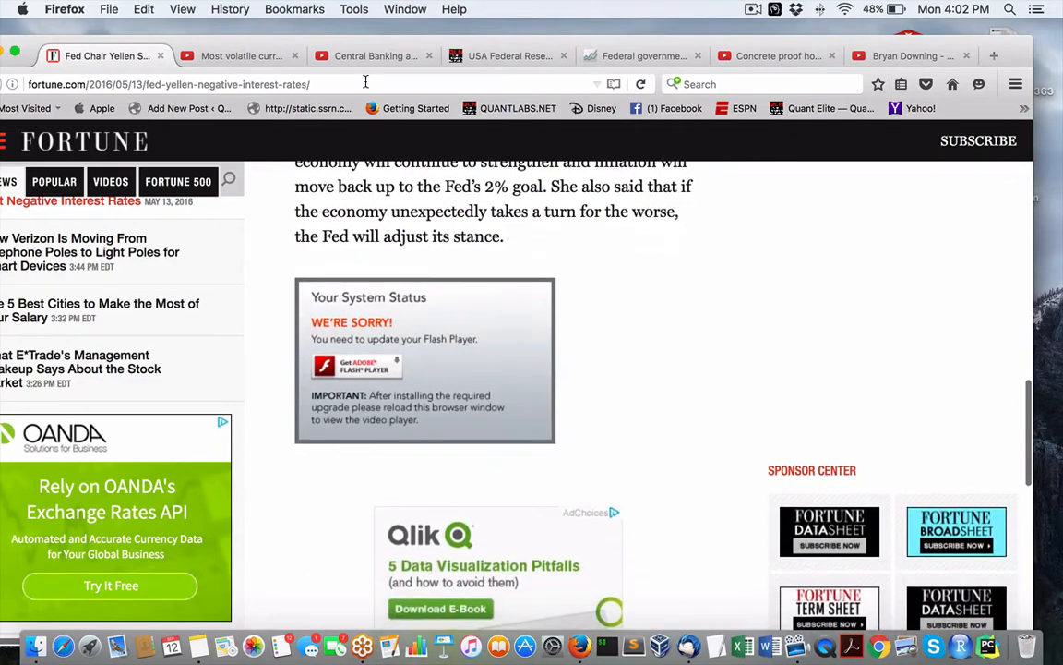
- Pass through the volatile currency video tab to the Central Banking video and scroll its page
{"action": "left_click", "coordinate": [240, 56]}
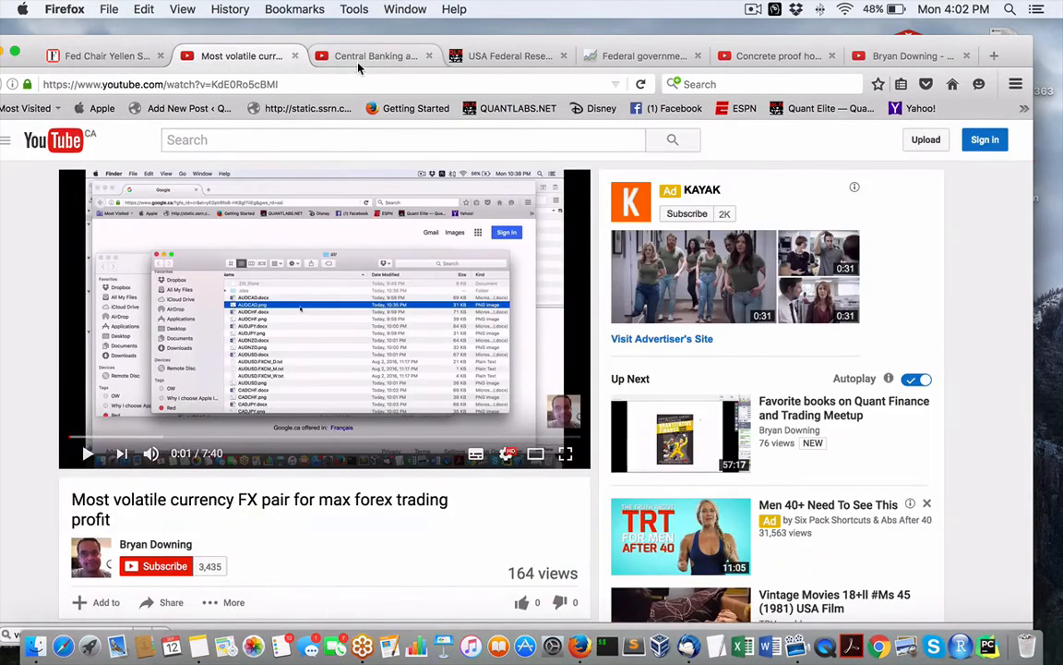
{"action": "left_click", "coordinate": [374, 55]}
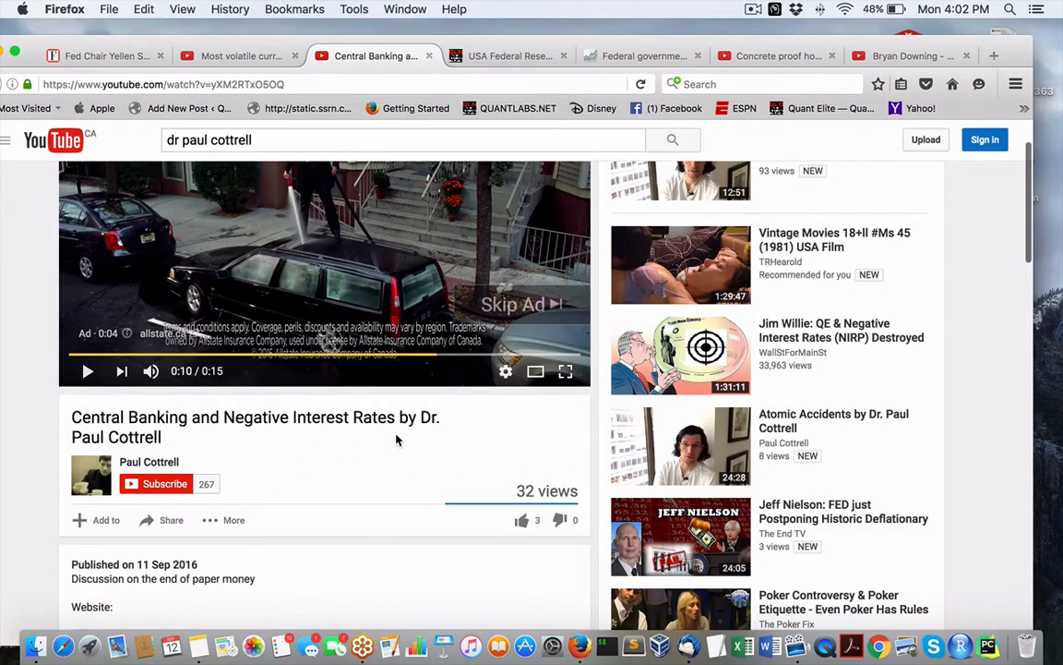
{"action": "scroll", "scroll_direction": "down", "scroll_amount": 3}
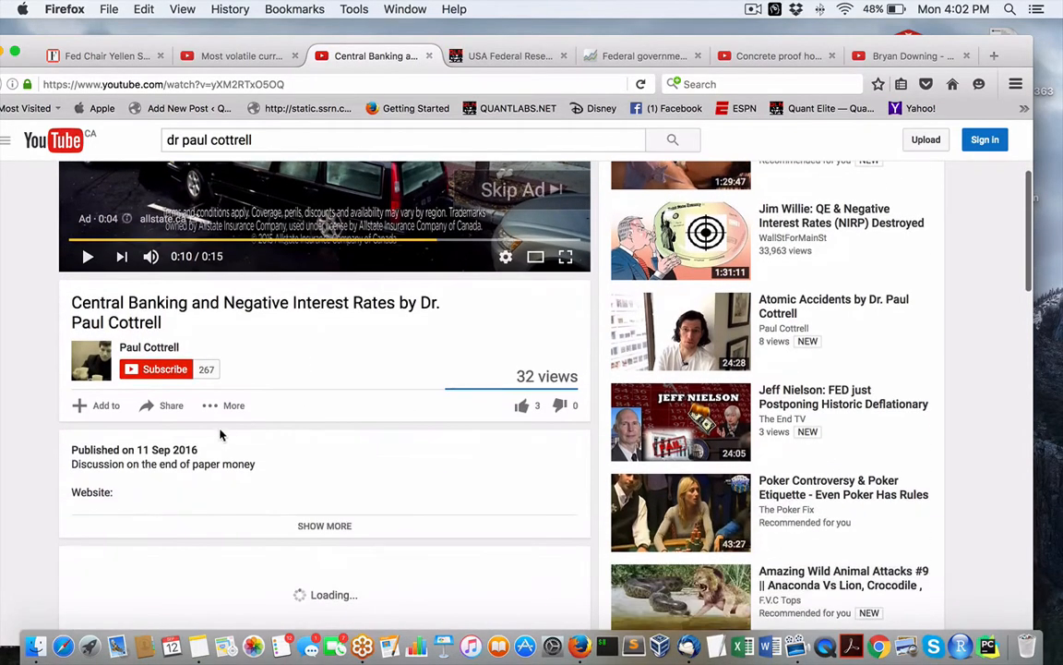
{"action": "mouse_move", "coordinate": [138, 346]}
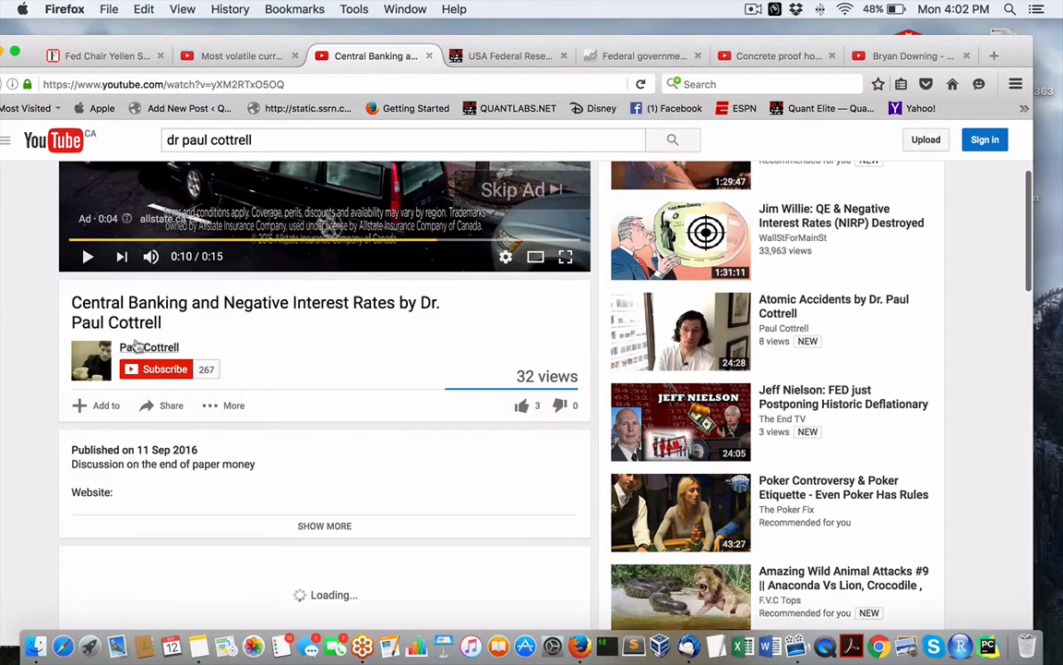
{"action": "mouse_move", "coordinate": [319, 332]}
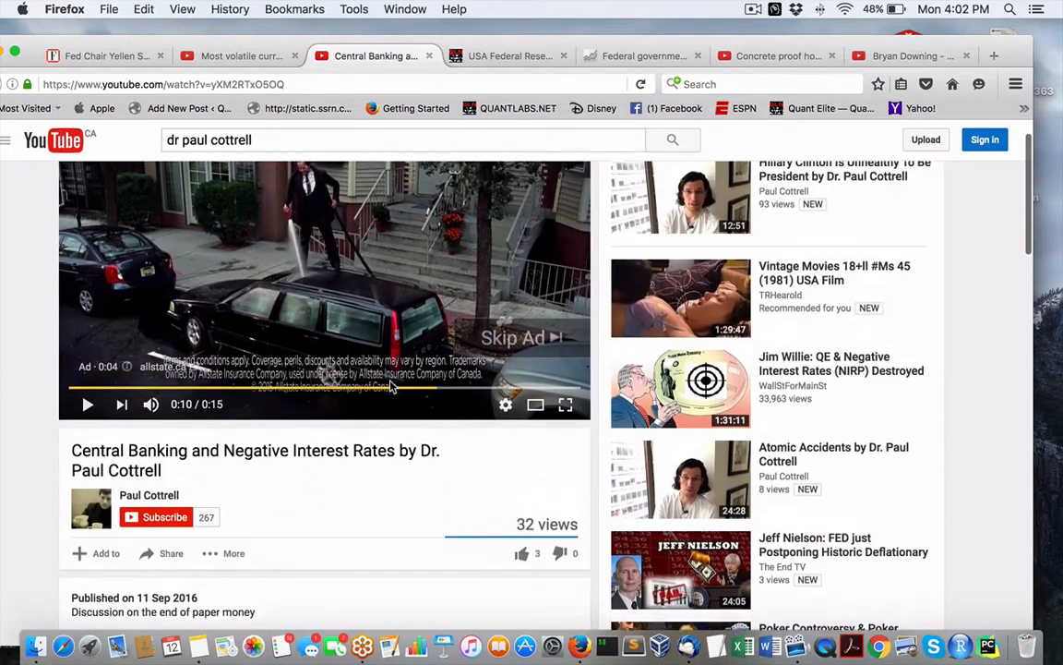
{"action": "scroll", "scroll_direction": "up", "scroll_amount": 3}
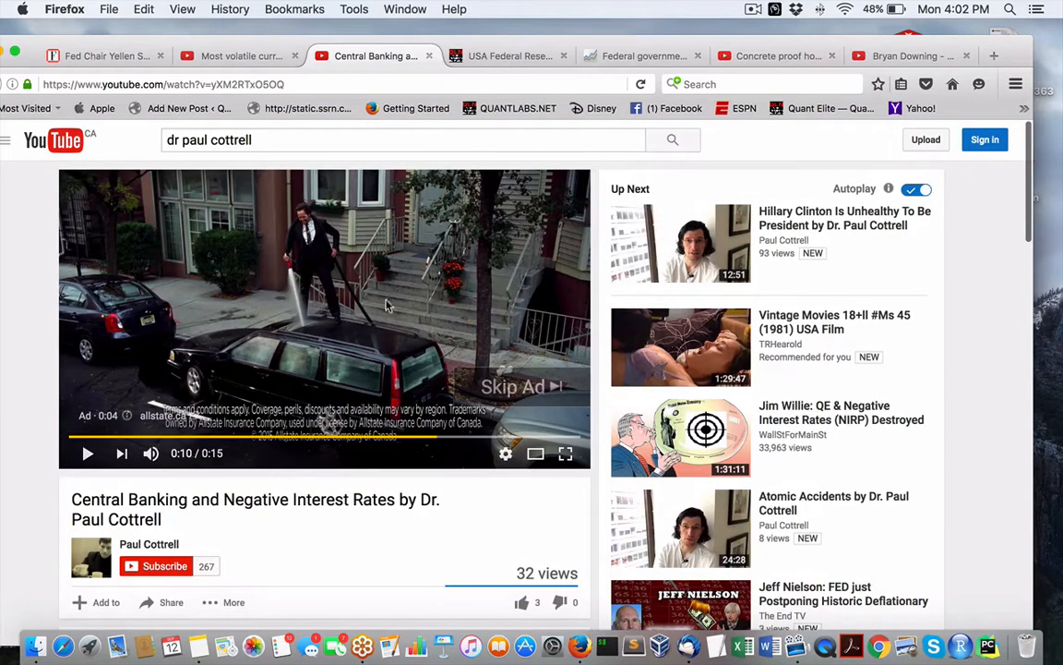
{"action": "mouse_move", "coordinate": [182, 492]}
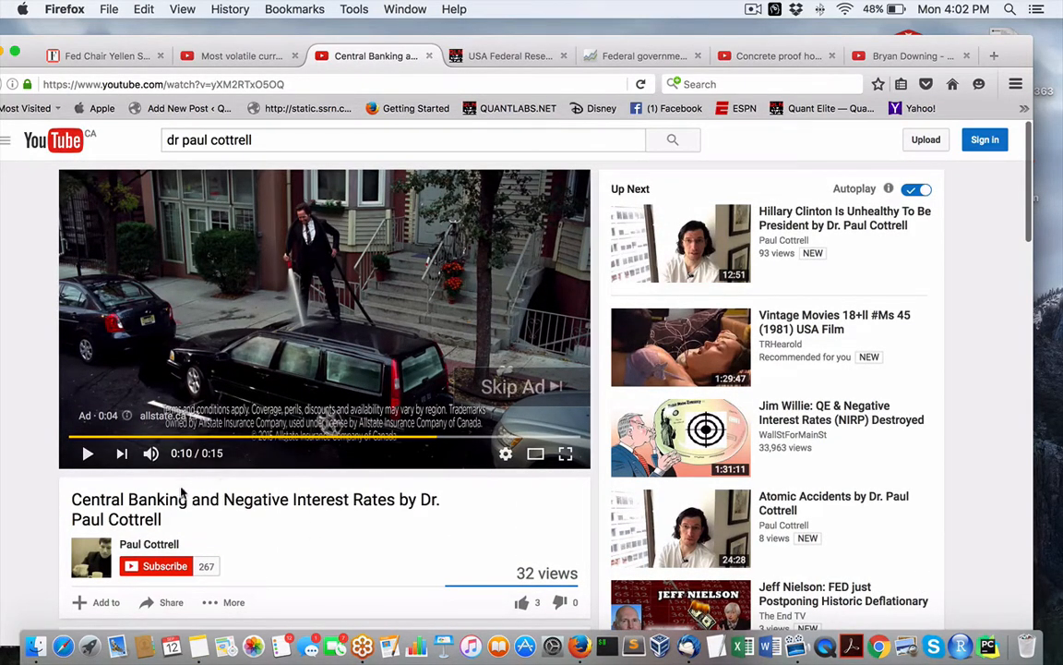
{"action": "scroll", "scroll_direction": "down", "scroll_amount": 3}
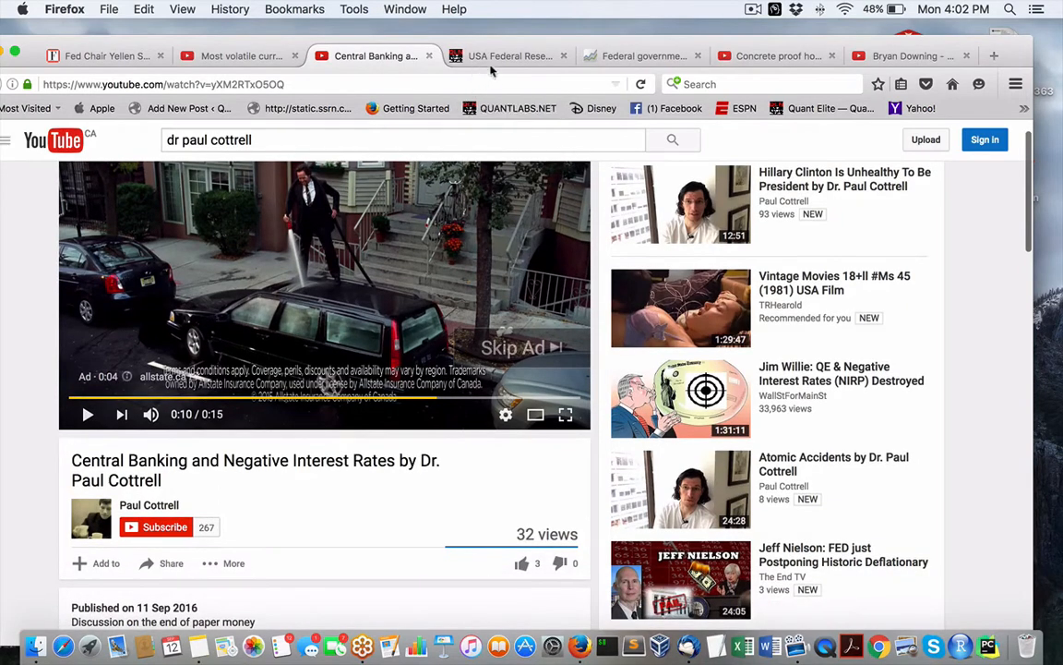
{"action": "mouse_move", "coordinate": [386, 314]}
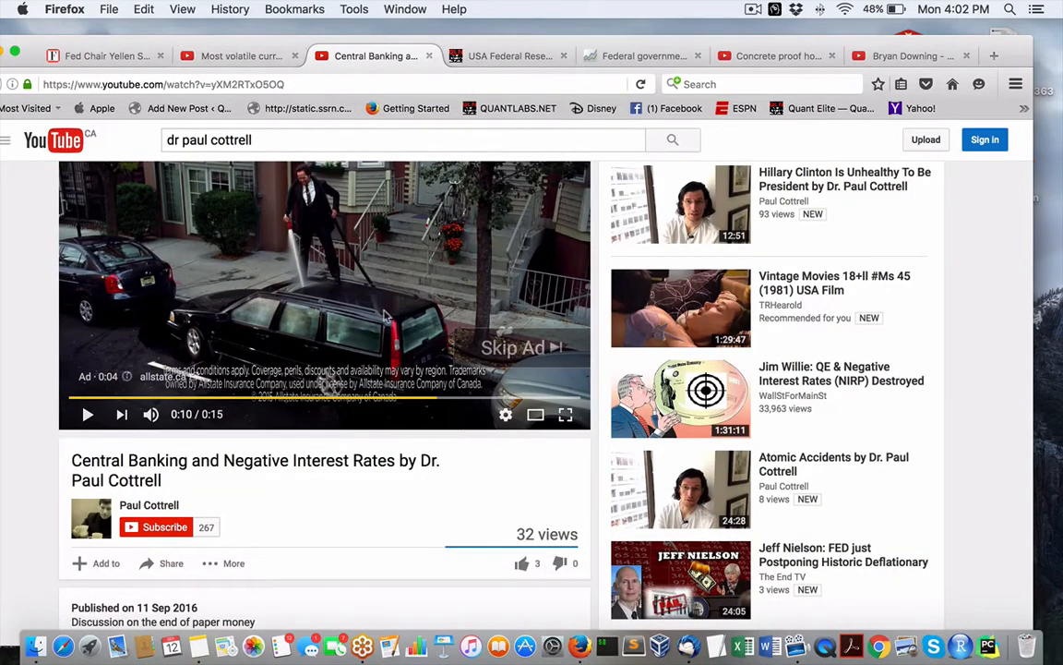
- Cycle through the FRED, QuantLabs and currency video tabs to the 'Concrete proof' debt video
{"action": "left_click", "coordinate": [644, 56]}
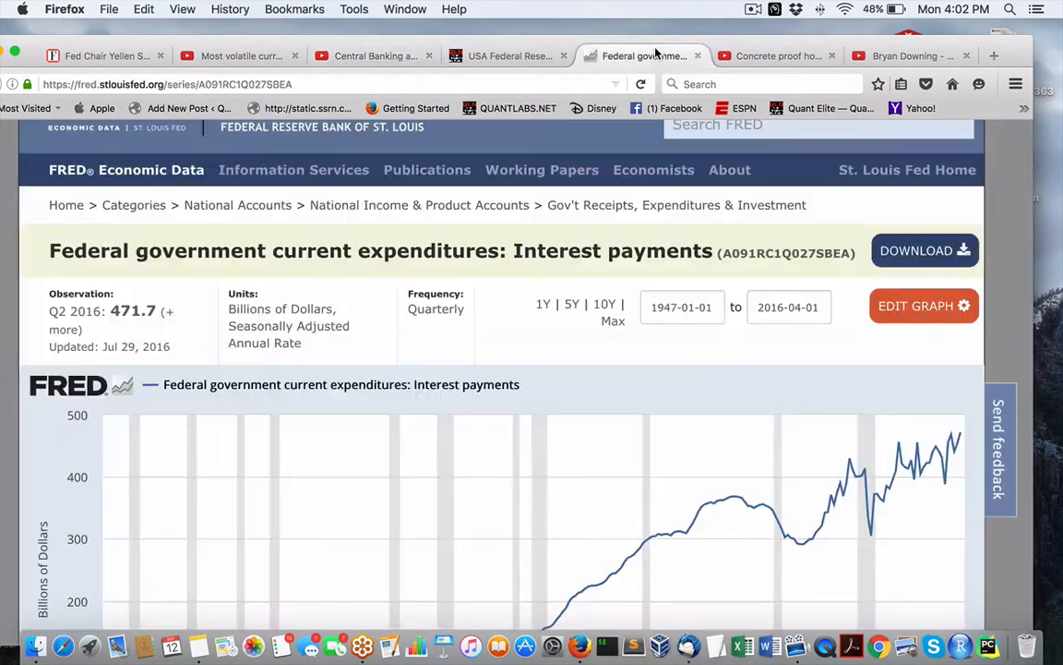
{"action": "left_click", "coordinate": [508, 56]}
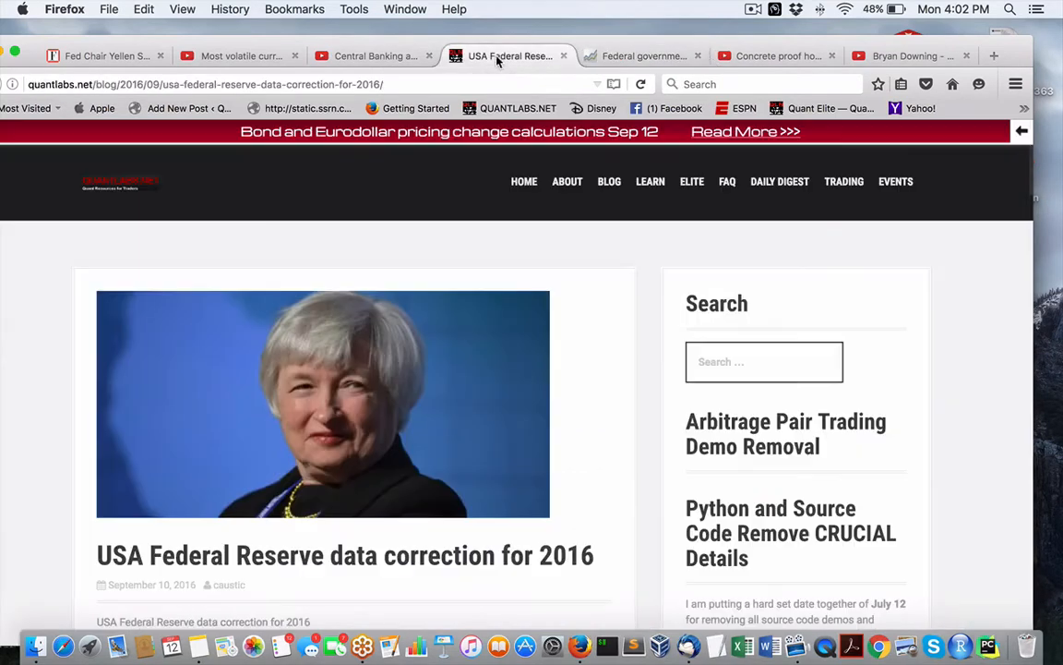
{"action": "left_click", "coordinate": [240, 55]}
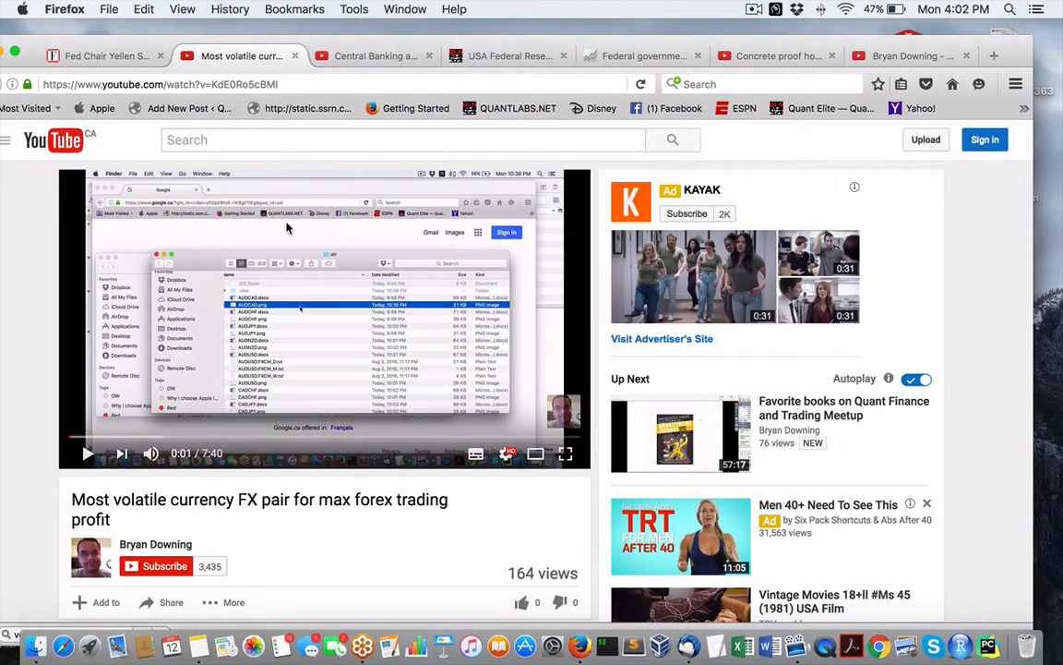
{"action": "left_click", "coordinate": [641, 56]}
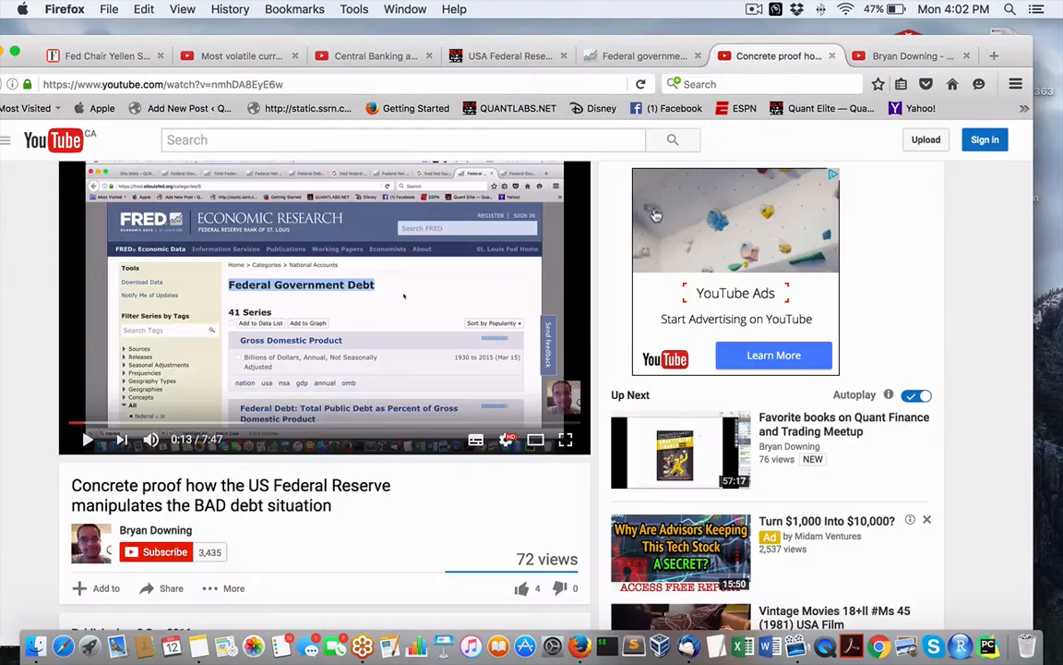
- Scroll the debt video page down to its two comments
{"action": "scroll", "scroll_direction": "down", "scroll_amount": 3}
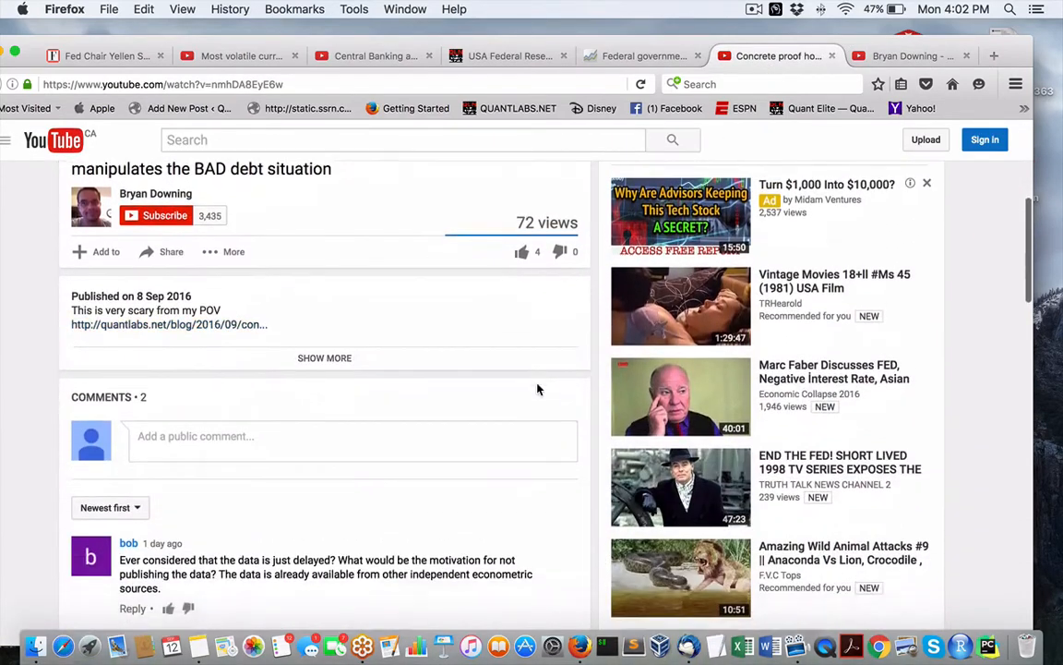
{"action": "scroll", "scroll_direction": "down", "scroll_amount": 3}
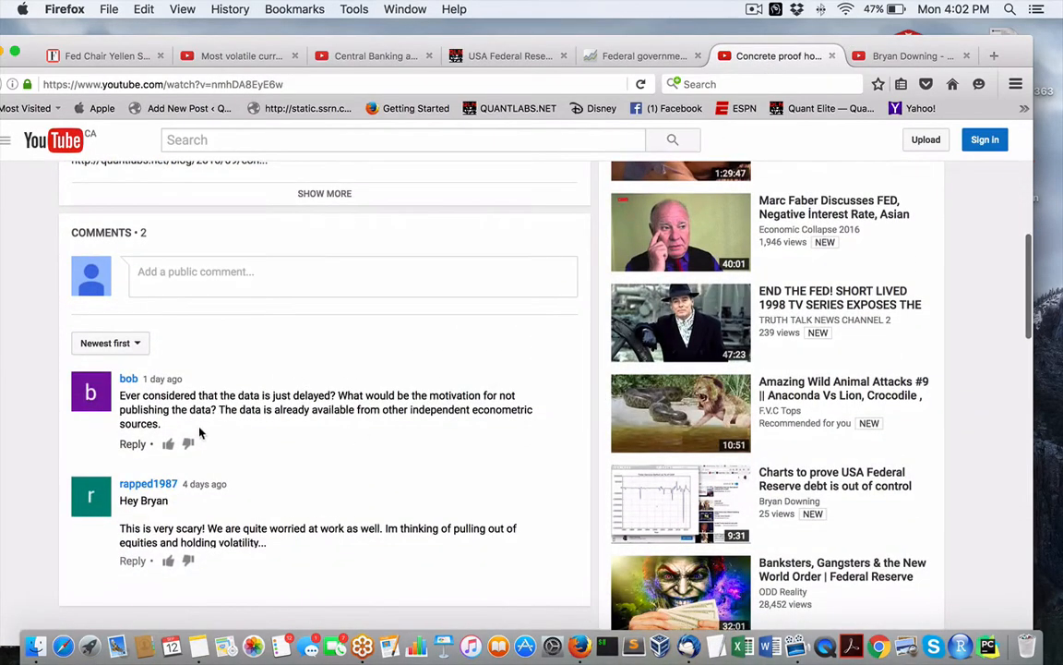
{"action": "mouse_move", "coordinate": [473, 399]}
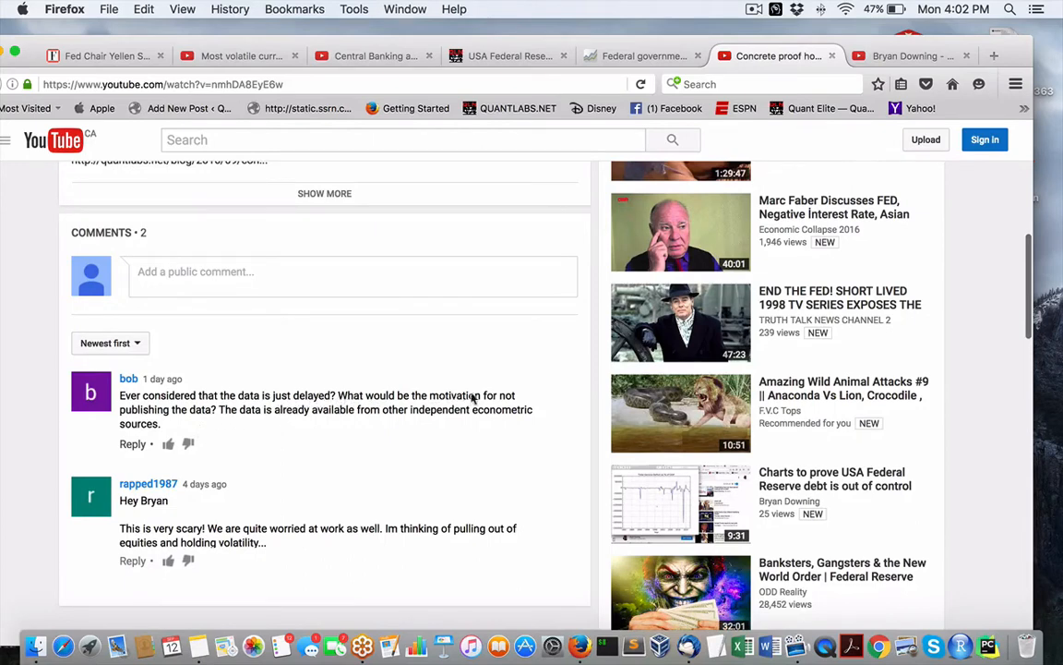
{"action": "mouse_move", "coordinate": [331, 422]}
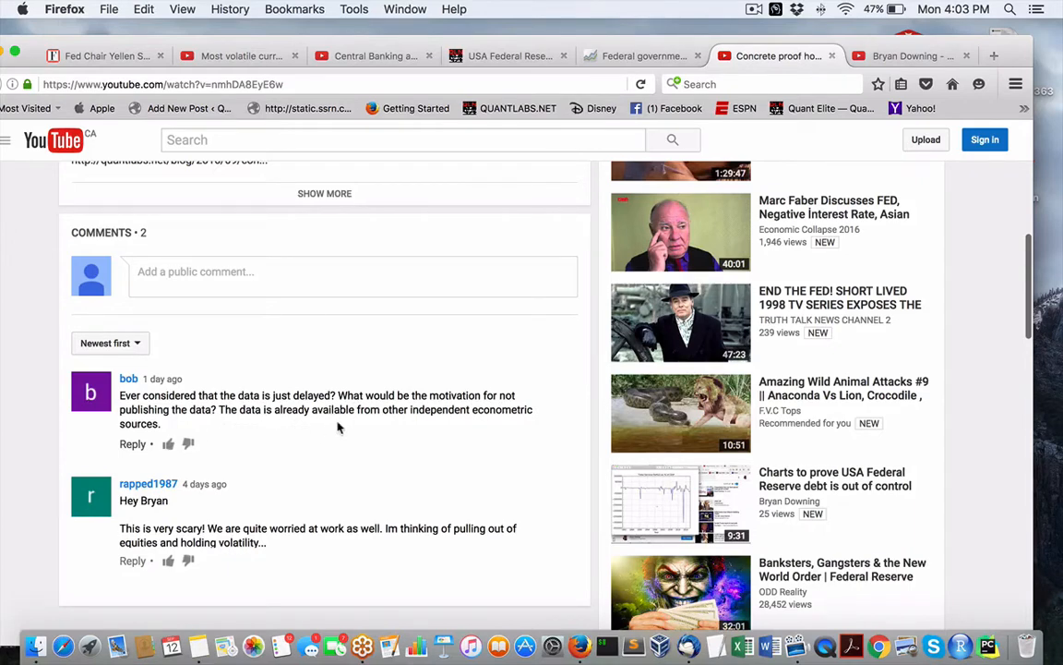
{"action": "mouse_move", "coordinate": [164, 432]}
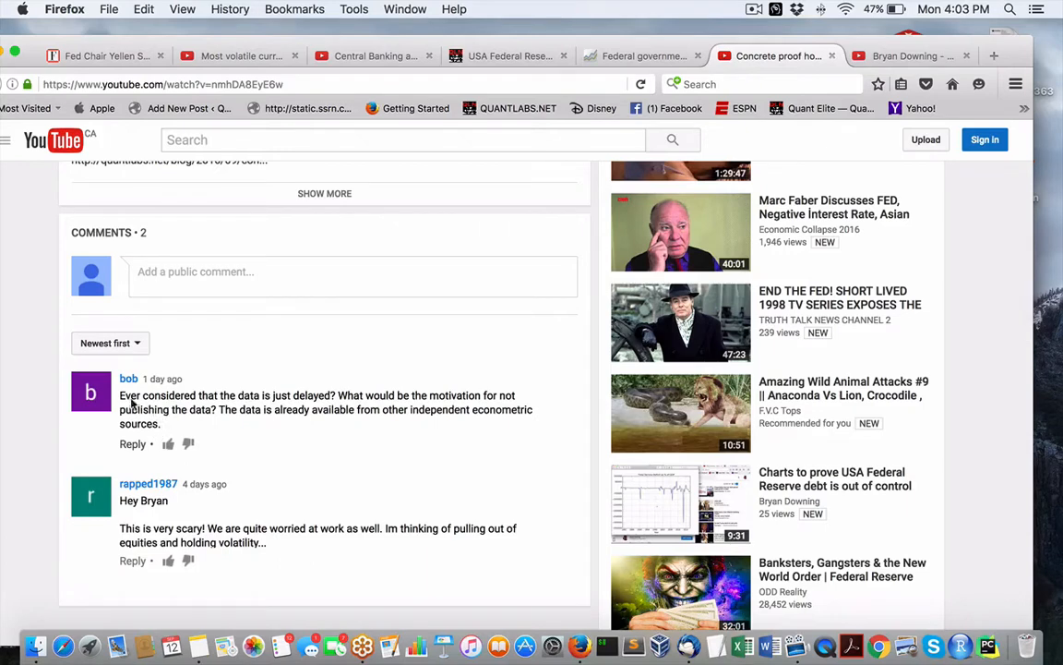
{"action": "mouse_move", "coordinate": [191, 421]}
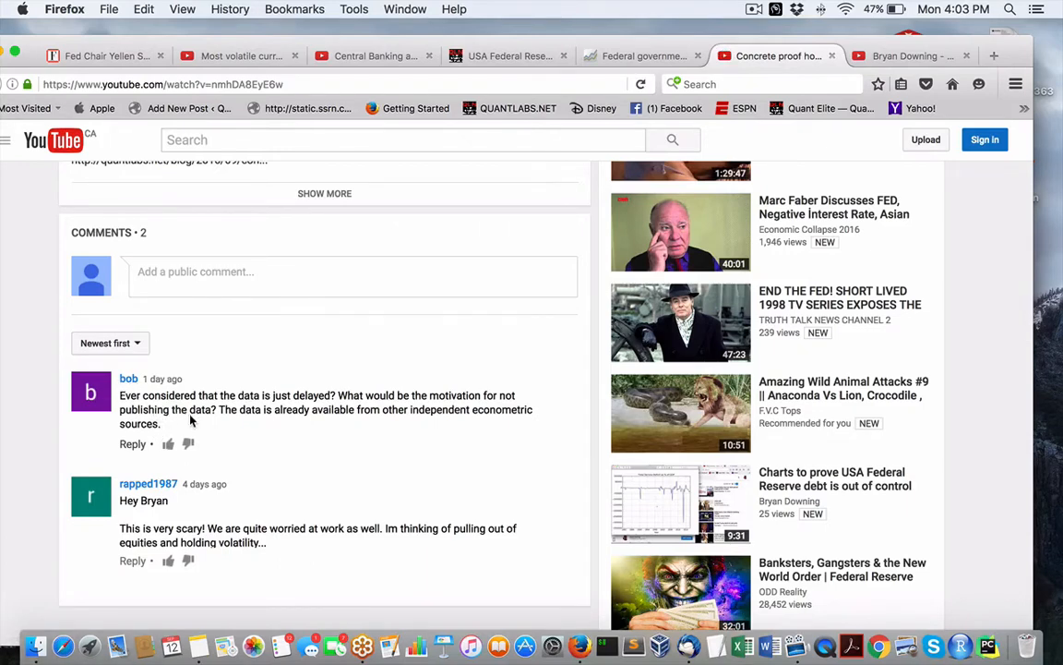
{"action": "mouse_move", "coordinate": [301, 427]}
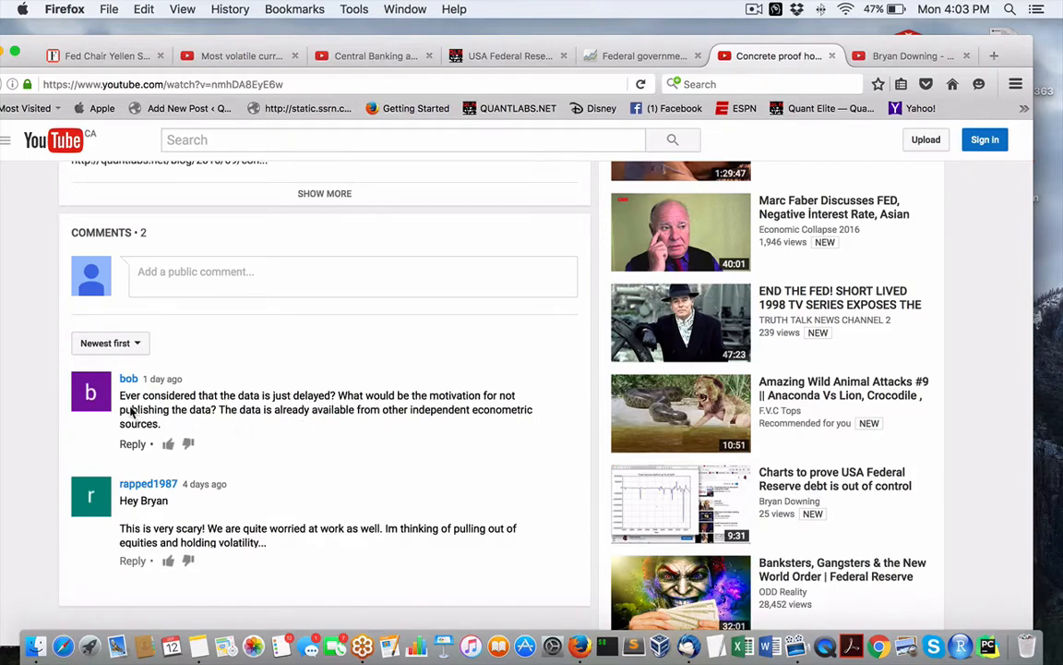
{"action": "mouse_move", "coordinate": [169, 409]}
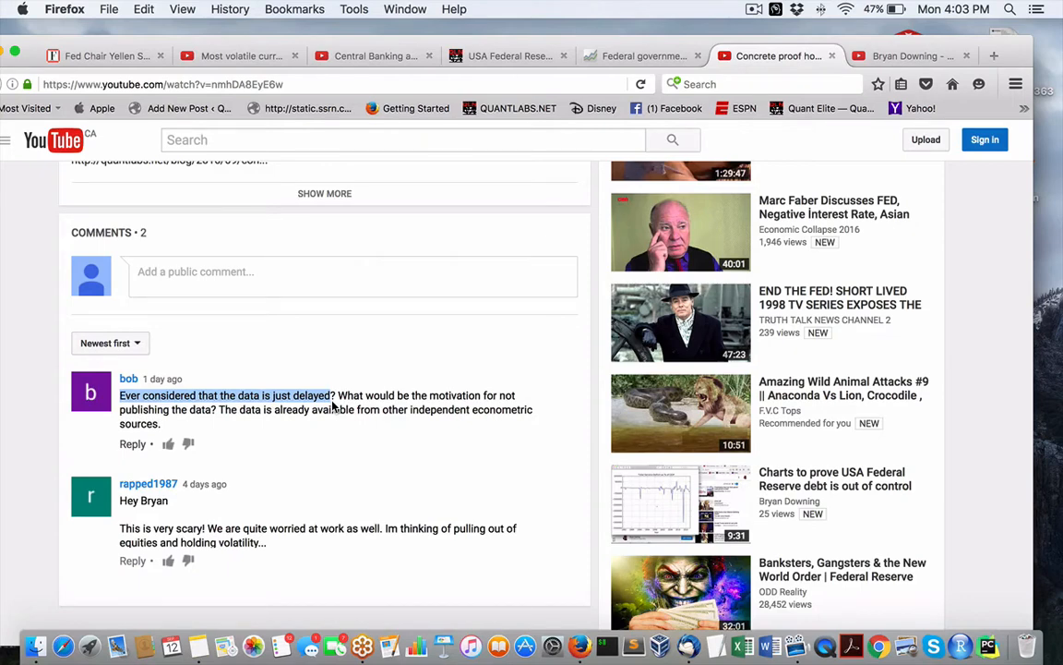
{"action": "scroll", "scroll_direction": "up", "scroll_amount": 3}
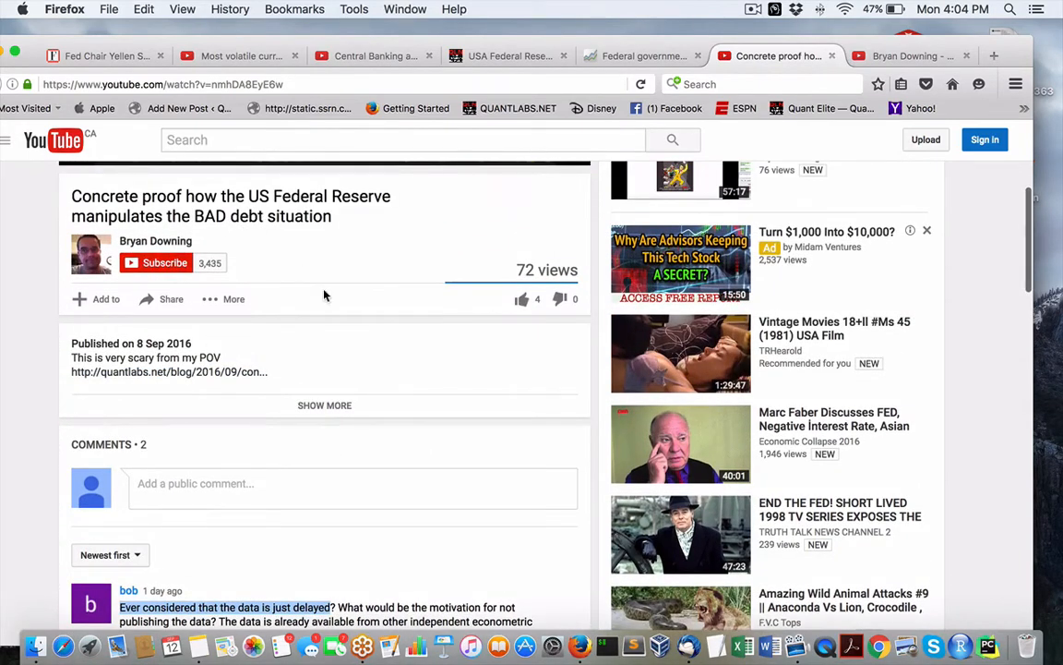
{"action": "scroll", "scroll_direction": "down", "scroll_amount": 3}
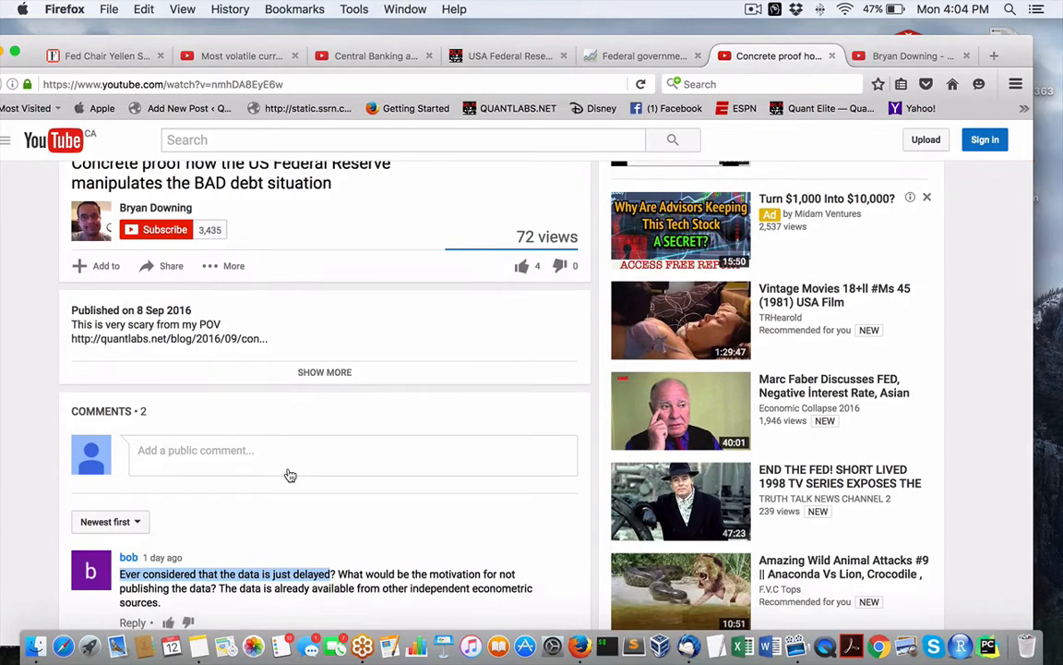
{"action": "scroll", "scroll_direction": "up", "scroll_amount": 3}
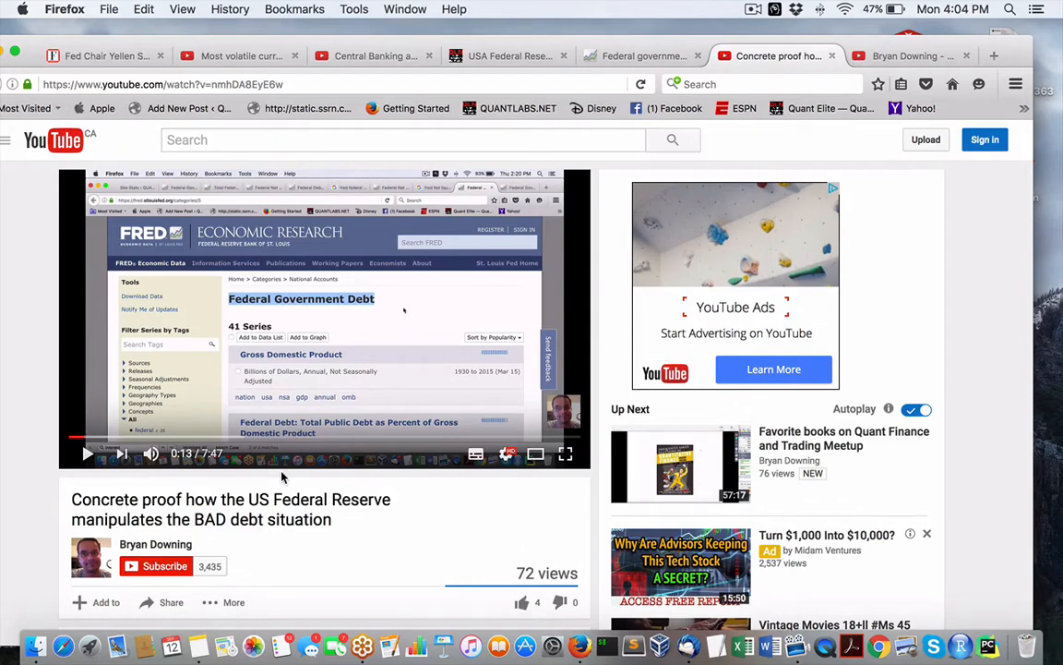
{"action": "scroll", "scroll_direction": "down", "scroll_amount": 3}
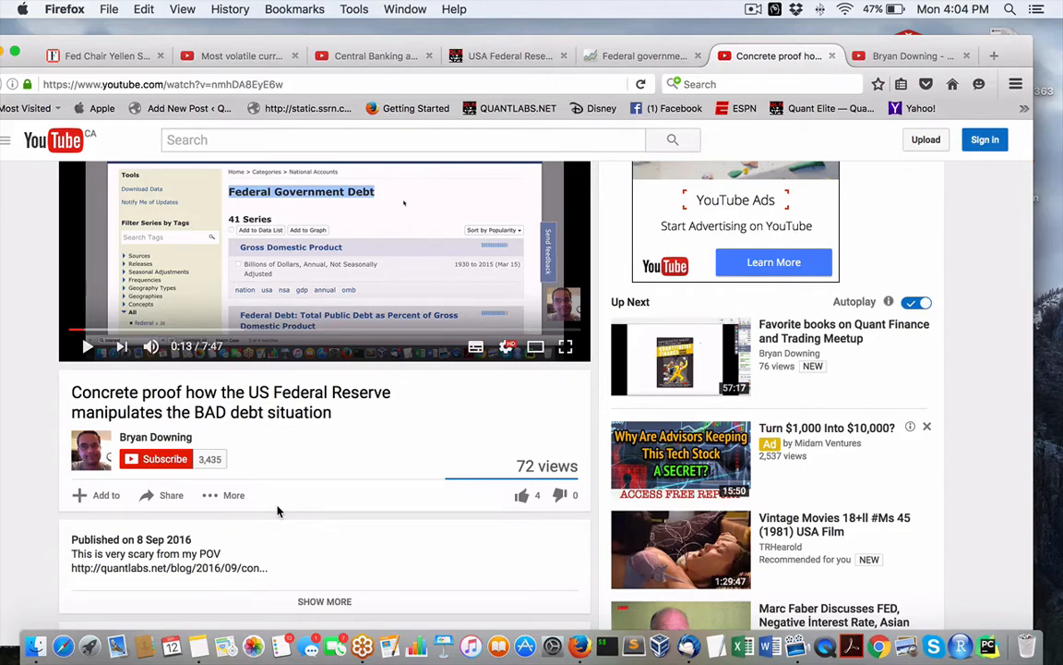
{"action": "scroll", "scroll_direction": "down", "scroll_amount": 3}
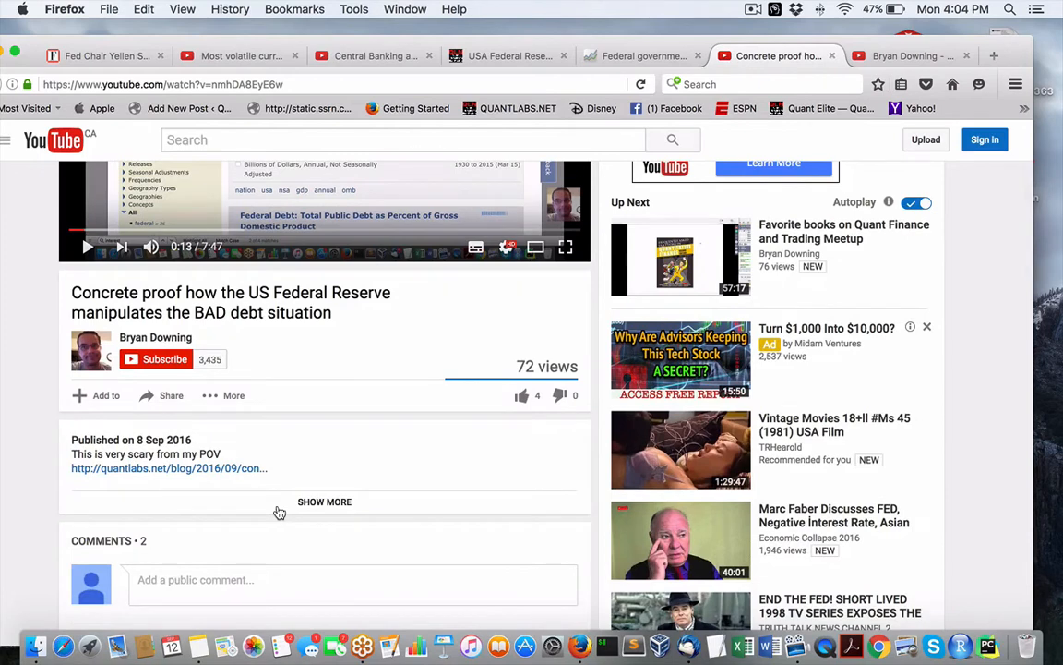
{"action": "scroll", "scroll_direction": "down", "scroll_amount": 3}
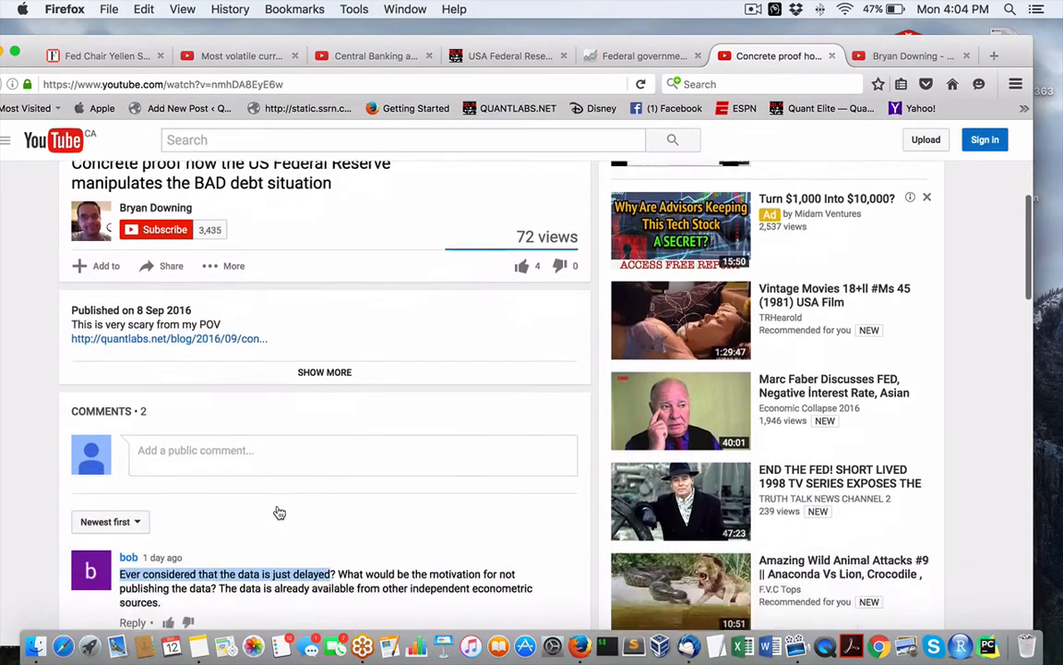
{"action": "scroll", "scroll_direction": "down", "scroll_amount": 3}
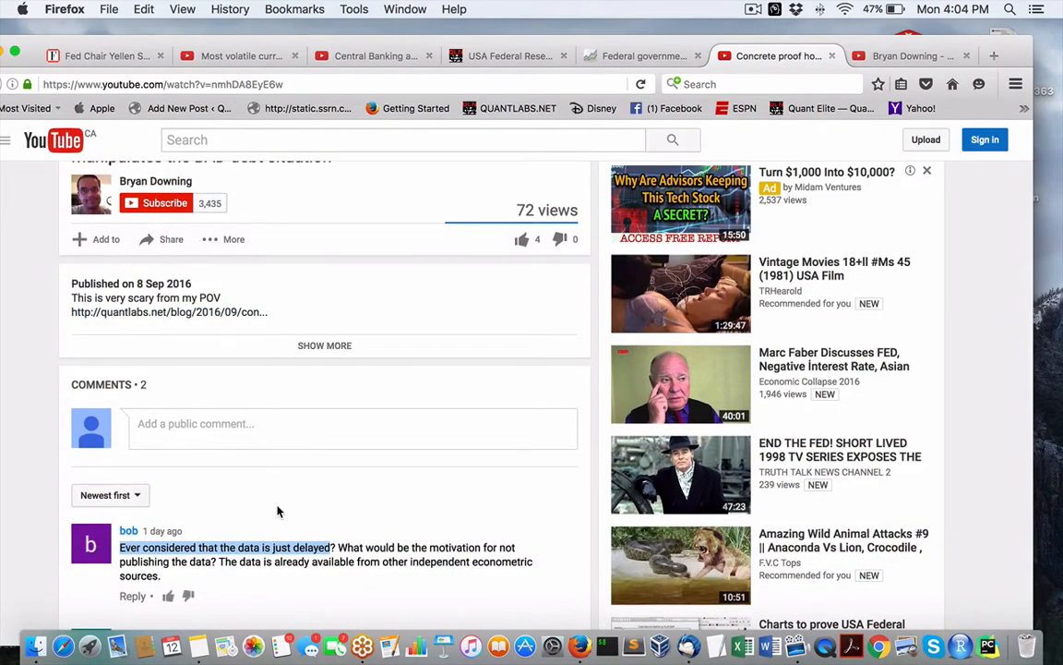
{"action": "mouse_move", "coordinate": [436, 559]}
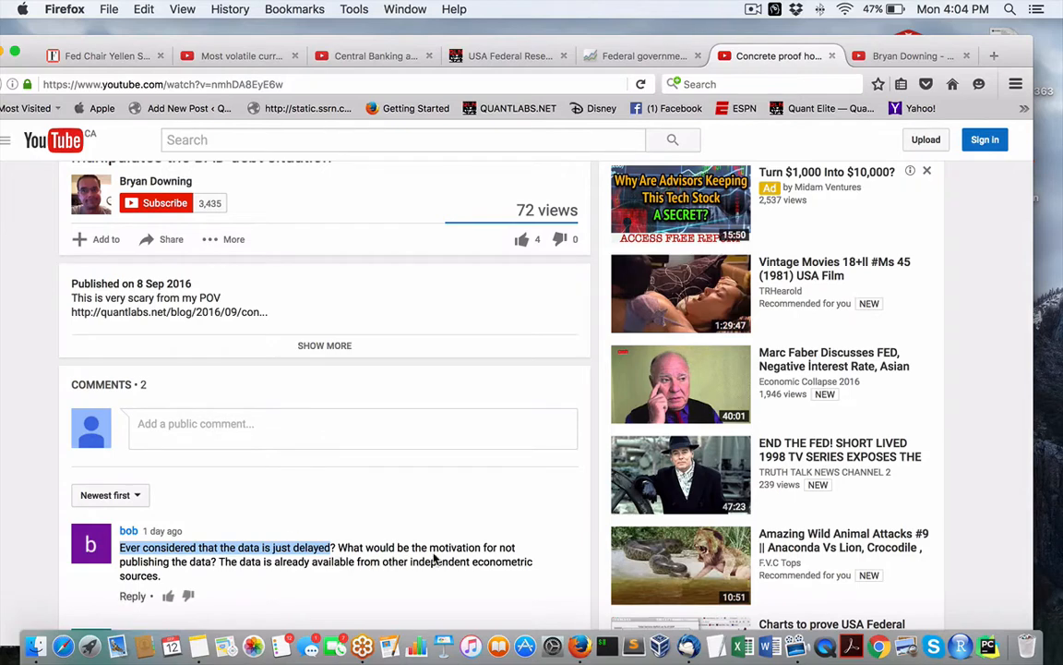
{"action": "mouse_move", "coordinate": [369, 551]}
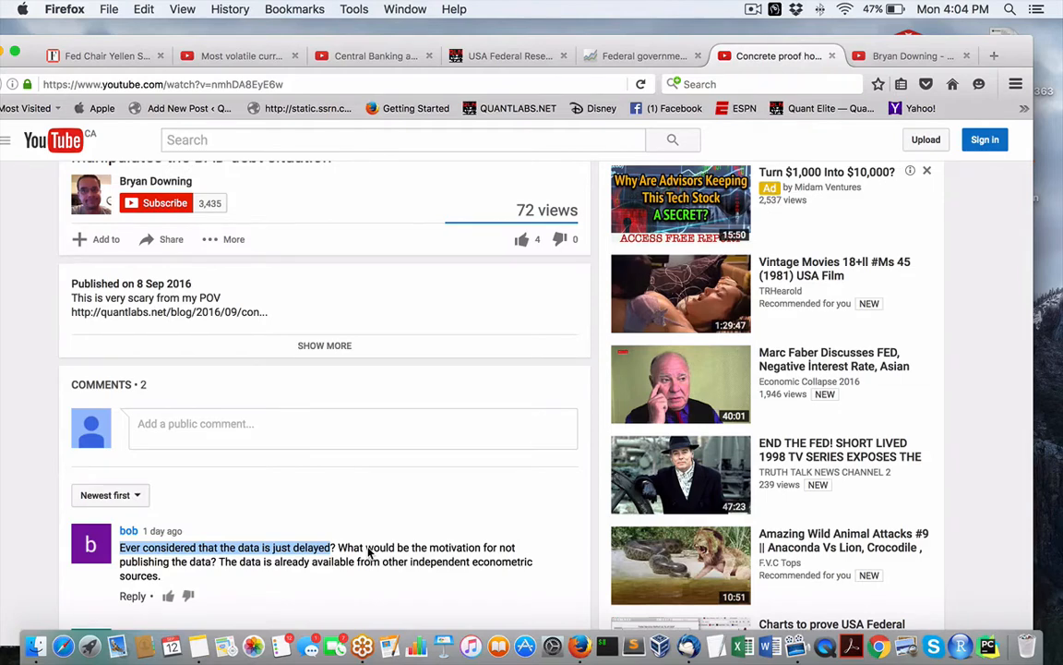
{"action": "scroll", "scroll_direction": "up", "scroll_amount": 3}
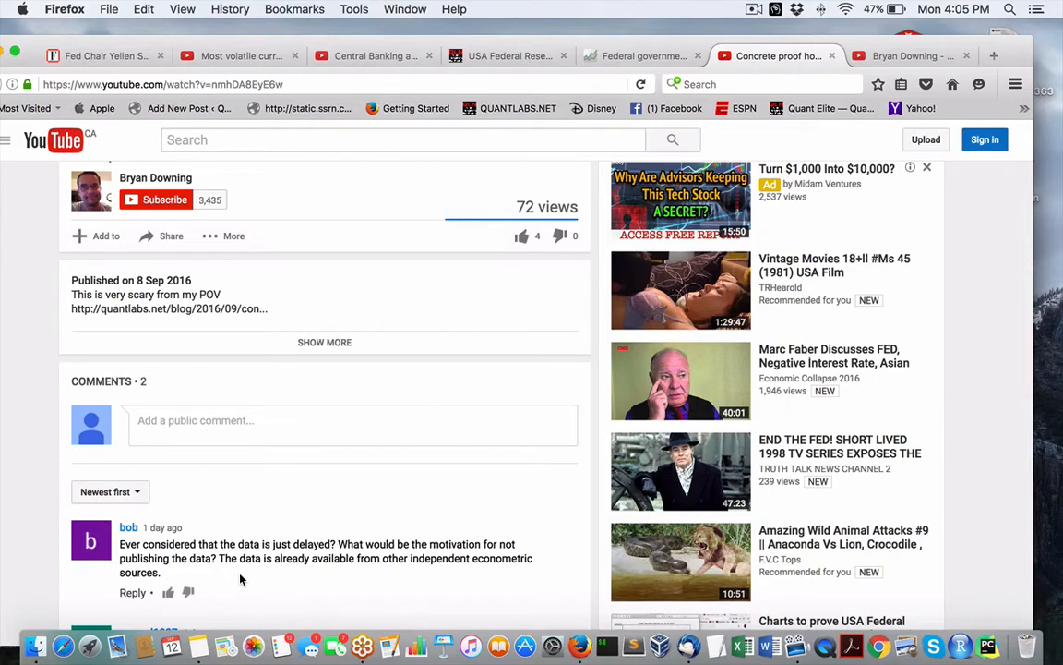
{"action": "mouse_move", "coordinate": [364, 545]}
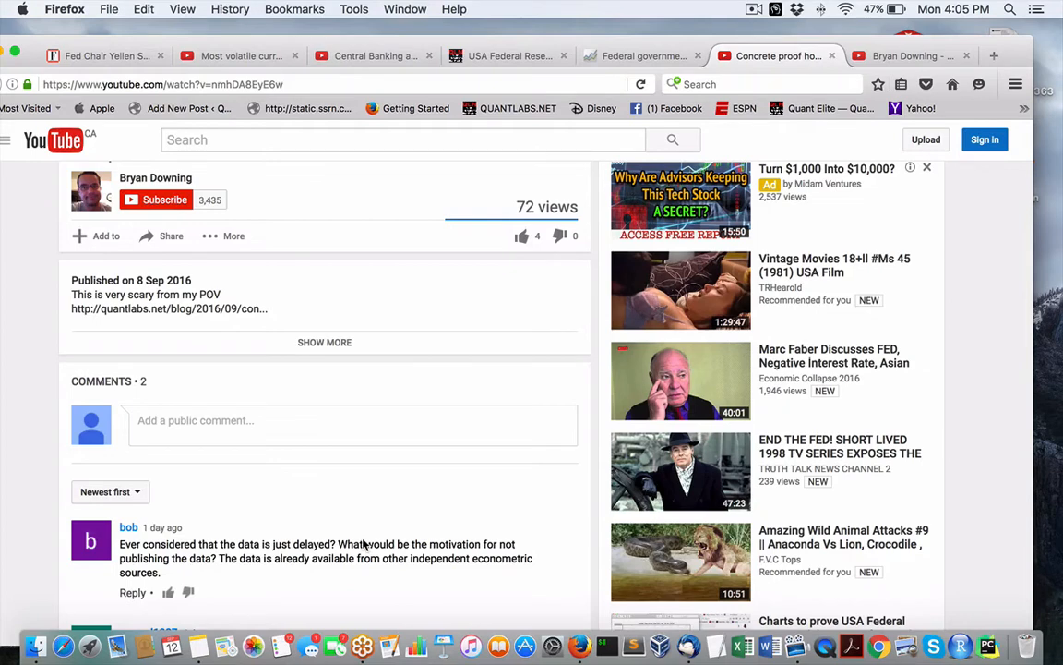
{"action": "left_click", "coordinate": [953, 9]}
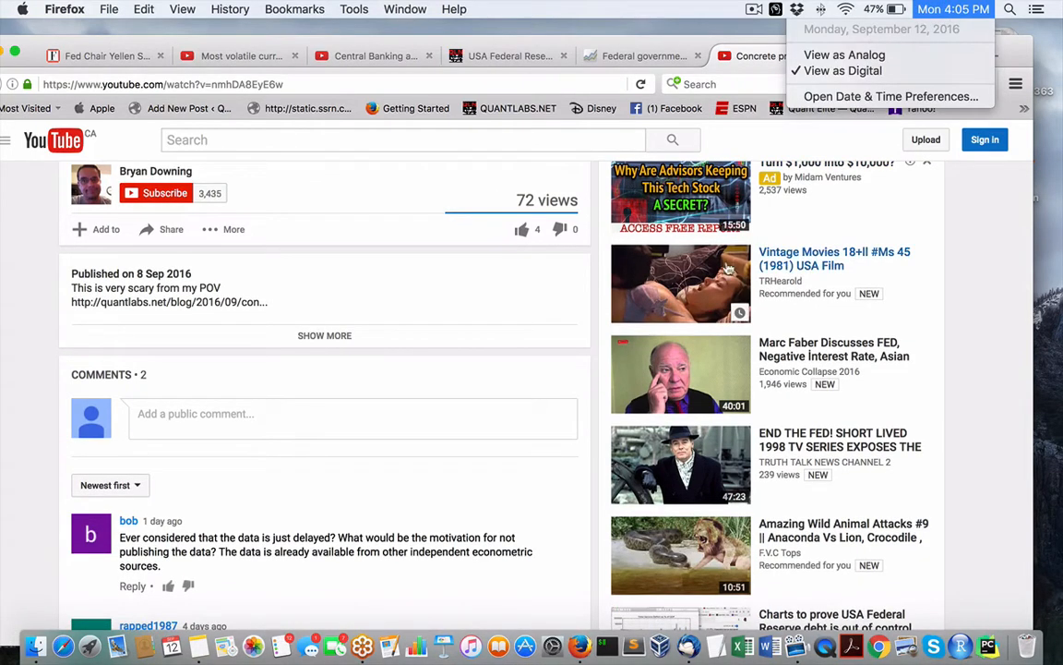
{"action": "mouse_move", "coordinate": [485, 444]}
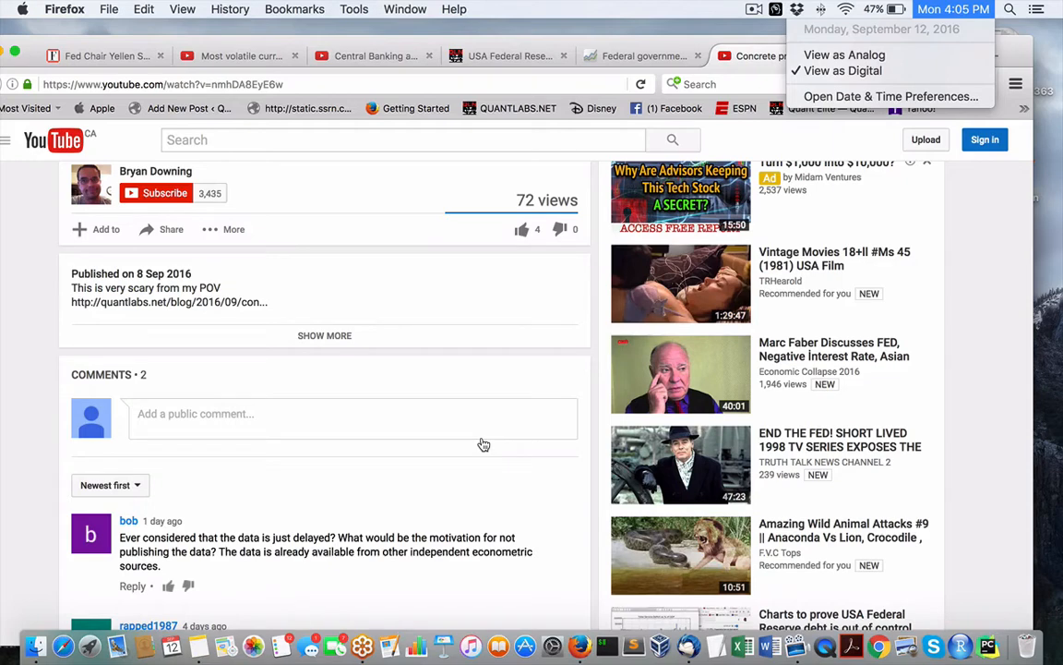
{"action": "mouse_move", "coordinate": [431, 521]}
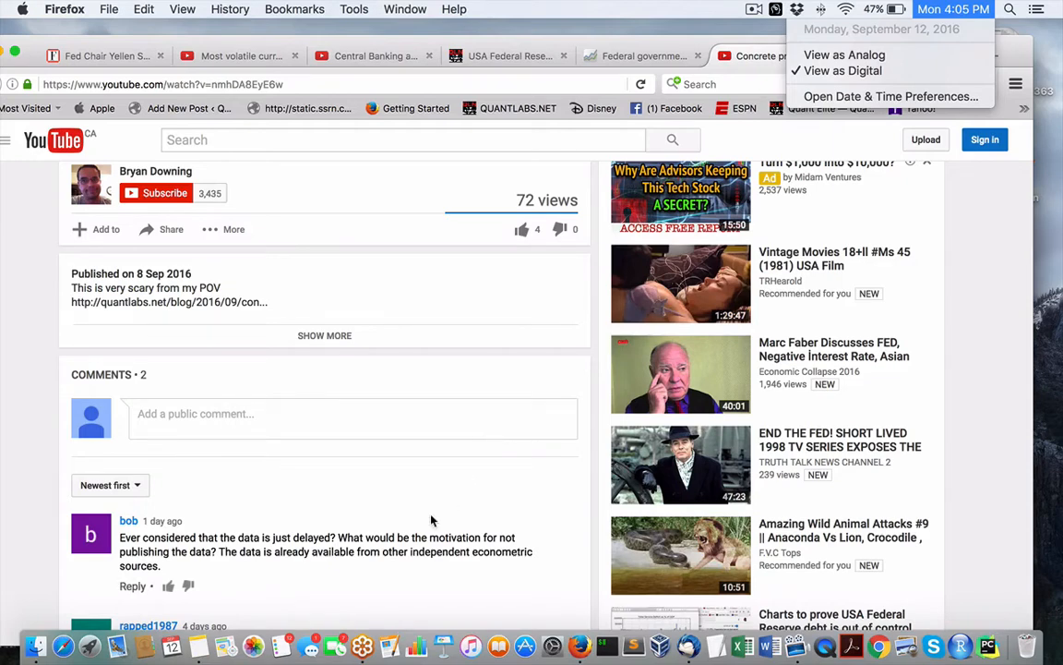
{"action": "scroll", "scroll_direction": "down", "scroll_amount": 3}
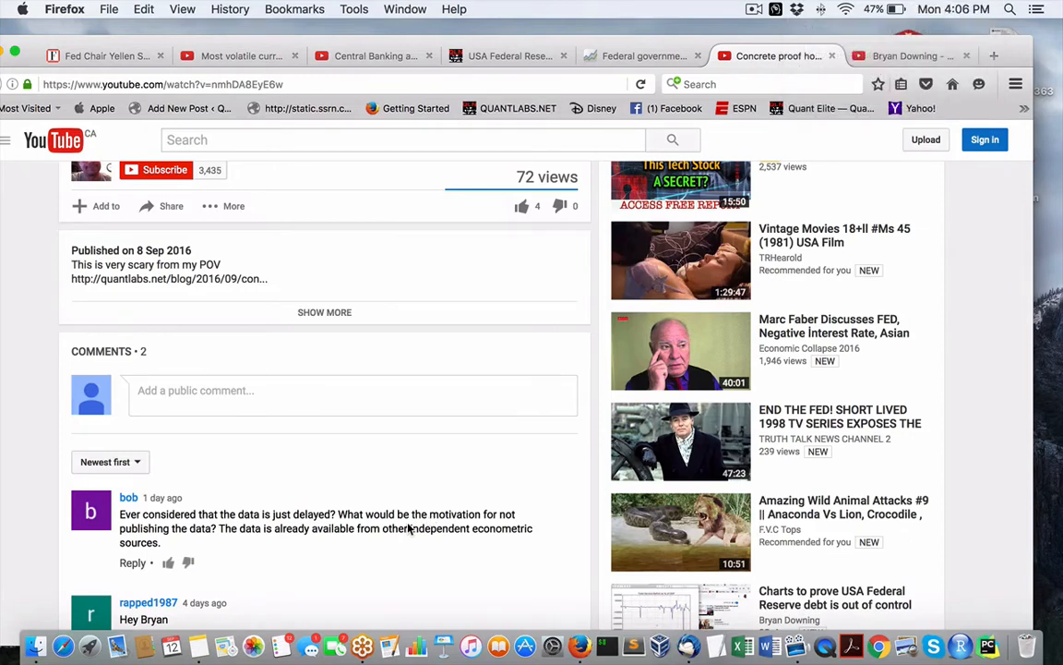
{"action": "mouse_move", "coordinate": [222, 528]}
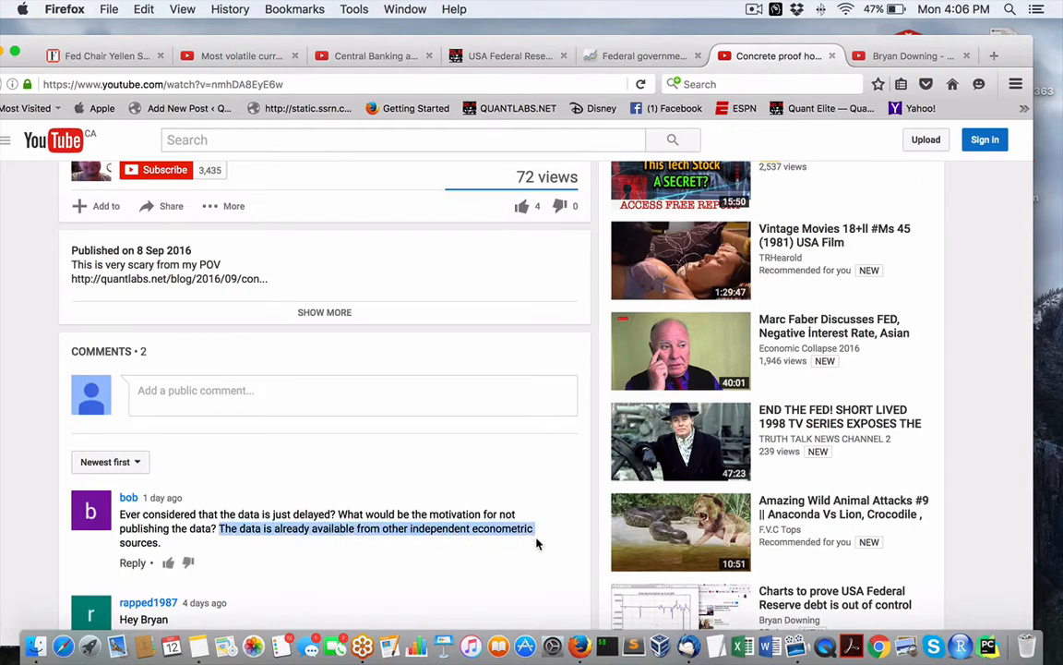
{"action": "scroll", "scroll_direction": "down", "scroll_amount": 3}
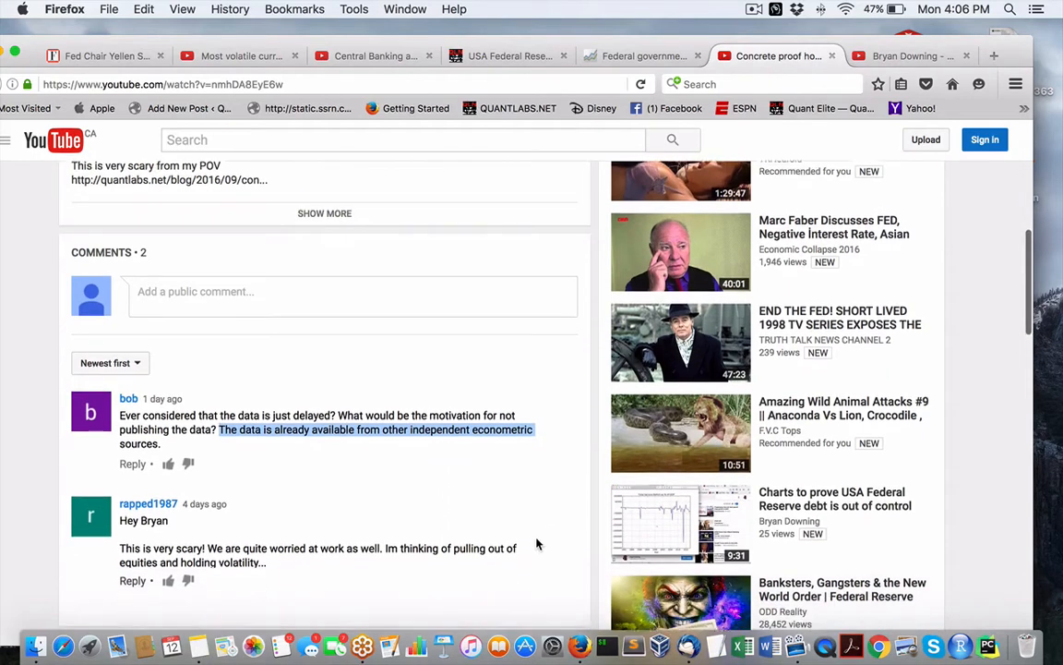
{"action": "scroll", "scroll_direction": "up", "scroll_amount": 3}
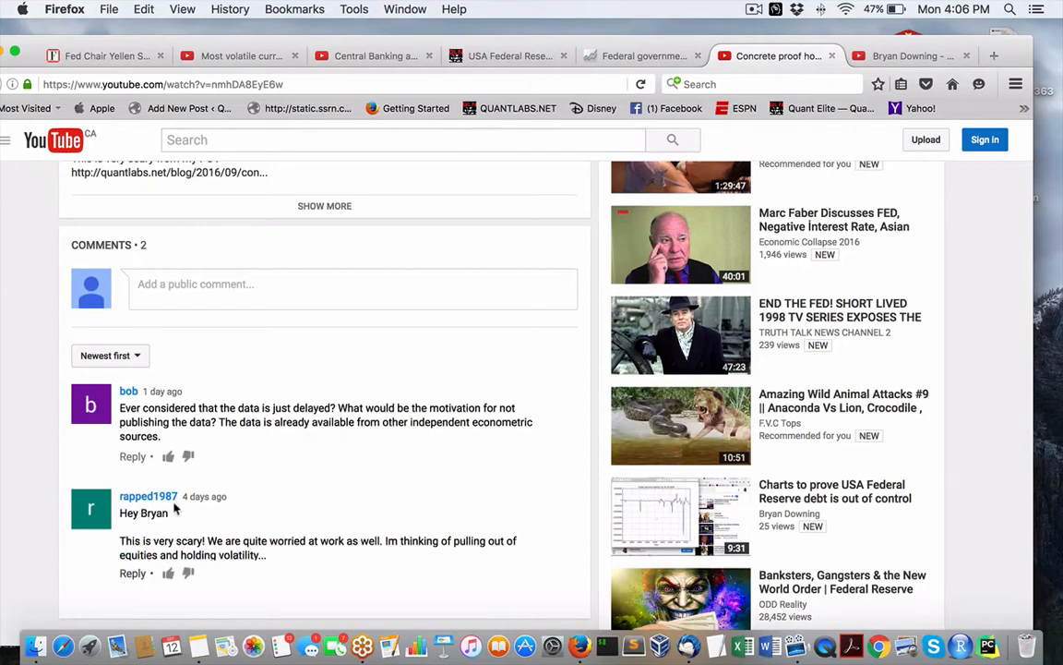
{"action": "mouse_move", "coordinate": [268, 549]}
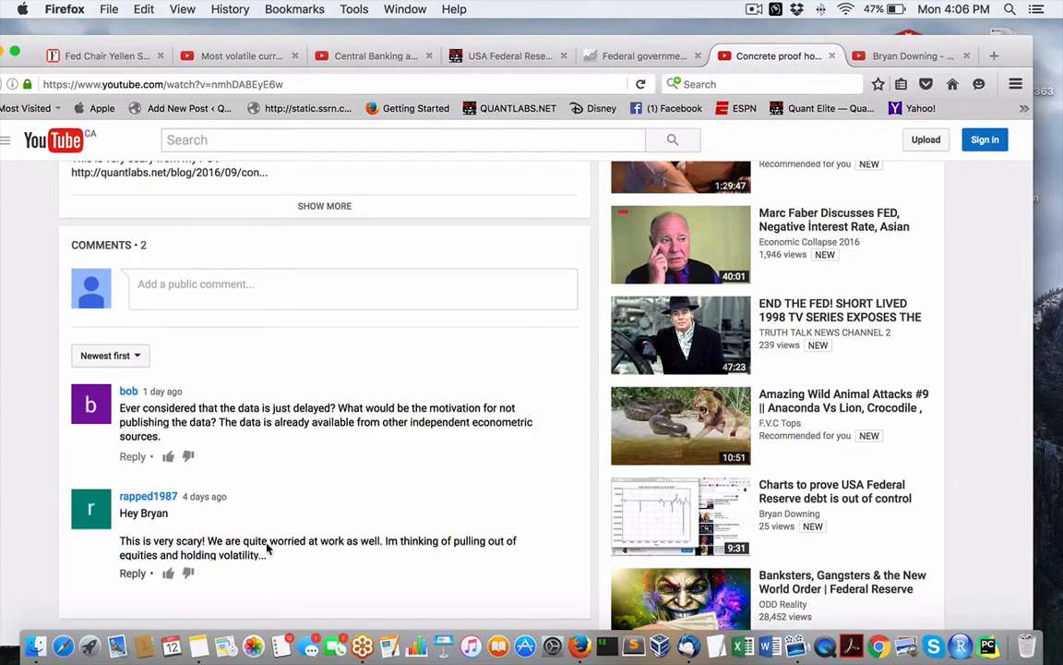
{"action": "mouse_move", "coordinate": [427, 554]}
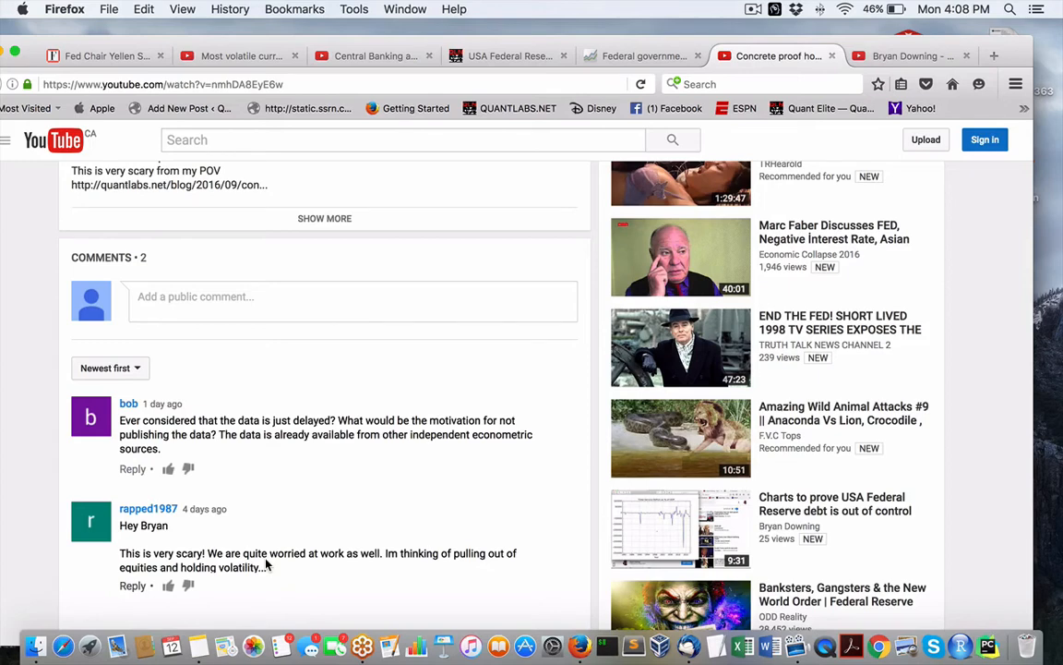
{"action": "mouse_move", "coordinate": [263, 560]}
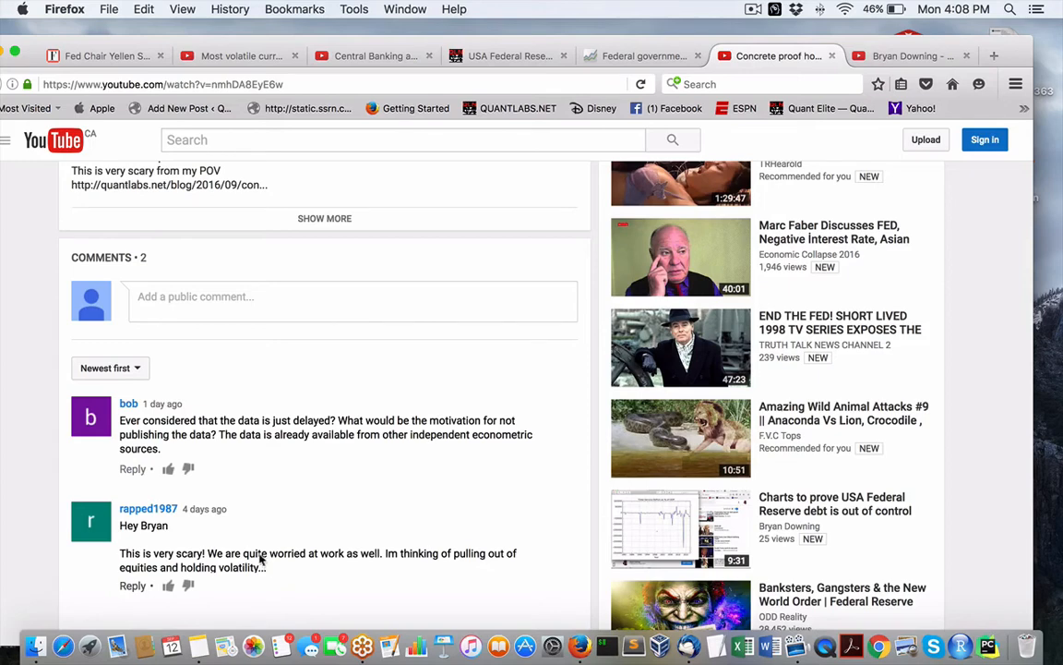
- Switch to the USA Federal Reserve data correction 2016 blog post and start scrolling
{"action": "scroll", "scroll_direction": "up", "scroll_amount": 3}
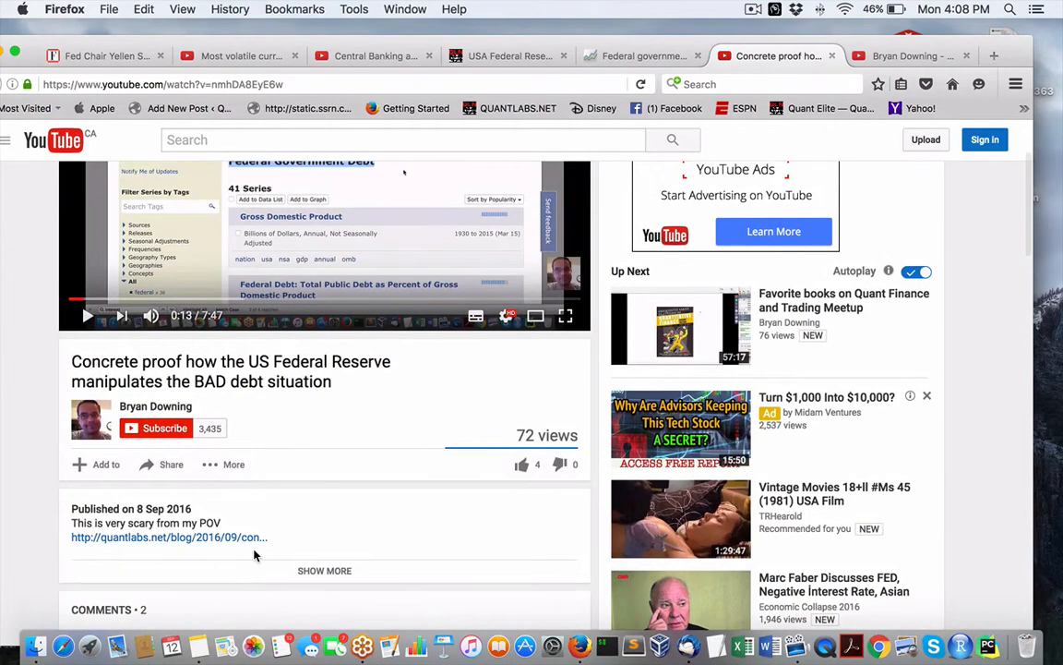
{"action": "left_click", "coordinate": [508, 55]}
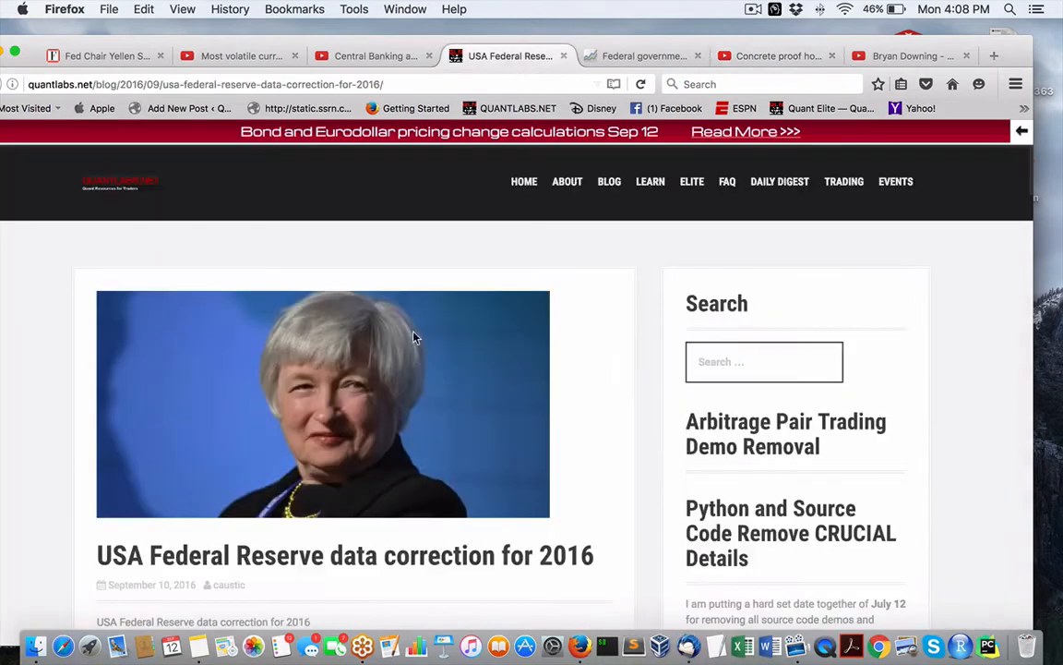
{"action": "scroll", "scroll_direction": "down", "scroll_amount": 3}
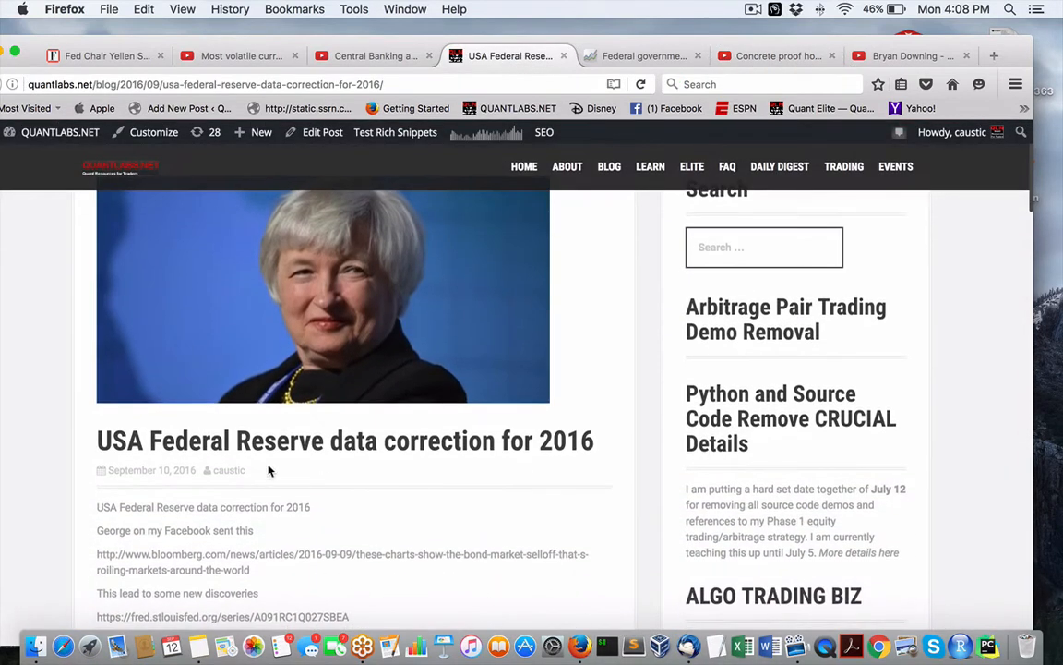
{"action": "scroll", "scroll_direction": "down", "scroll_amount": 3}
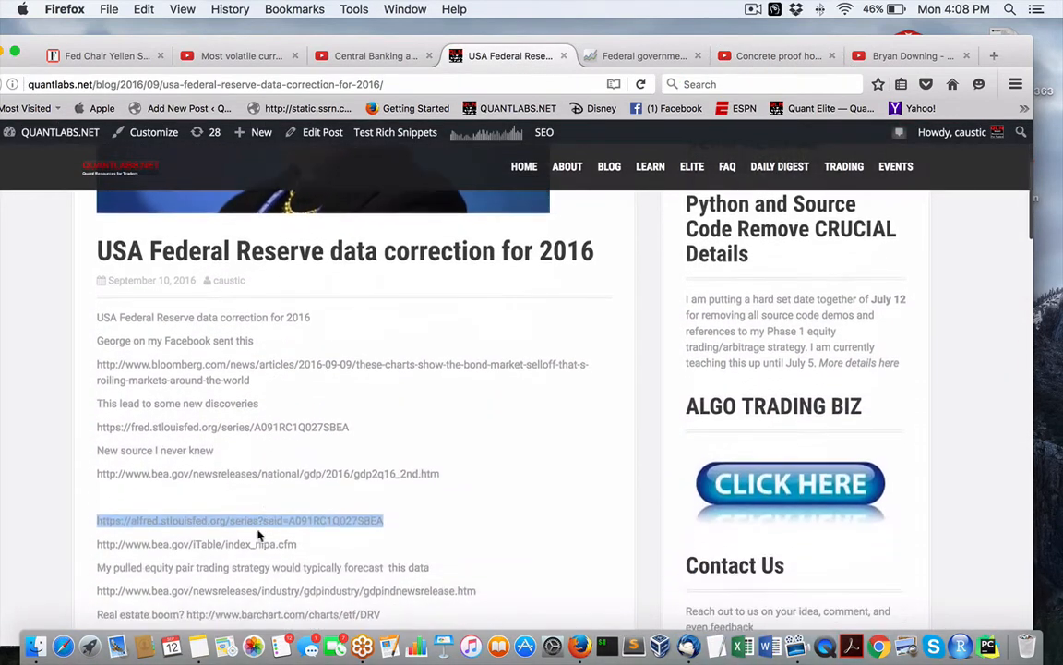
{"action": "scroll", "scroll_direction": "down", "scroll_amount": 3}
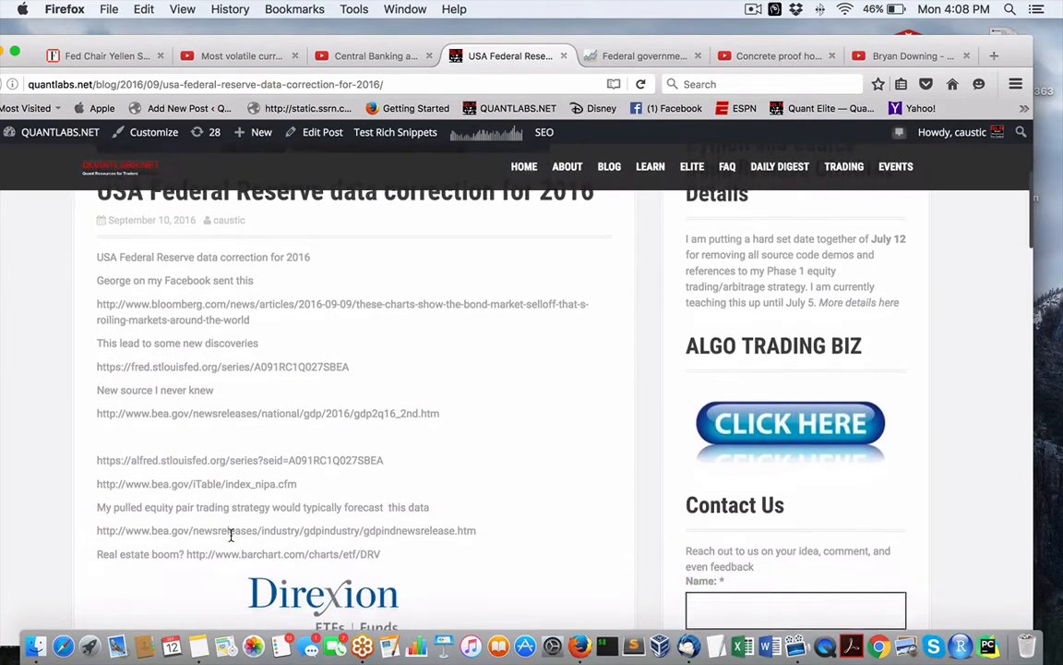
- Scroll past the post's links to the Direxion embeds and REIT index quote
{"action": "scroll", "scroll_direction": "down", "scroll_amount": 3}
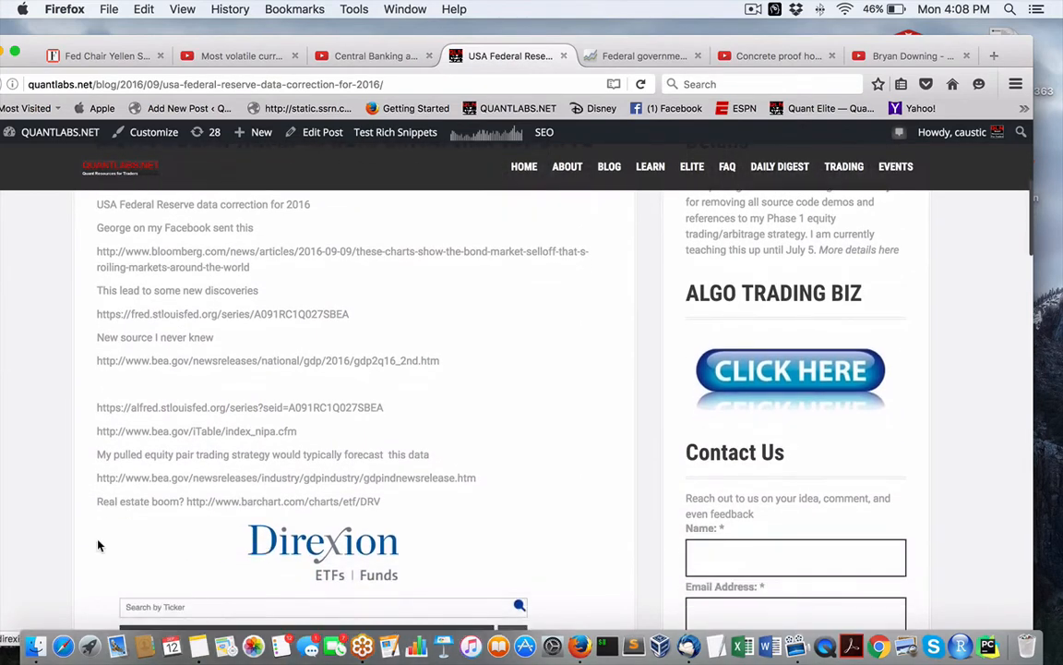
{"action": "scroll", "scroll_direction": "down", "scroll_amount": 3}
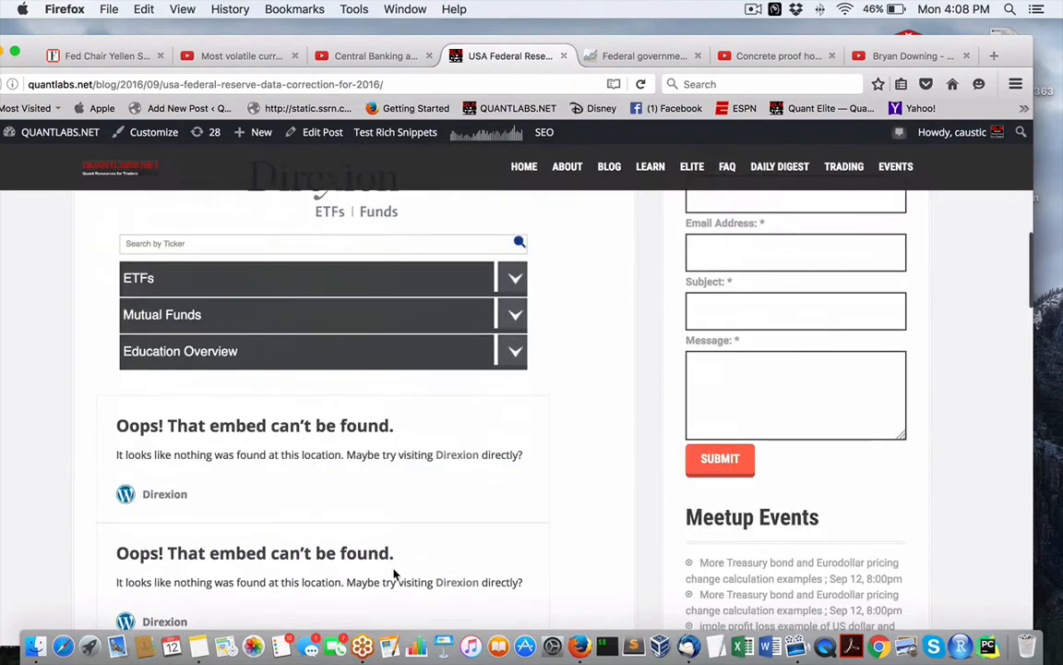
{"action": "mouse_move", "coordinate": [635, 592]}
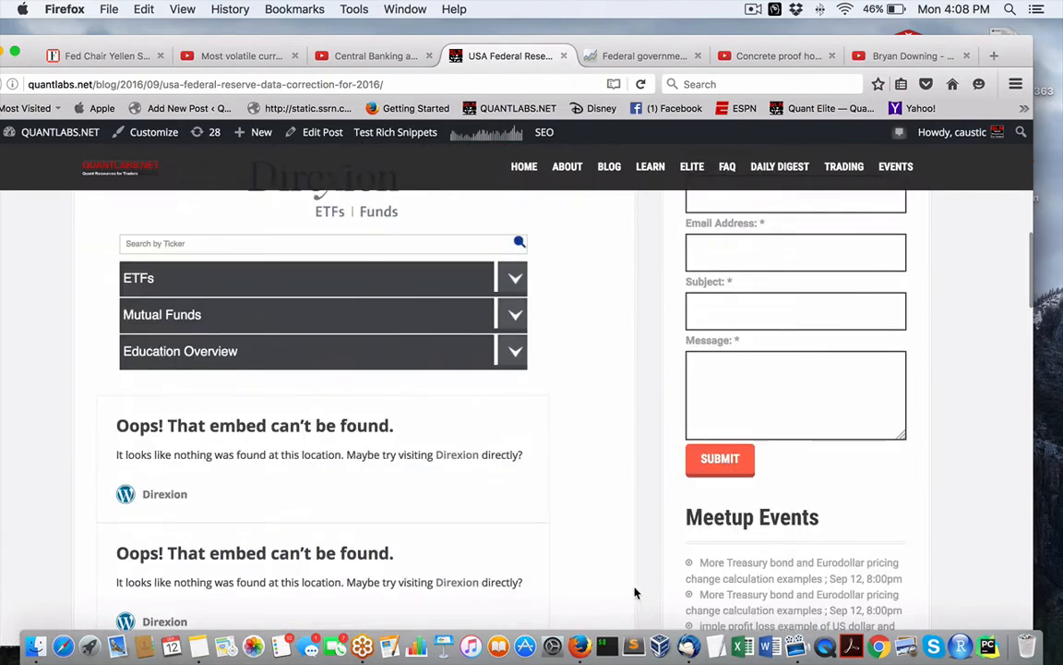
{"action": "scroll", "scroll_direction": "down", "scroll_amount": 3}
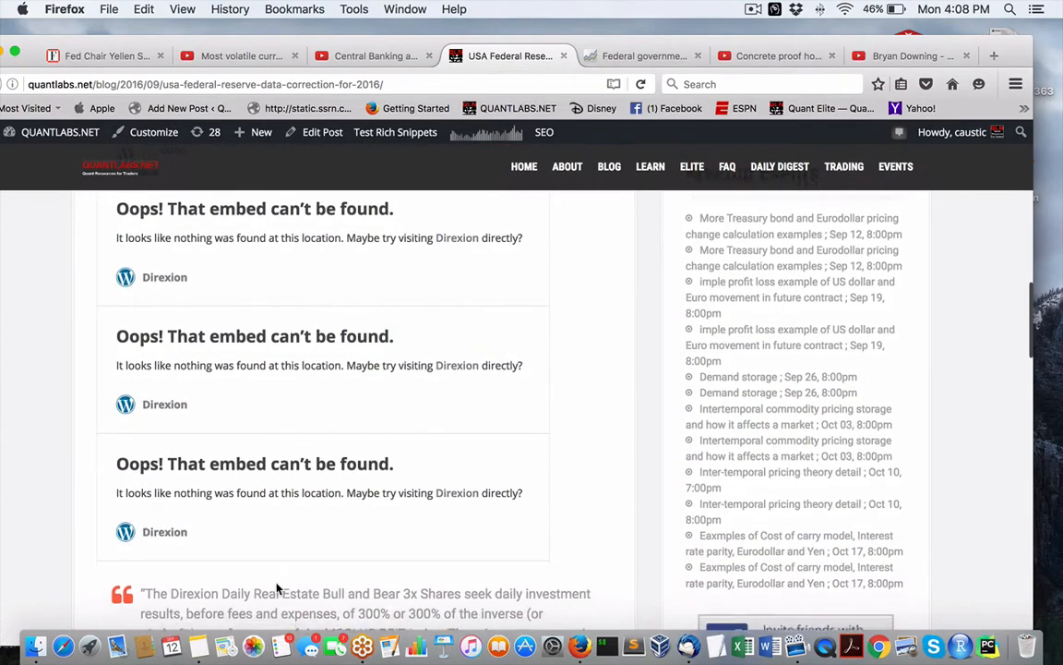
{"action": "scroll", "scroll_direction": "down", "scroll_amount": 3}
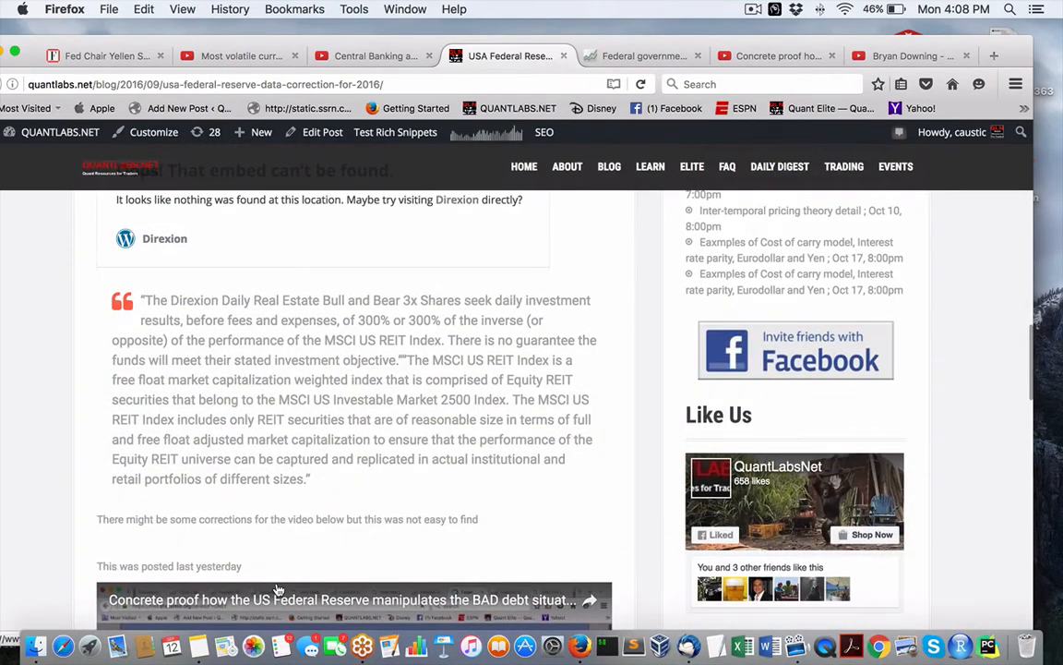
{"action": "scroll", "scroll_direction": "down", "scroll_amount": 3}
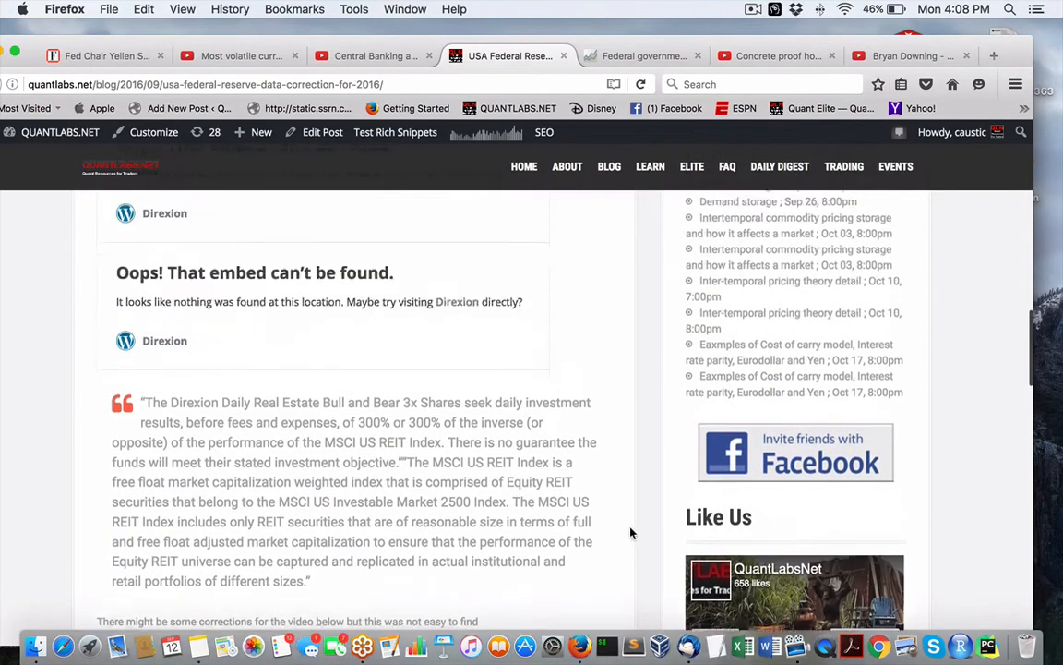
{"action": "scroll", "scroll_direction": "up", "scroll_amount": 3}
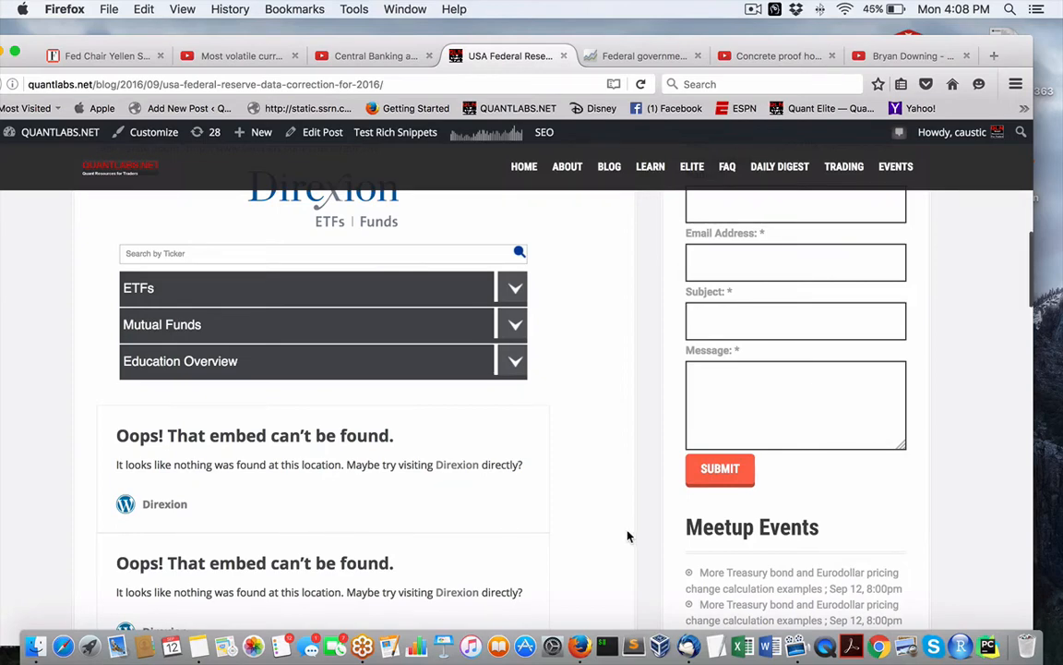
{"action": "scroll", "scroll_direction": "up", "scroll_amount": 3}
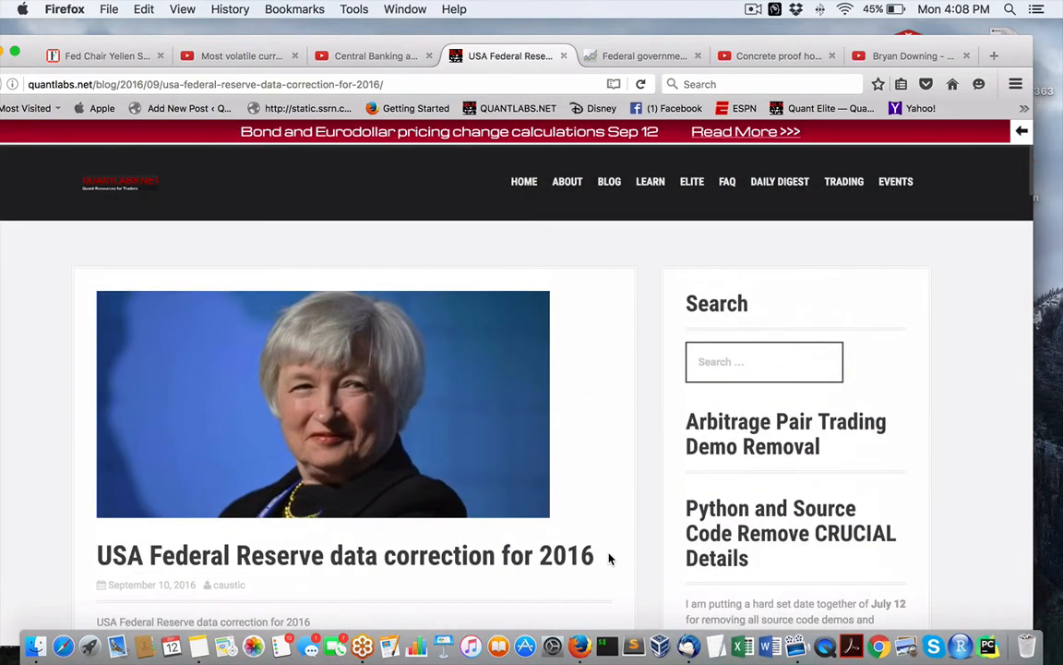
{"action": "mouse_move", "coordinate": [609, 464]}
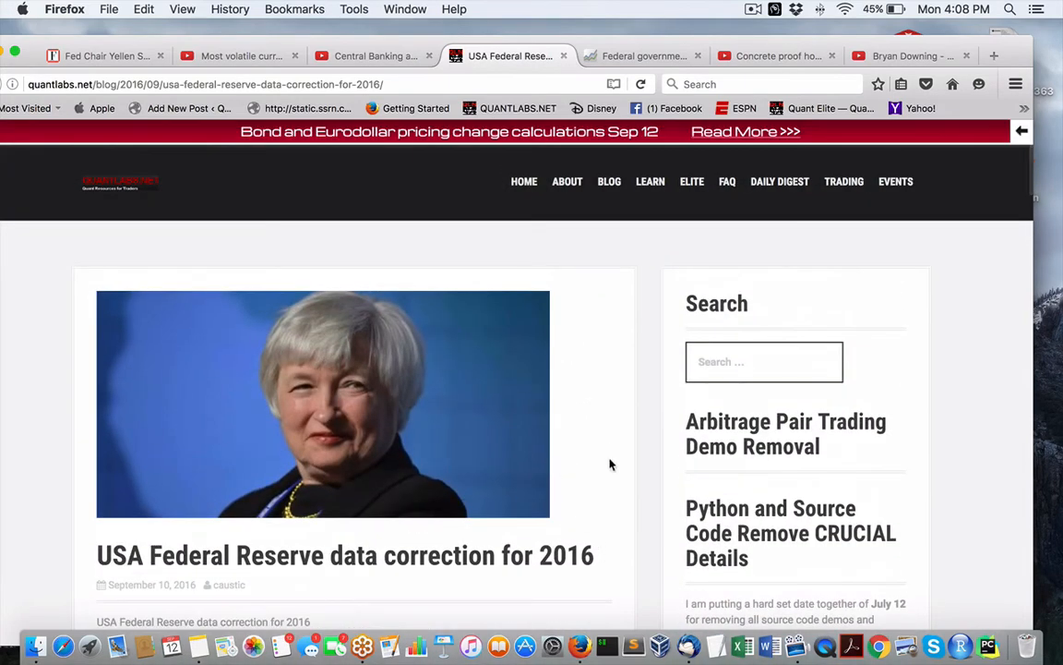
{"action": "scroll", "scroll_direction": "down", "scroll_amount": 3}
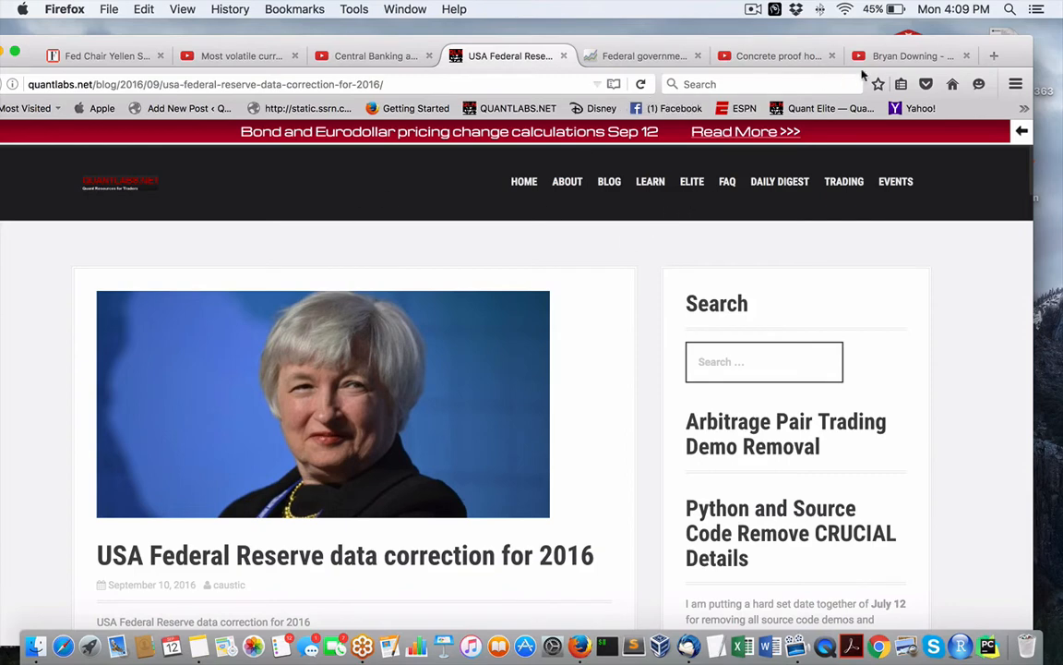
- Search the Bryan Downing channel for 'trading economic'
{"action": "left_click", "coordinate": [910, 55]}
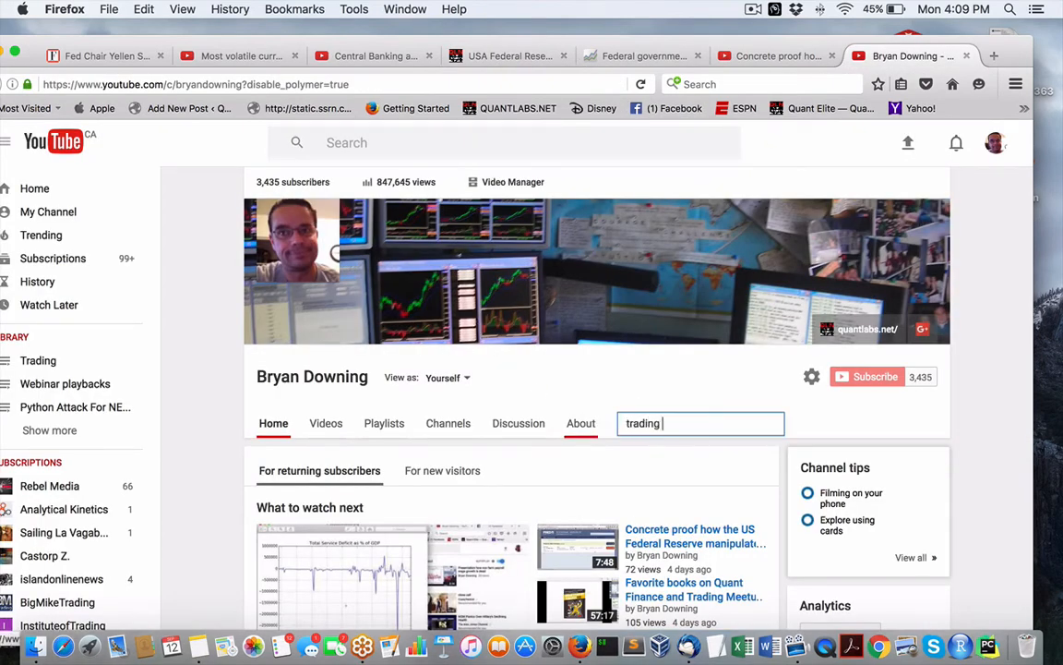
{"action": "type", "text": "economic"}
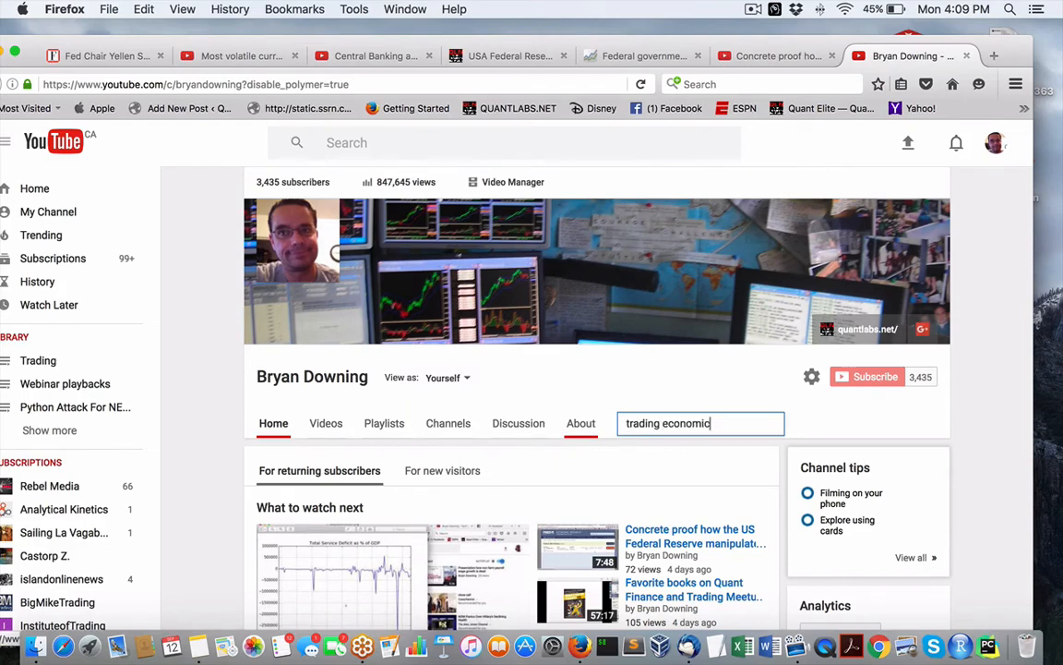
{"action": "key", "text": "Return"}
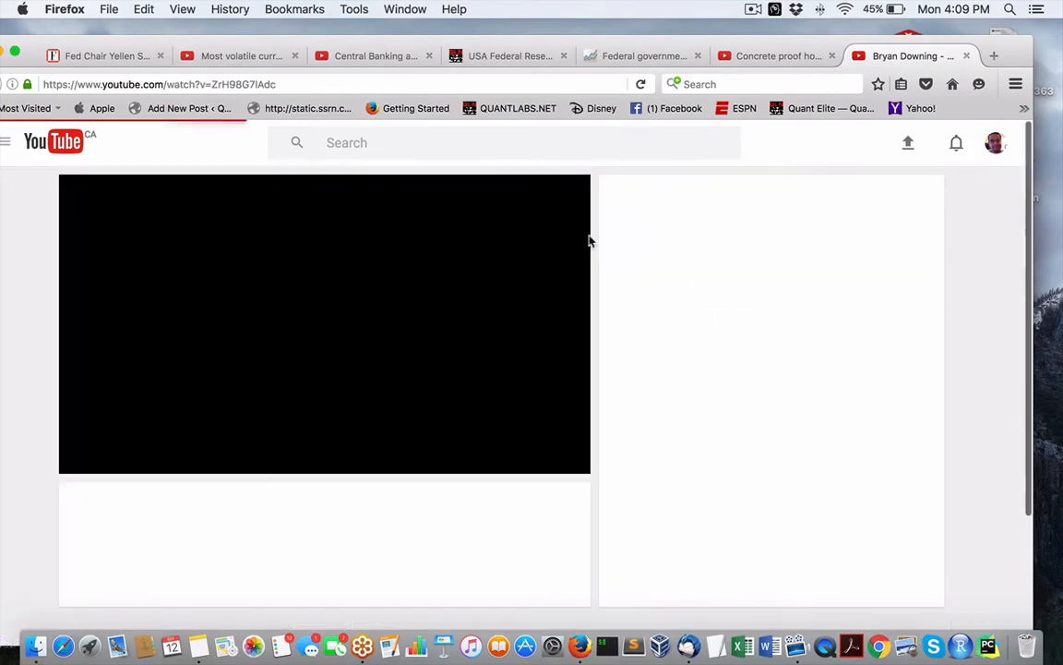
{"action": "mouse_move", "coordinate": [157, 407]}
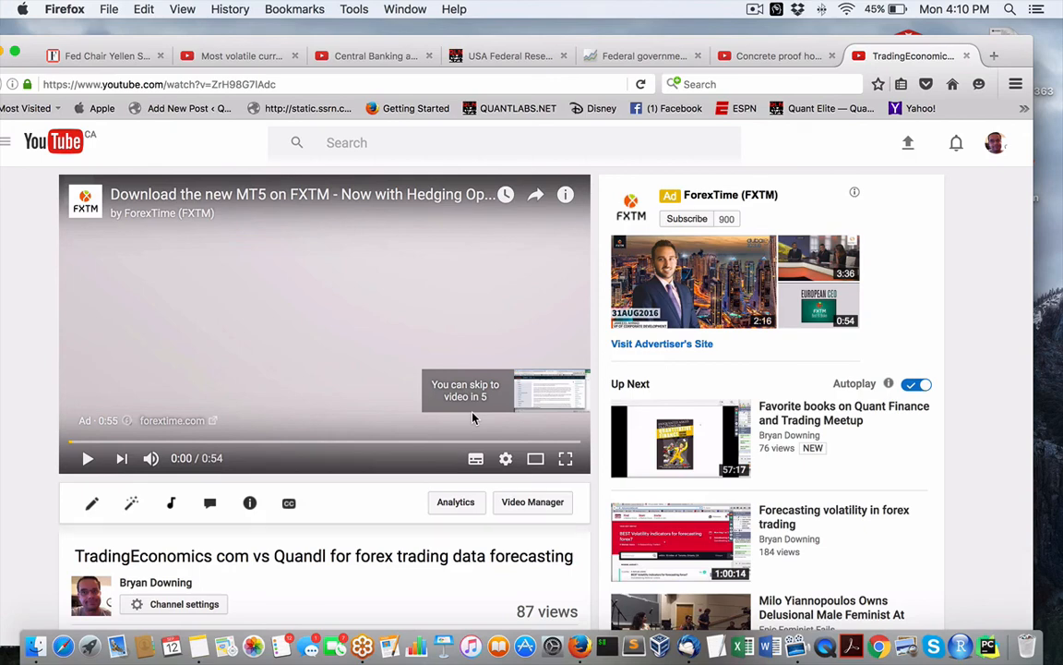
{"action": "mouse_move", "coordinate": [504, 267]}
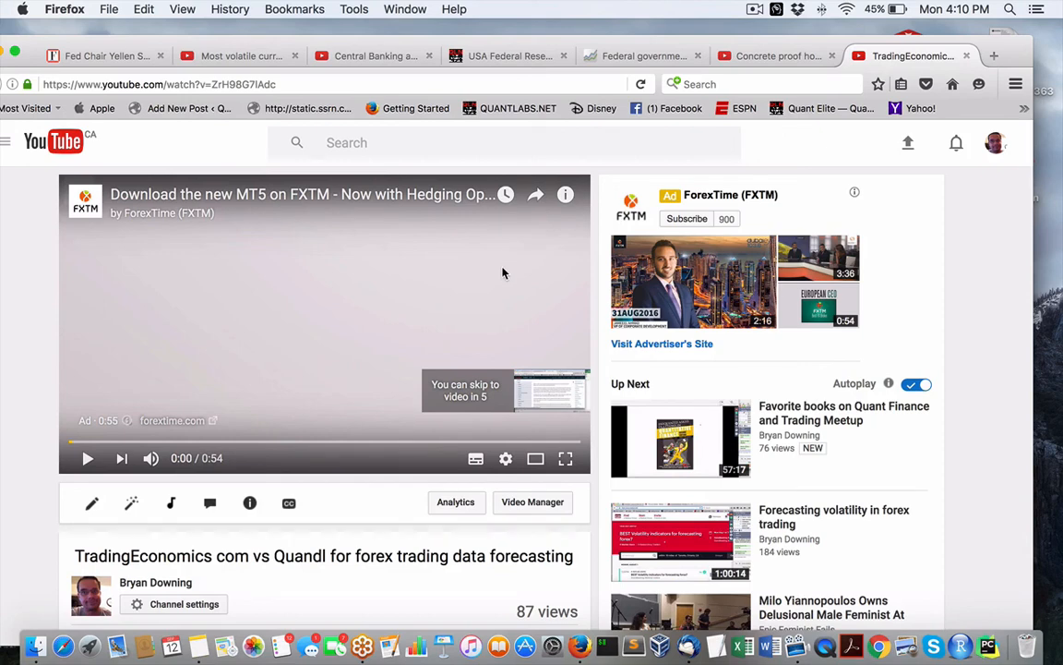
{"action": "mouse_move", "coordinate": [530, 319]}
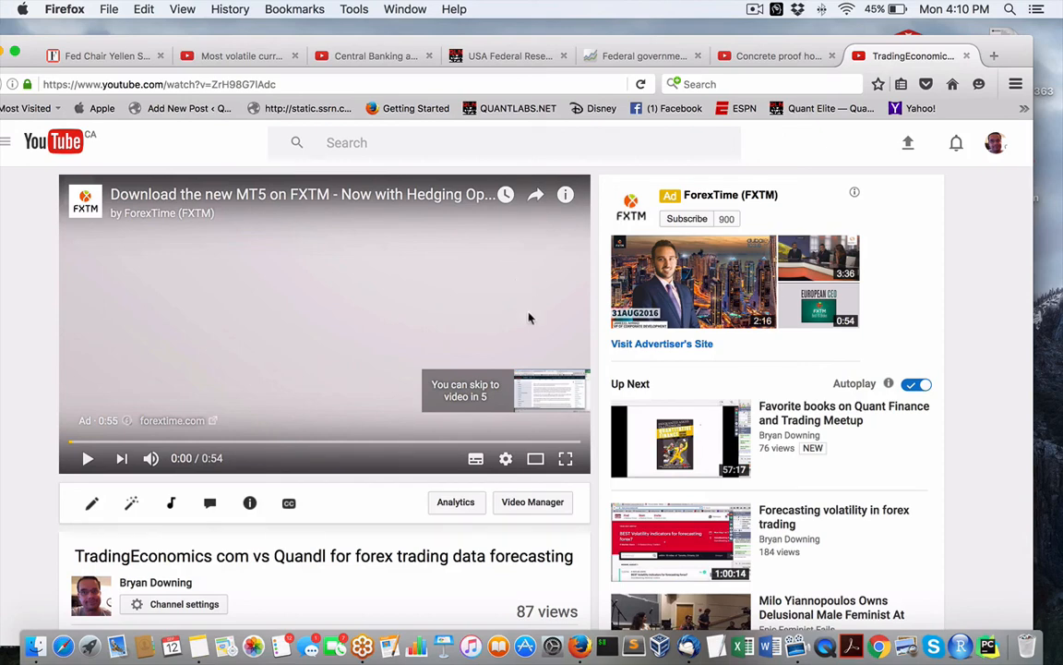
{"action": "mouse_move", "coordinate": [694, 226]}
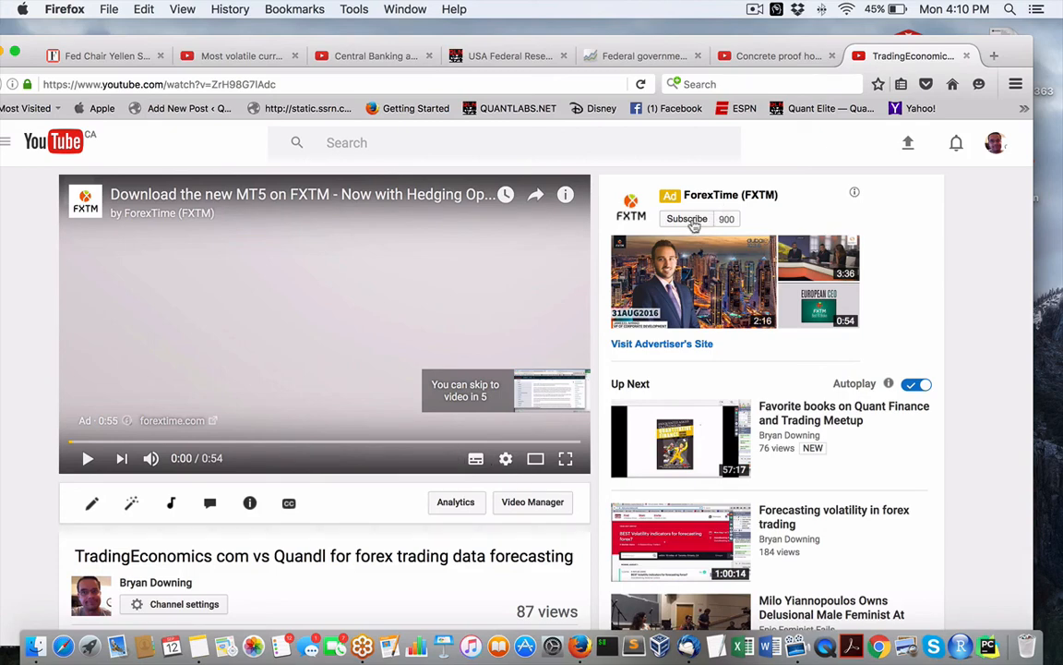
{"action": "mouse_move", "coordinate": [764, 17]}
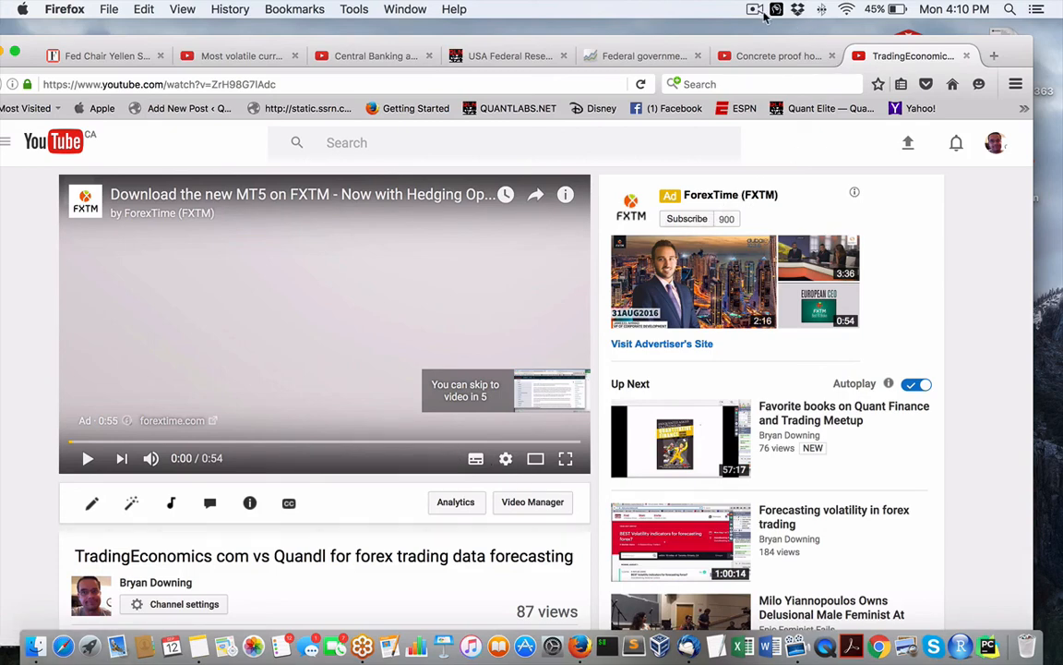
- Open the TradingEconomics com vs Quandl video, leaving its pre-roll ad paused at 0:00
{"action": "left_click", "coordinate": [756, 10]}
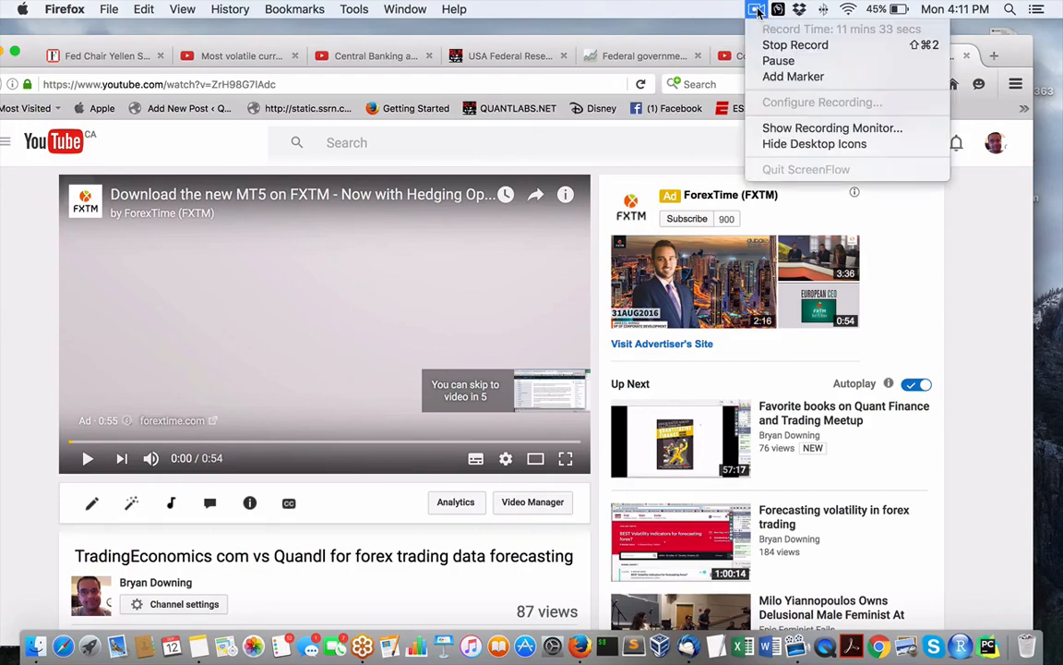